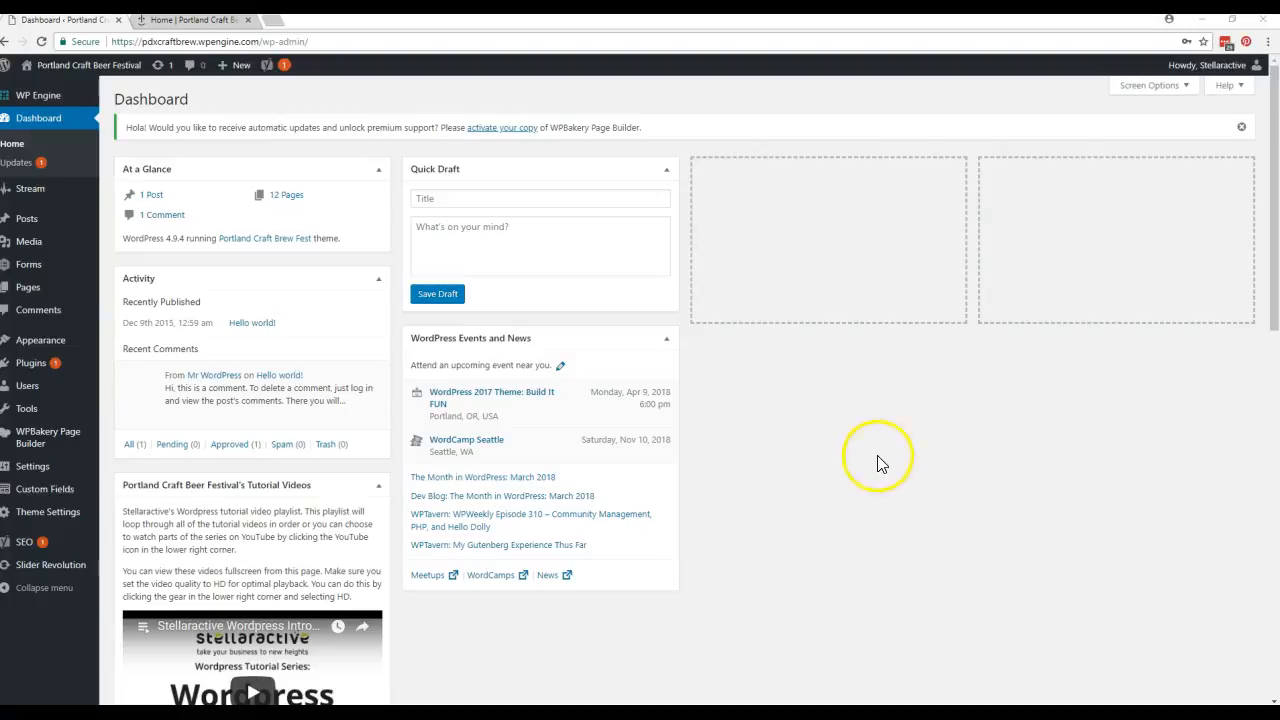
pyautogui.moveTo(398, 237)
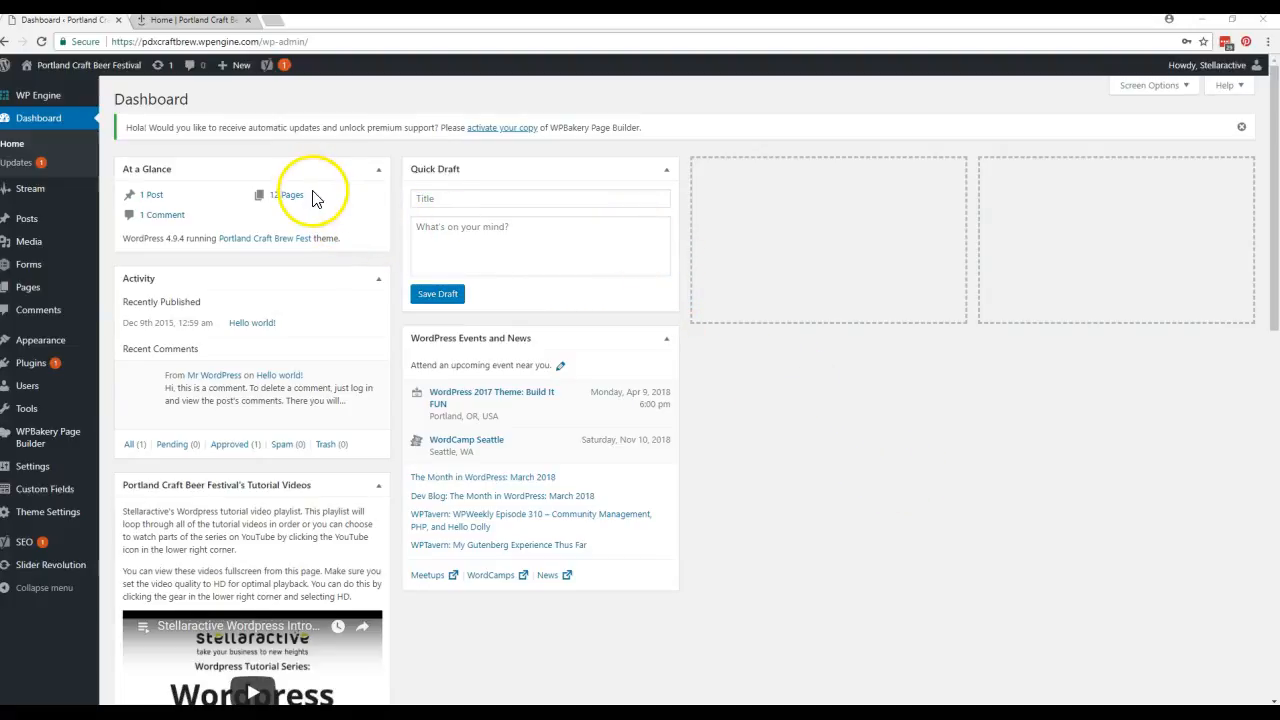
pyautogui.moveTo(340, 105)
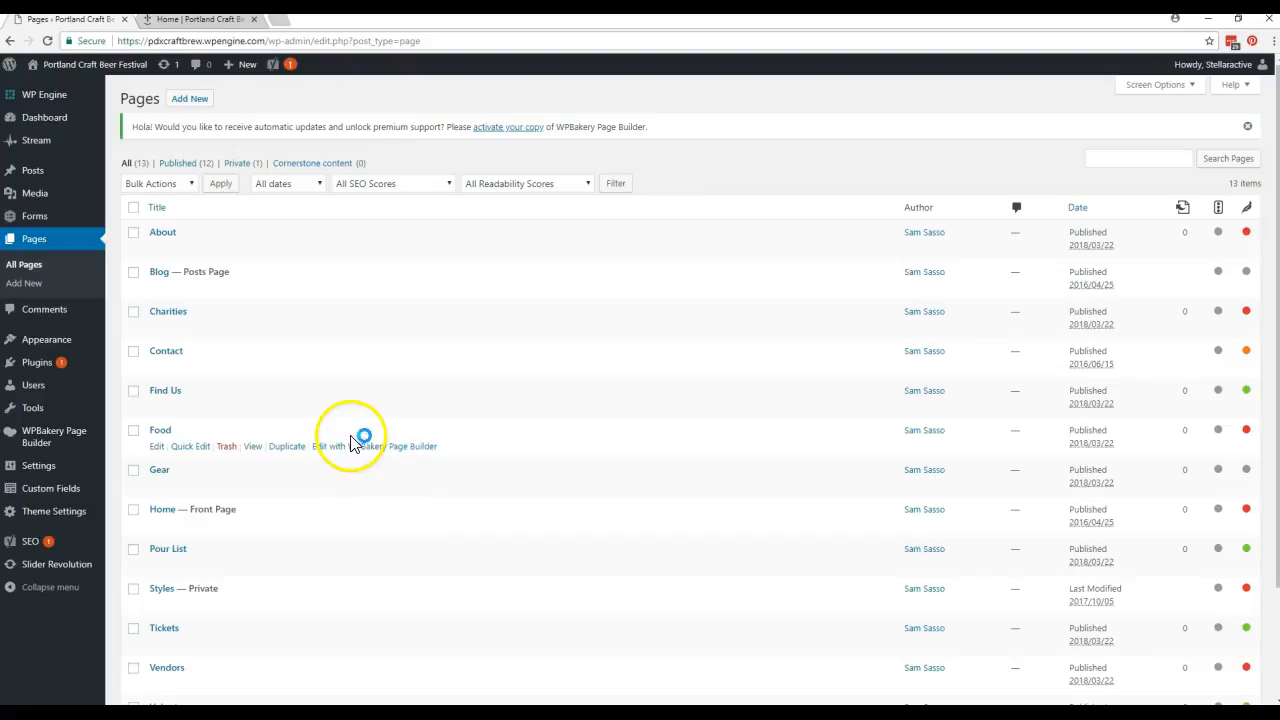
# - View the live festival site's Vendors page and scroll through the vendor logos
pyautogui.click(200, 18)
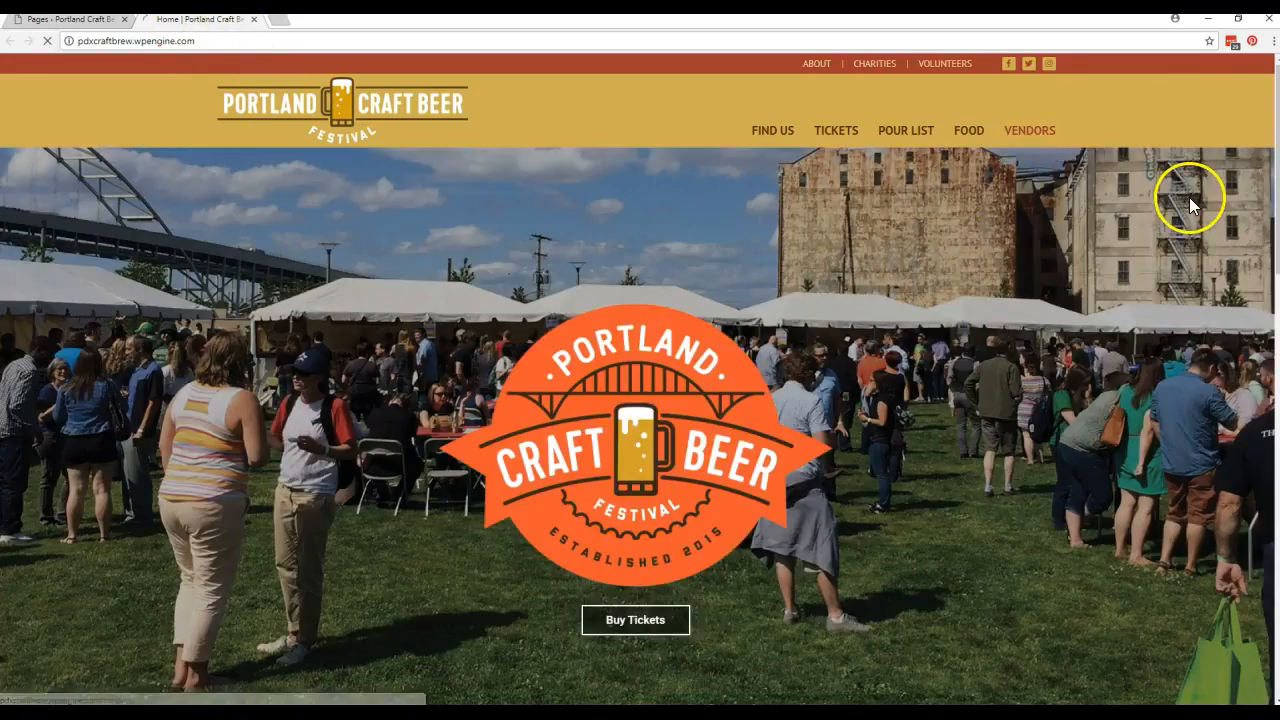
pyautogui.click(1029, 130)
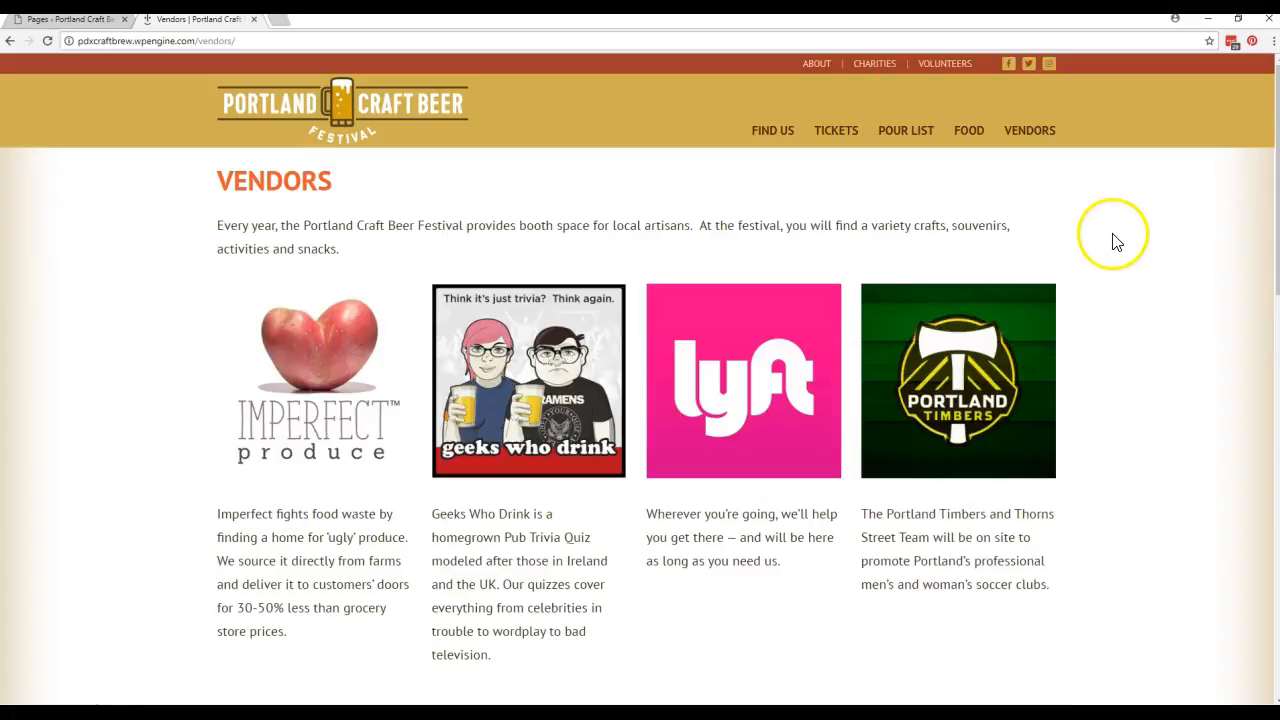
pyautogui.scroll(-3)
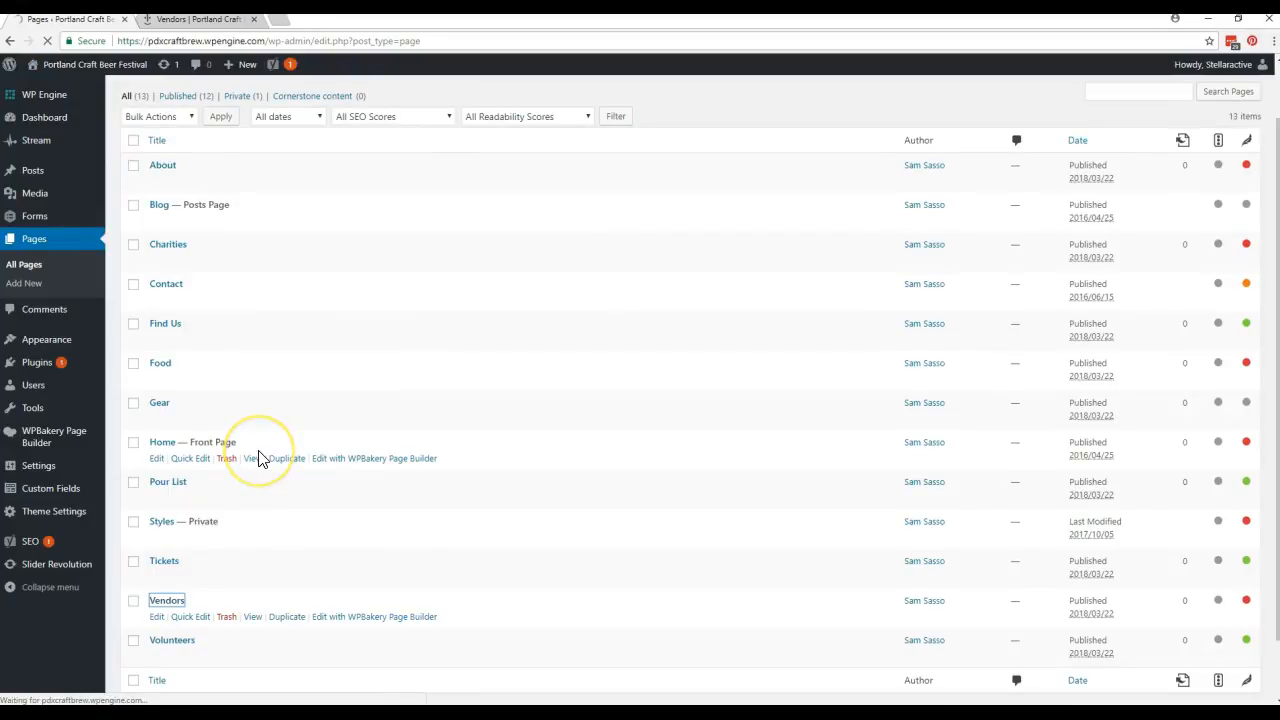
# - Bring the Vendors page into the page builder and review the live vendor grid beside it
pyautogui.click(167, 600)
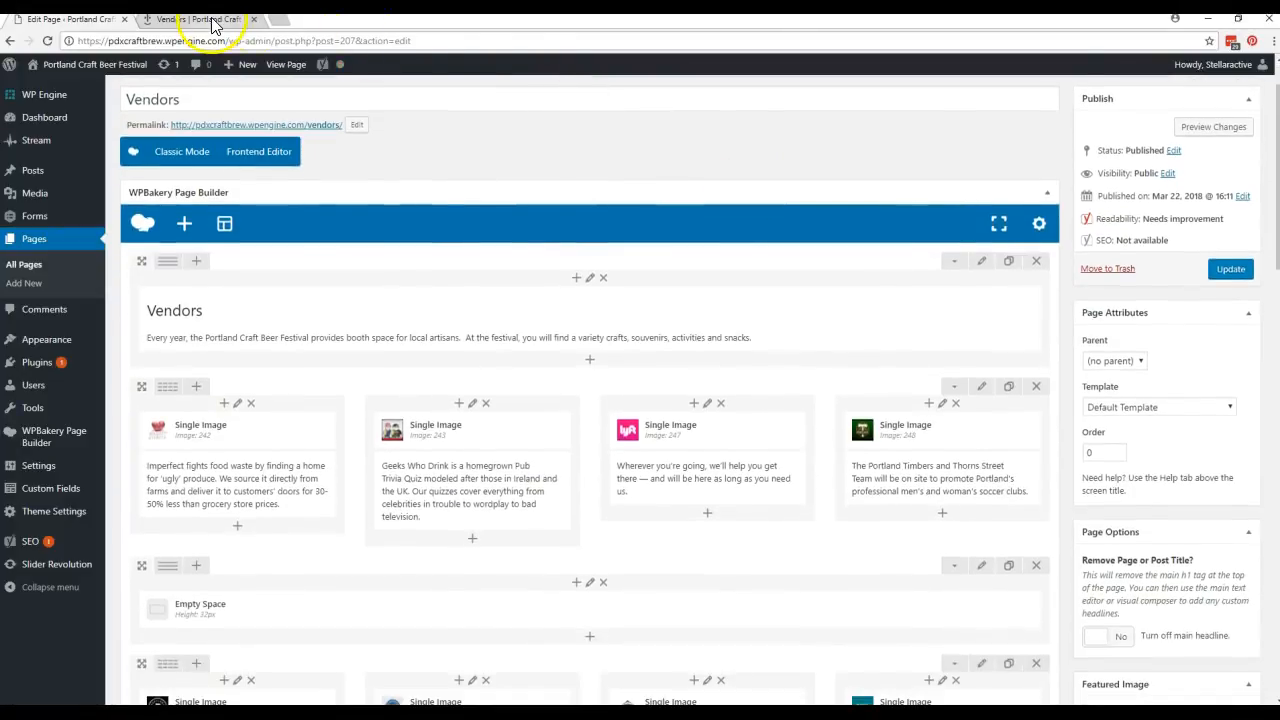
pyautogui.click(200, 19)
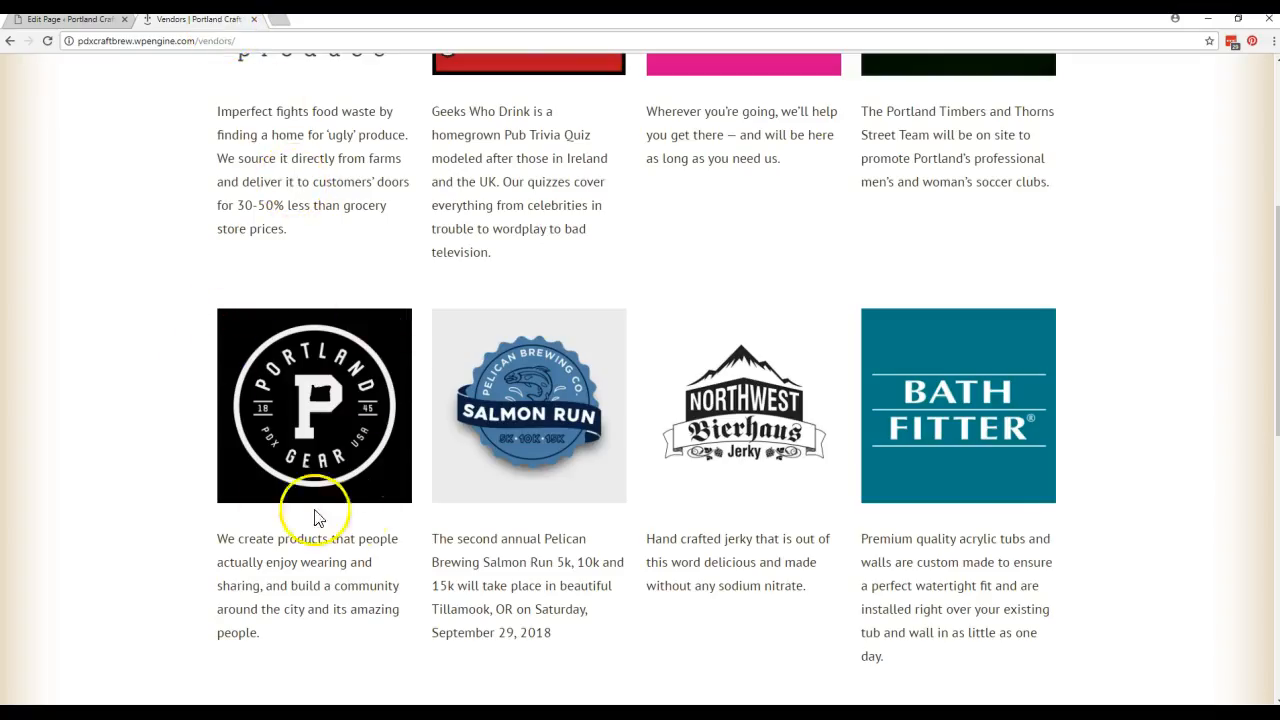
pyautogui.moveTo(420, 370)
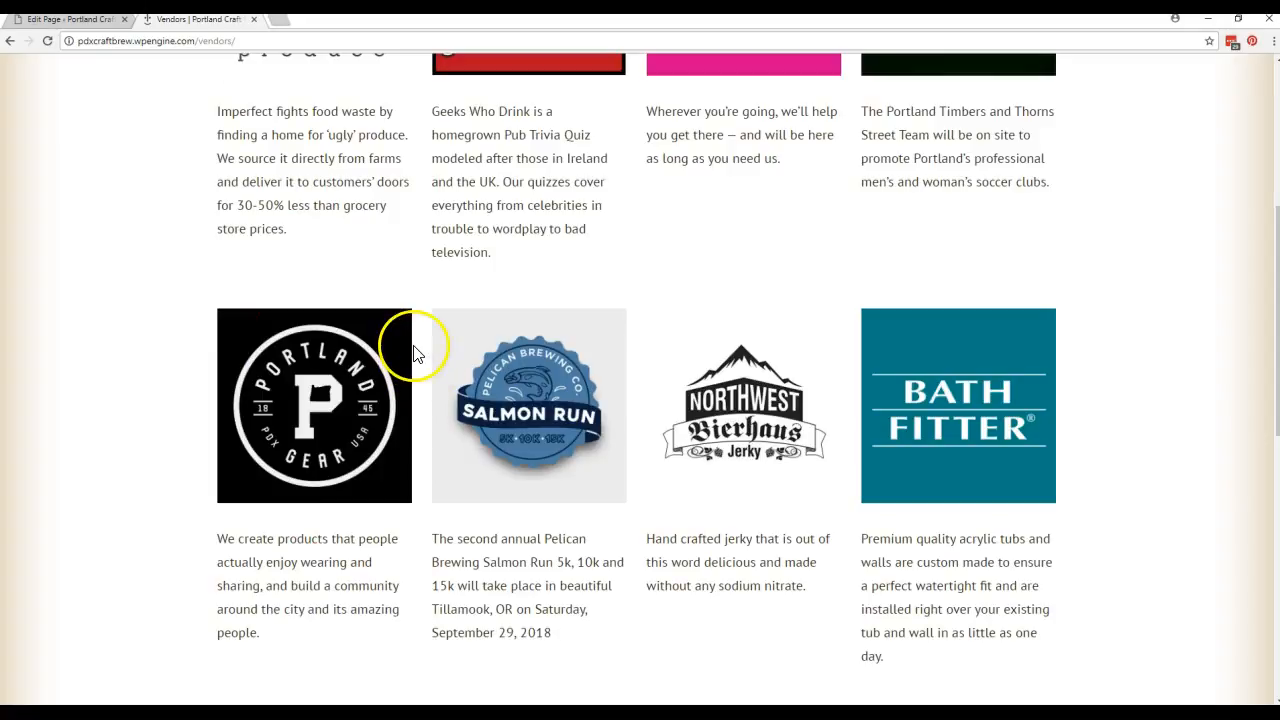
pyautogui.moveTo(1107, 282)
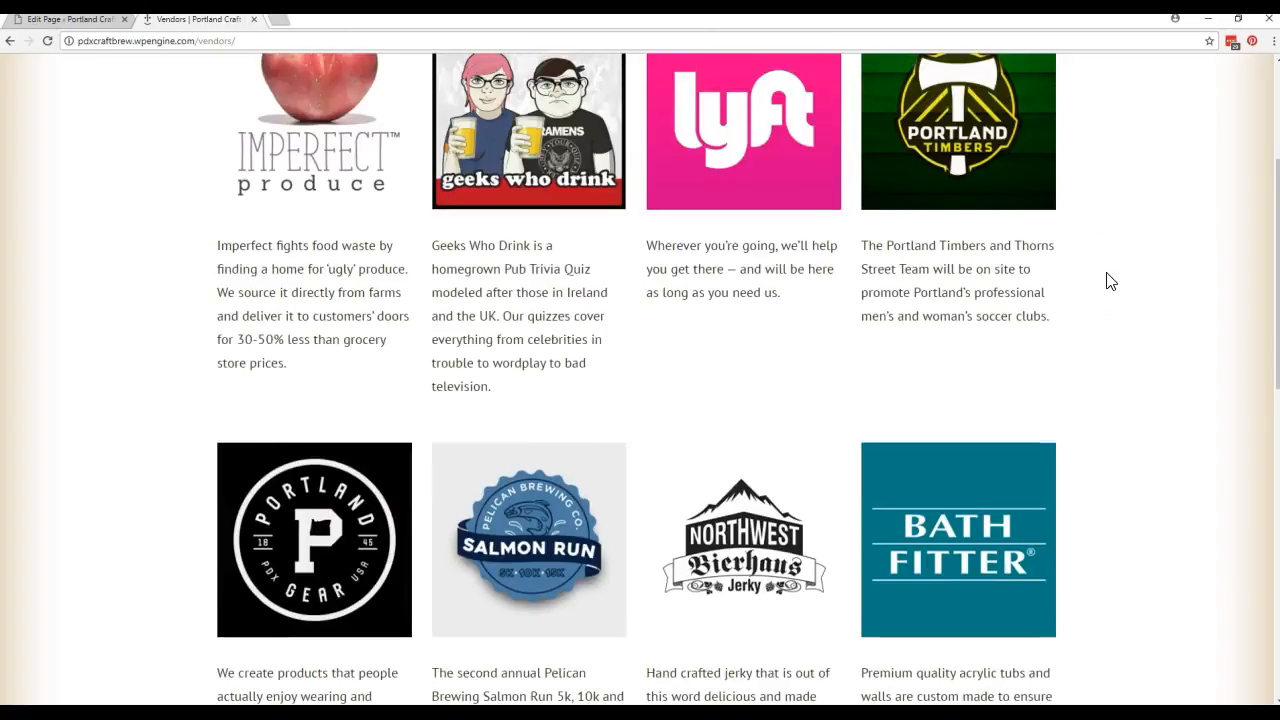
pyautogui.scroll(3)
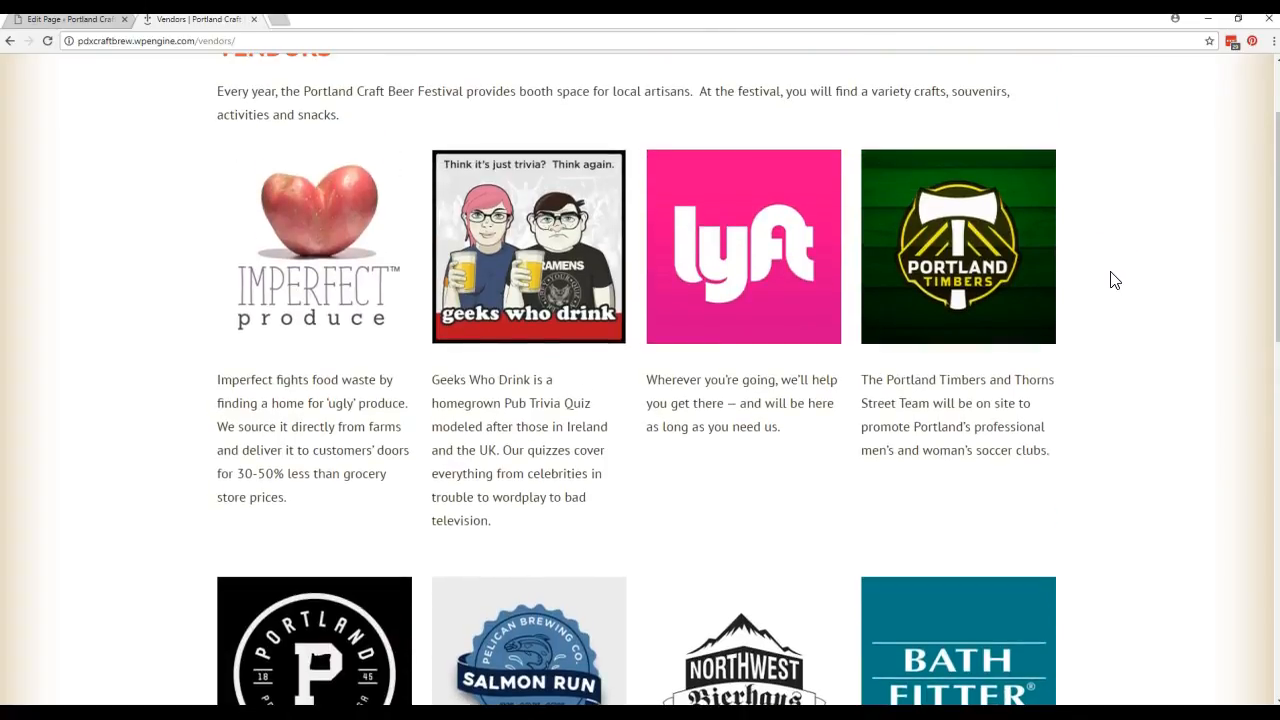
pyautogui.moveTo(772, 189)
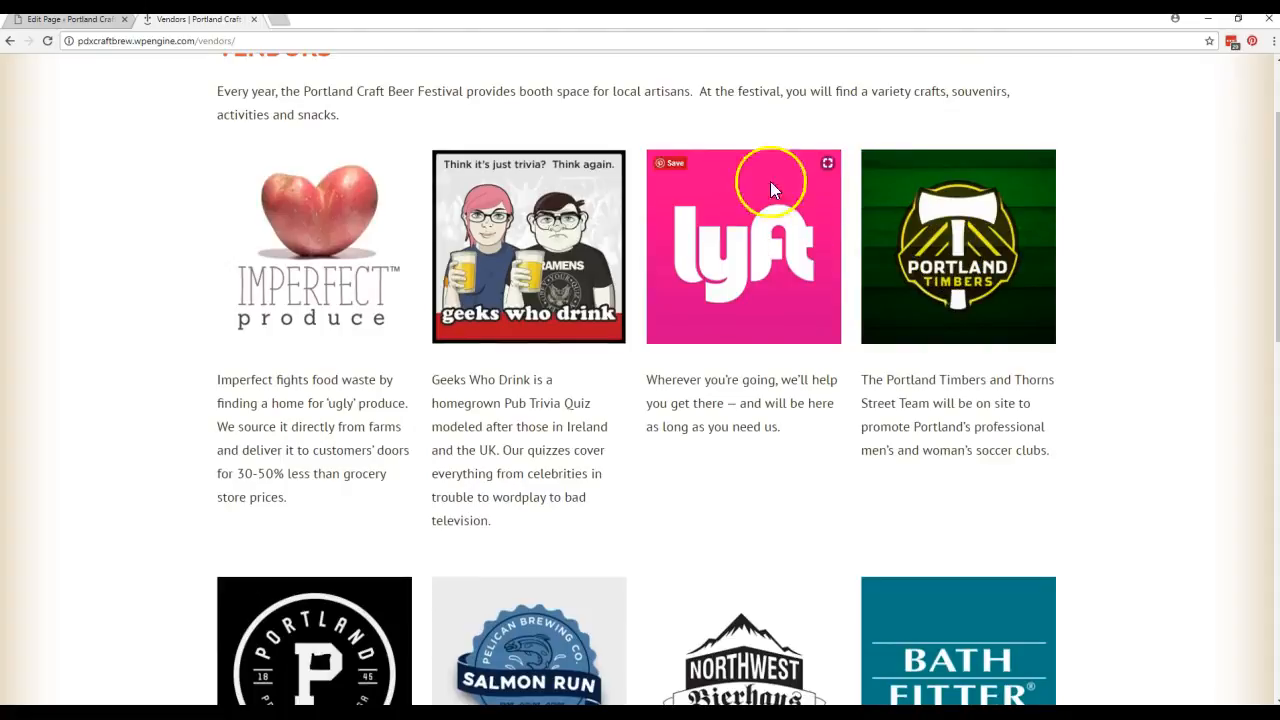
pyautogui.moveTo(720, 315)
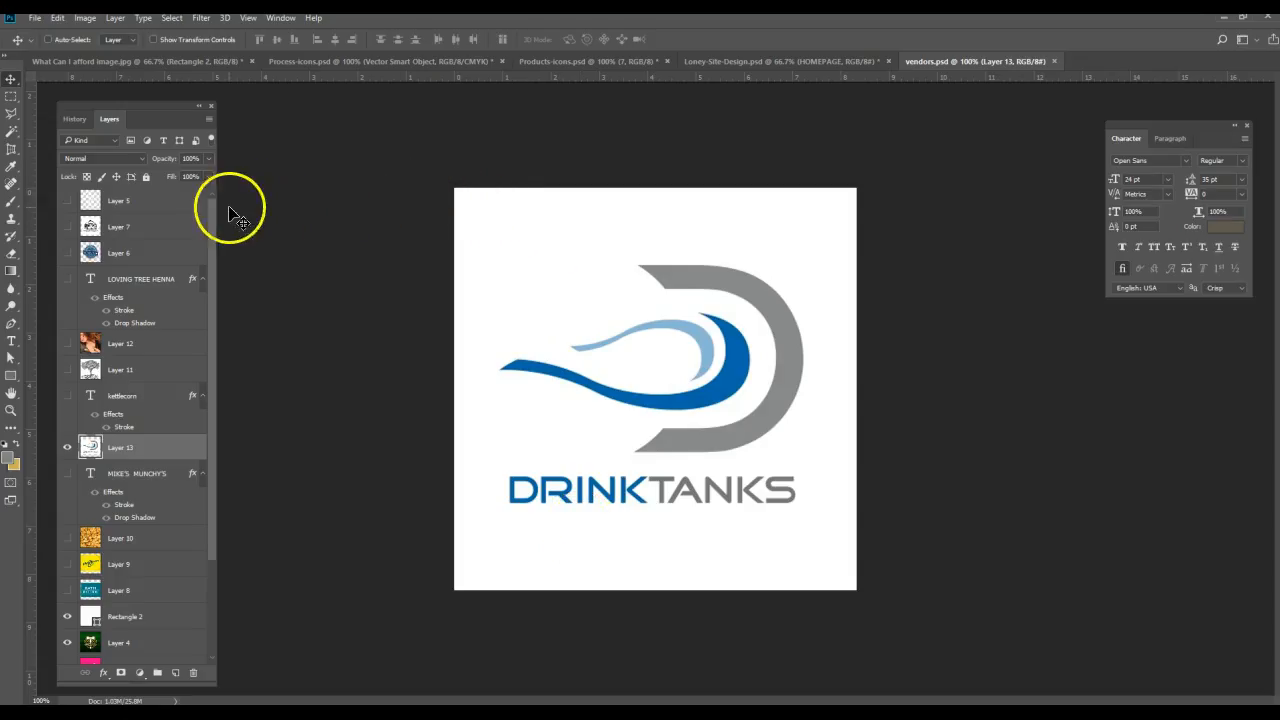
# - Confirm in Image Size that the DrinkTanks logo is 600 by 600 pixels
pyautogui.click(85, 17)
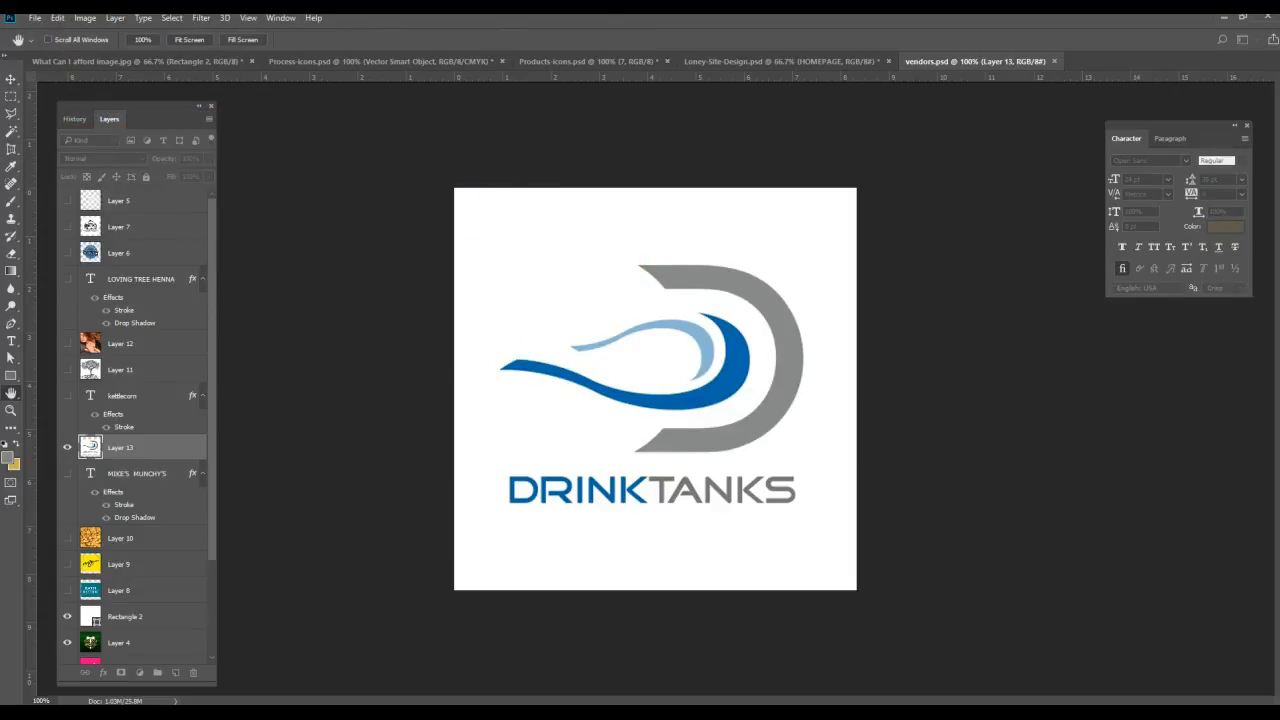
pyautogui.click(84, 17)
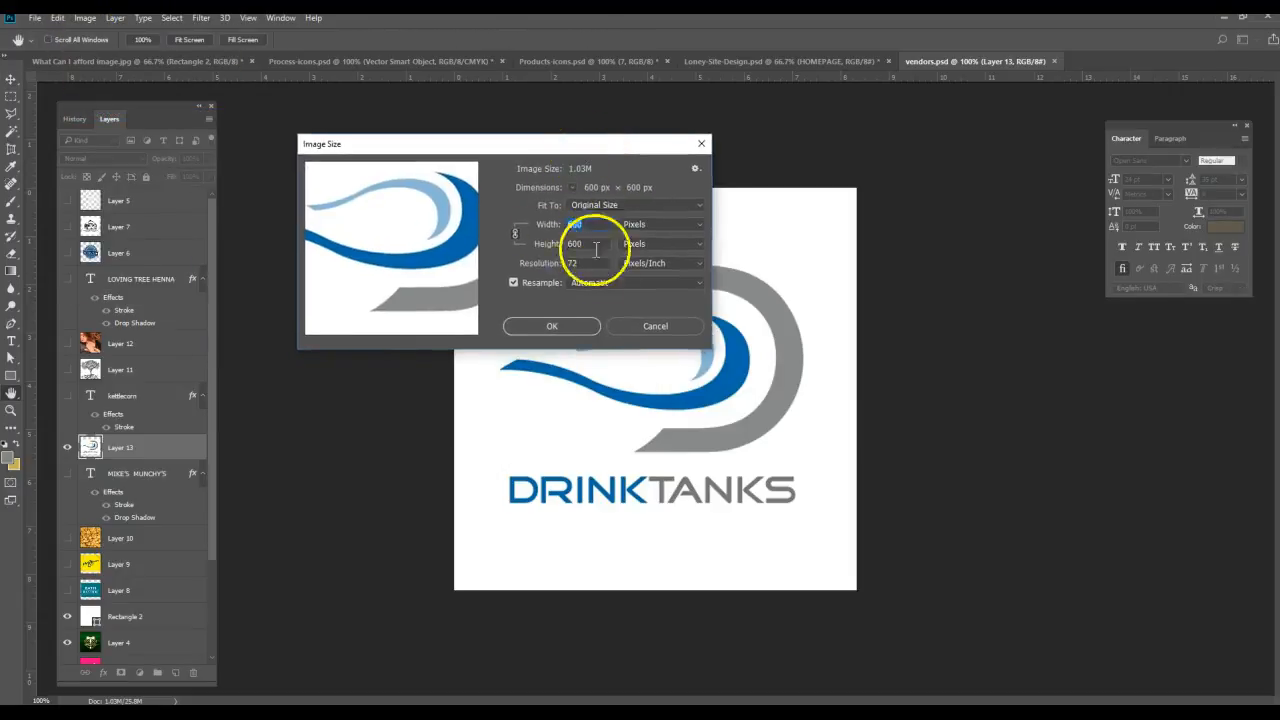
pyautogui.click(655, 326)
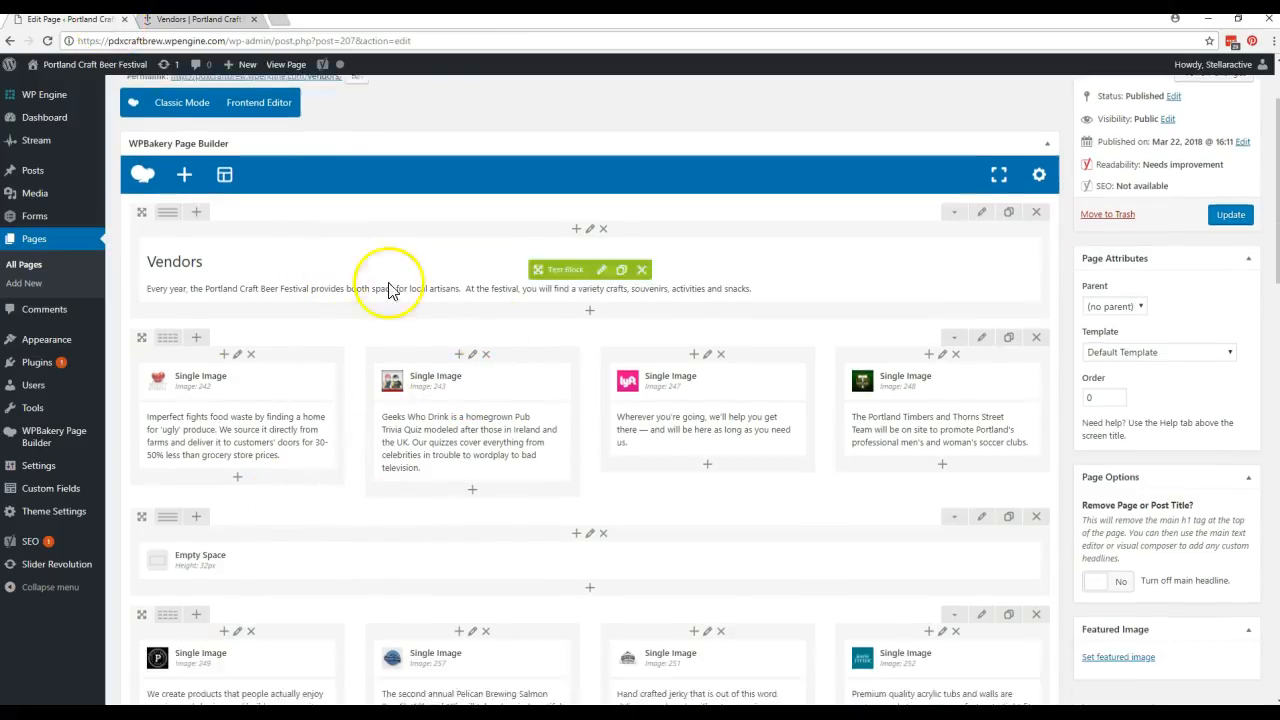
# - Move the Lyft column ahead of Geeks Who Drink in the first row and update the page
pyautogui.scroll(-3)
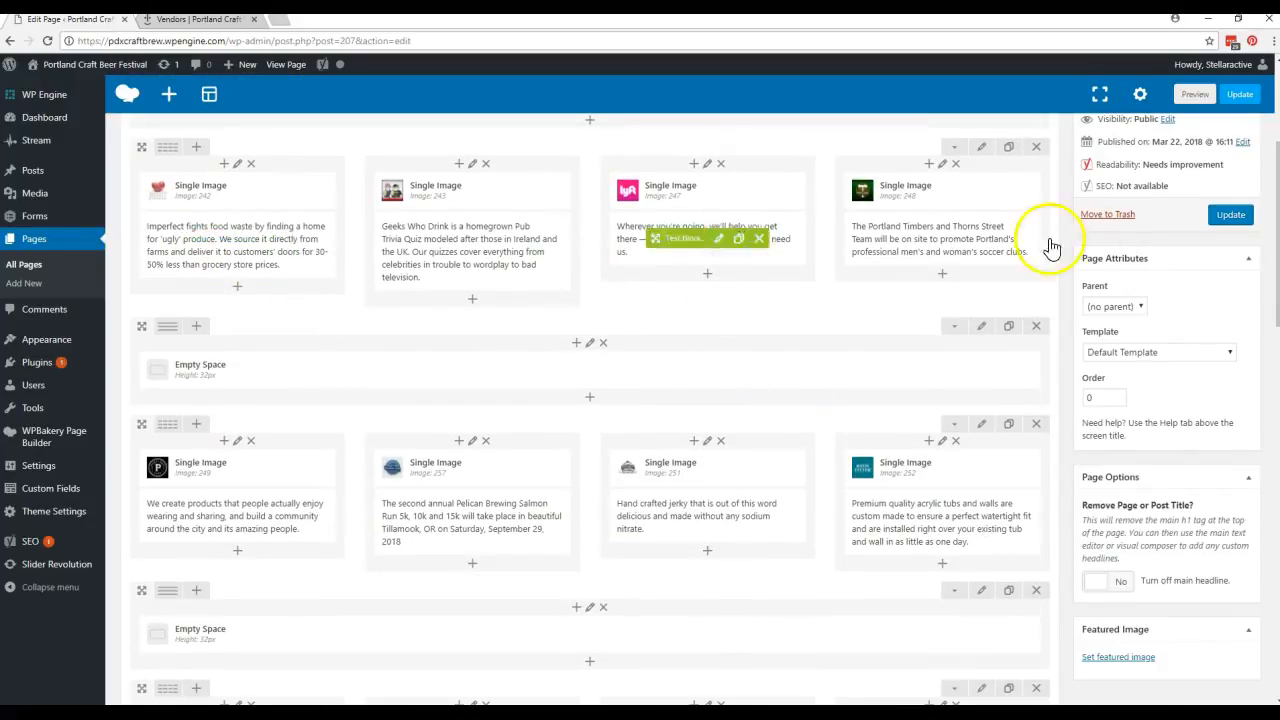
pyautogui.moveTo(165, 195)
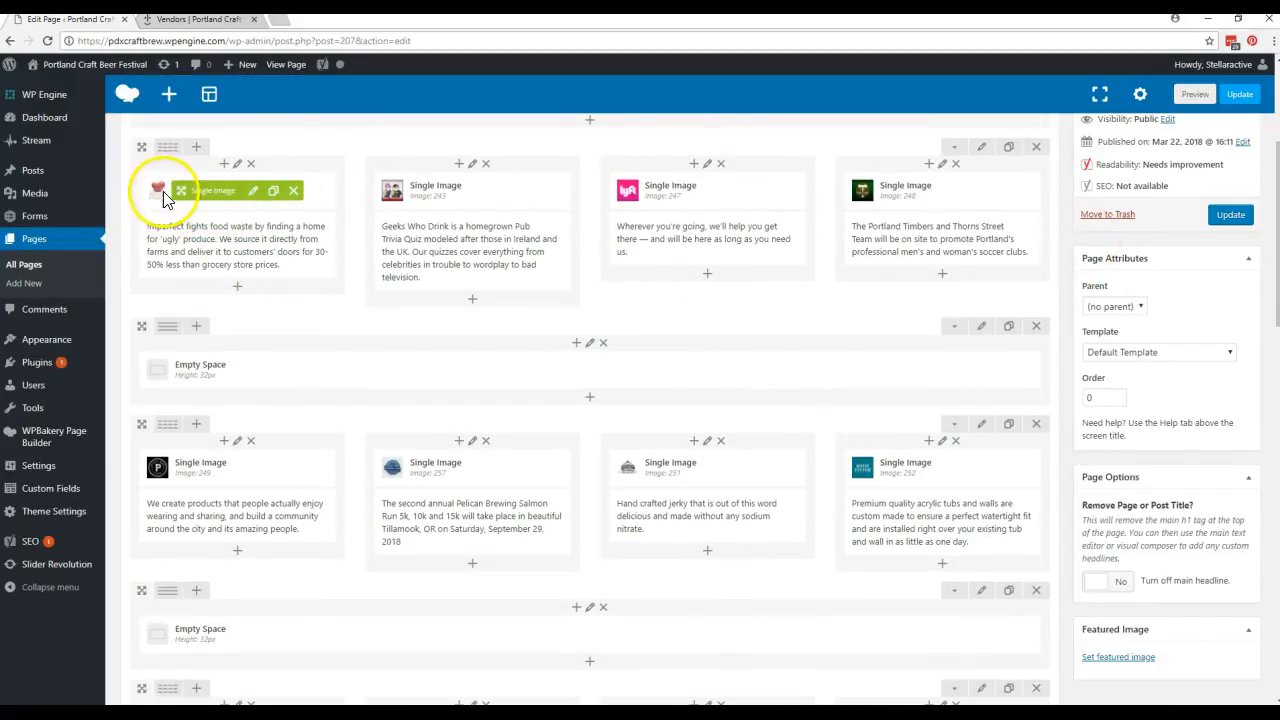
pyautogui.click(200, 19)
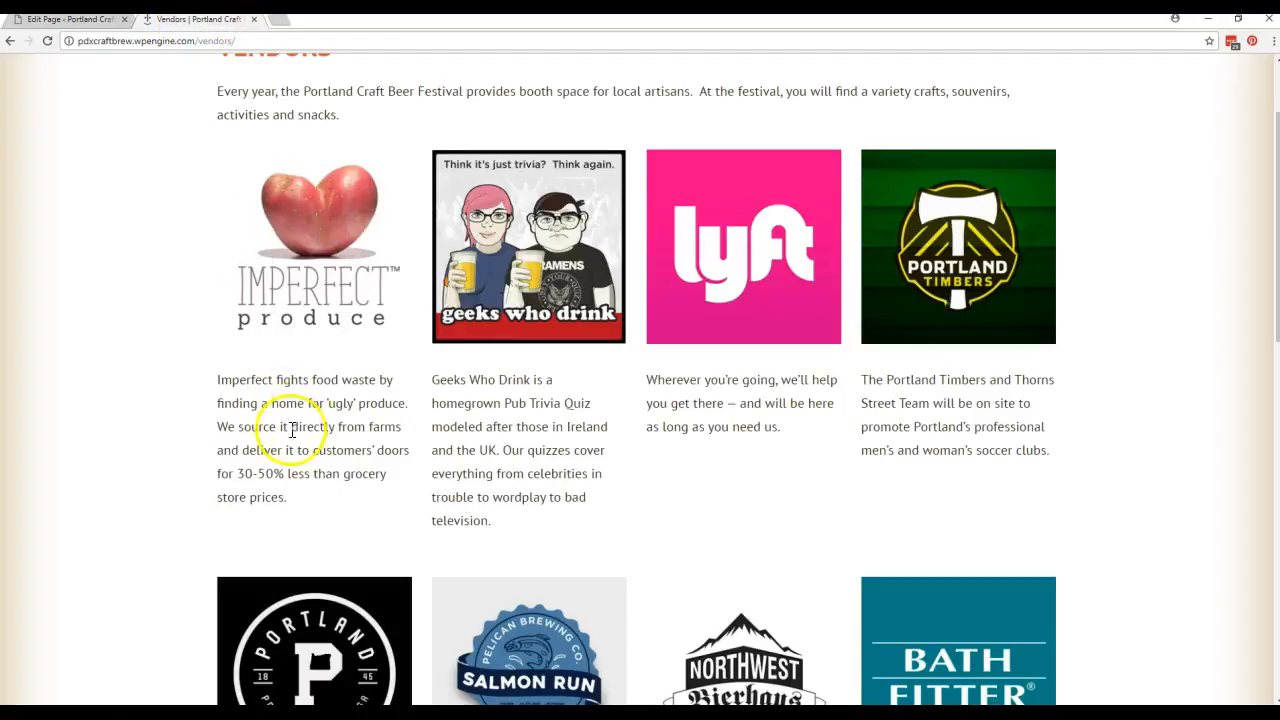
pyautogui.click(65, 19)
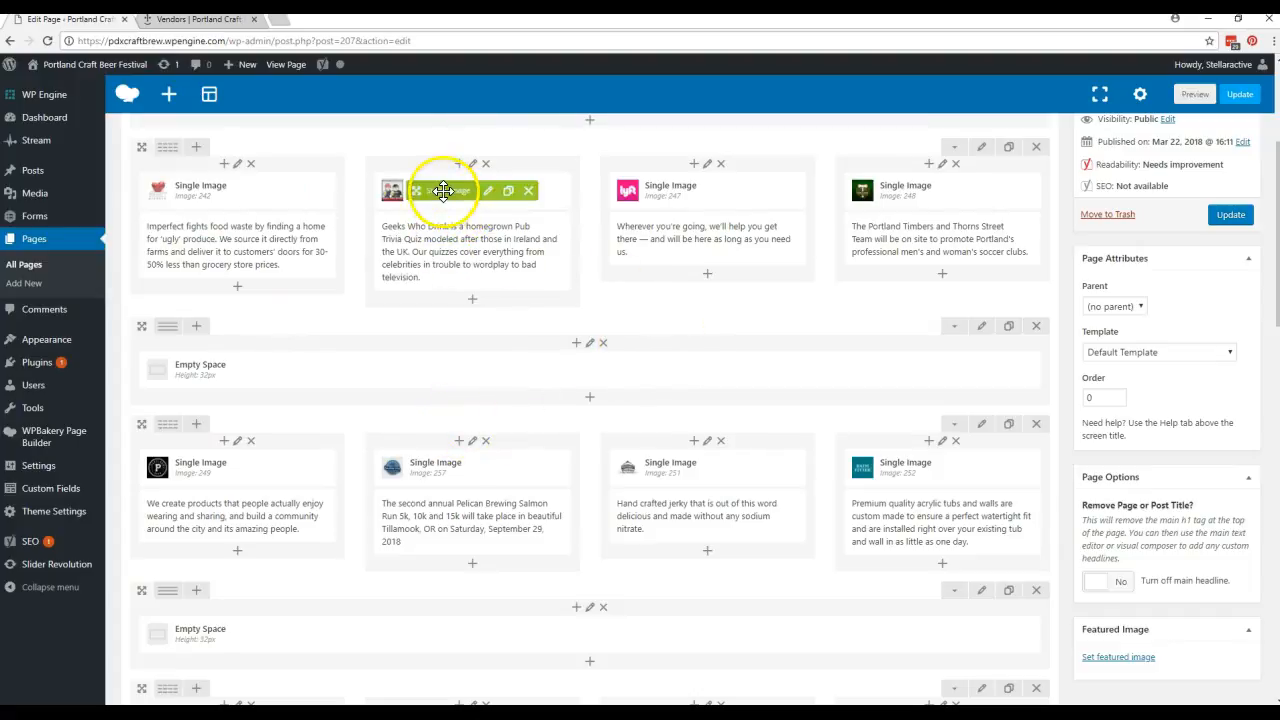
pyautogui.moveTo(430, 190)
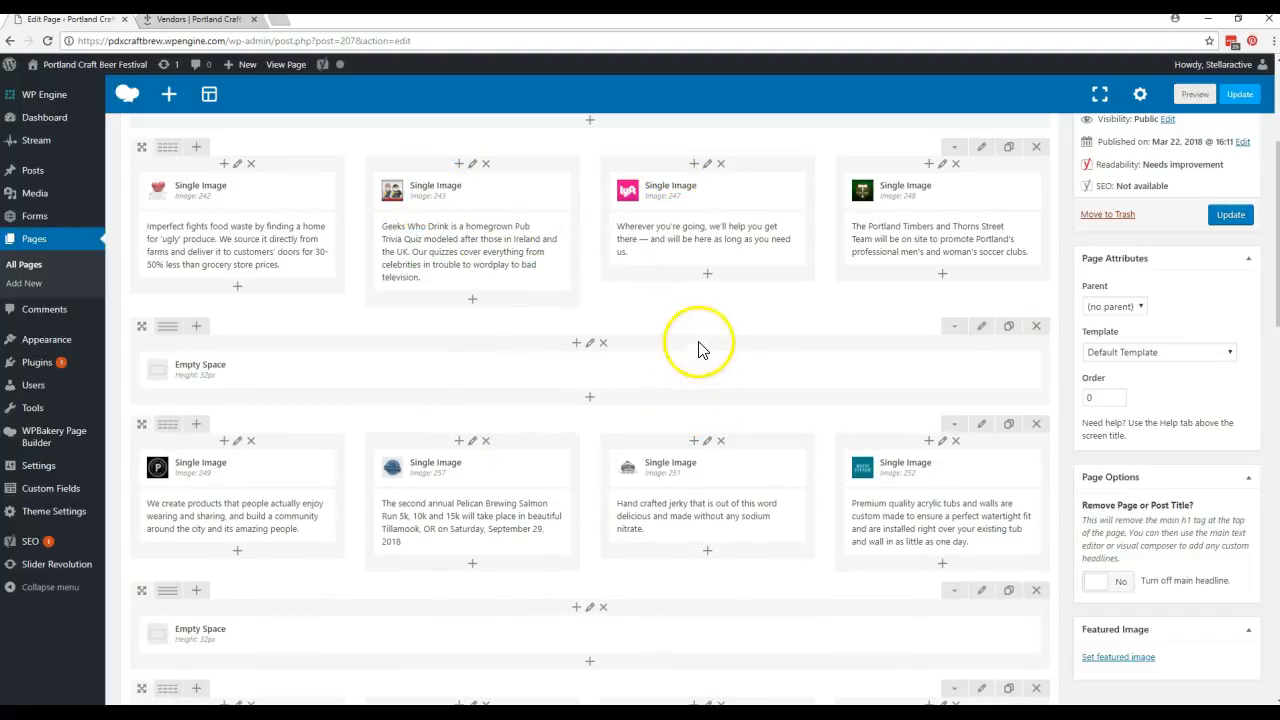
pyautogui.moveTo(428, 190)
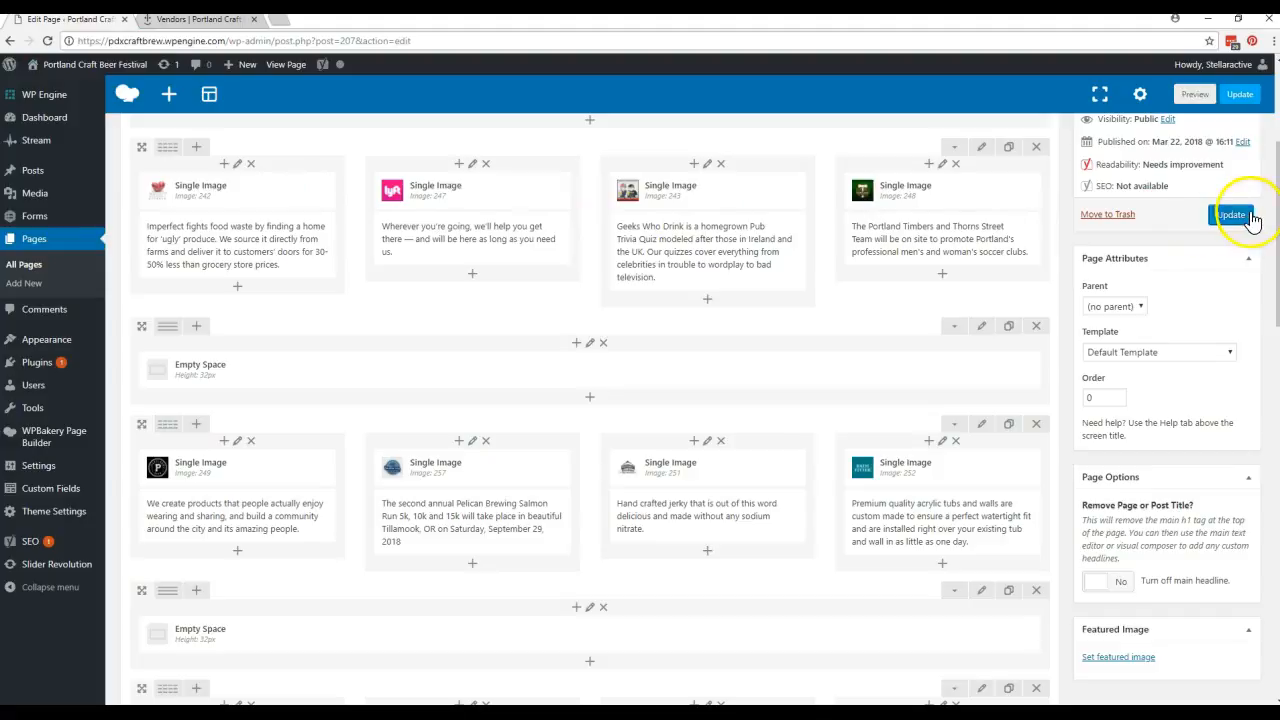
pyautogui.click(1231, 214)
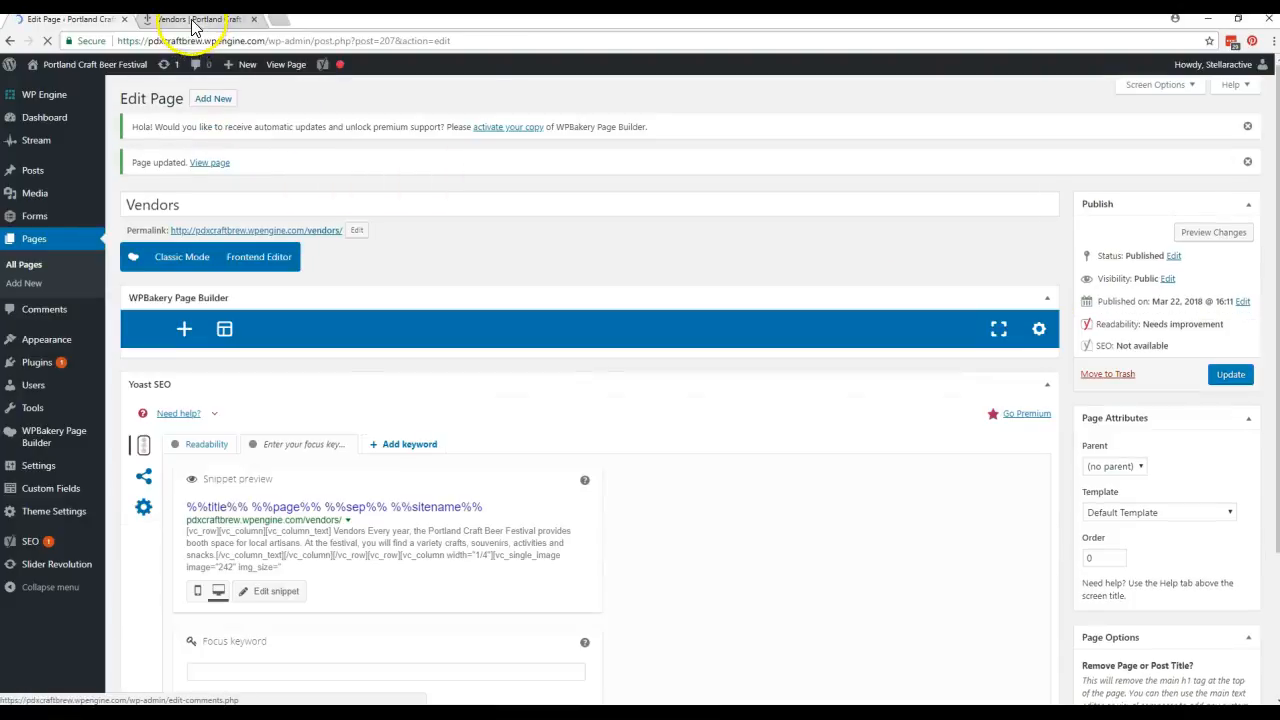
# - Refresh the live Vendors page to see Lyft second and Geeks Who Drink third
pyautogui.click(200, 19)
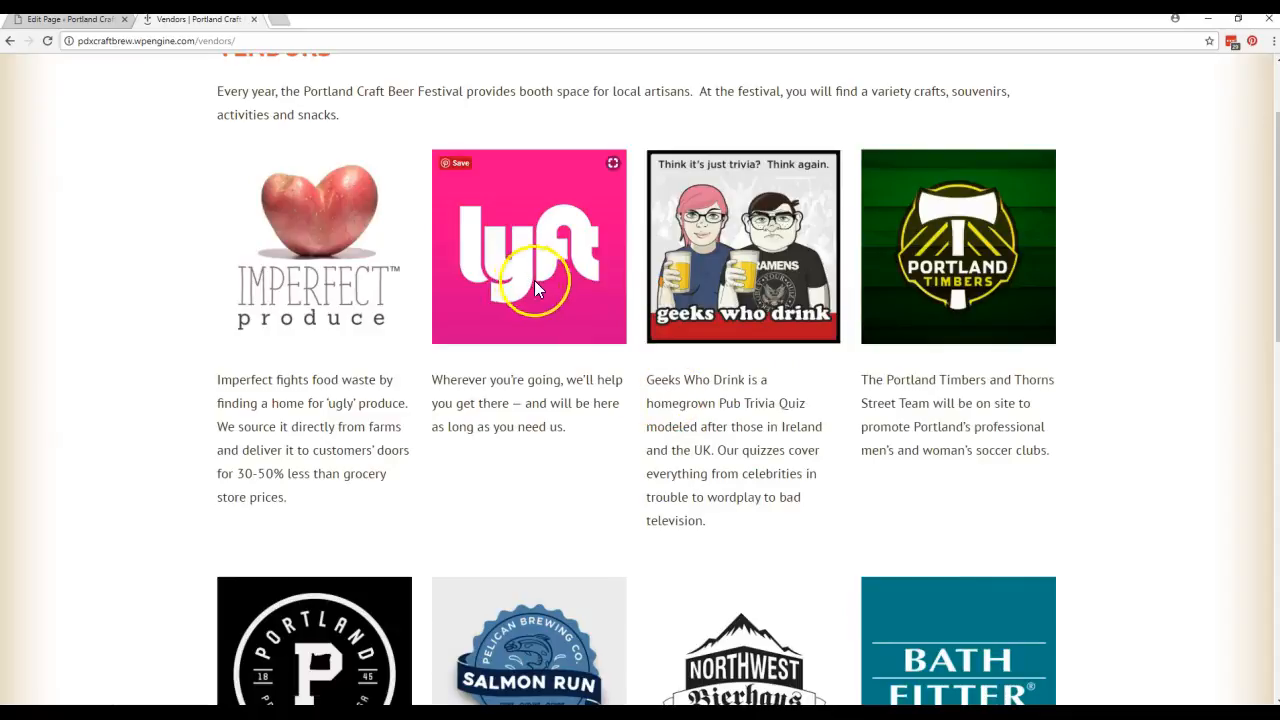
pyautogui.moveTo(720, 290)
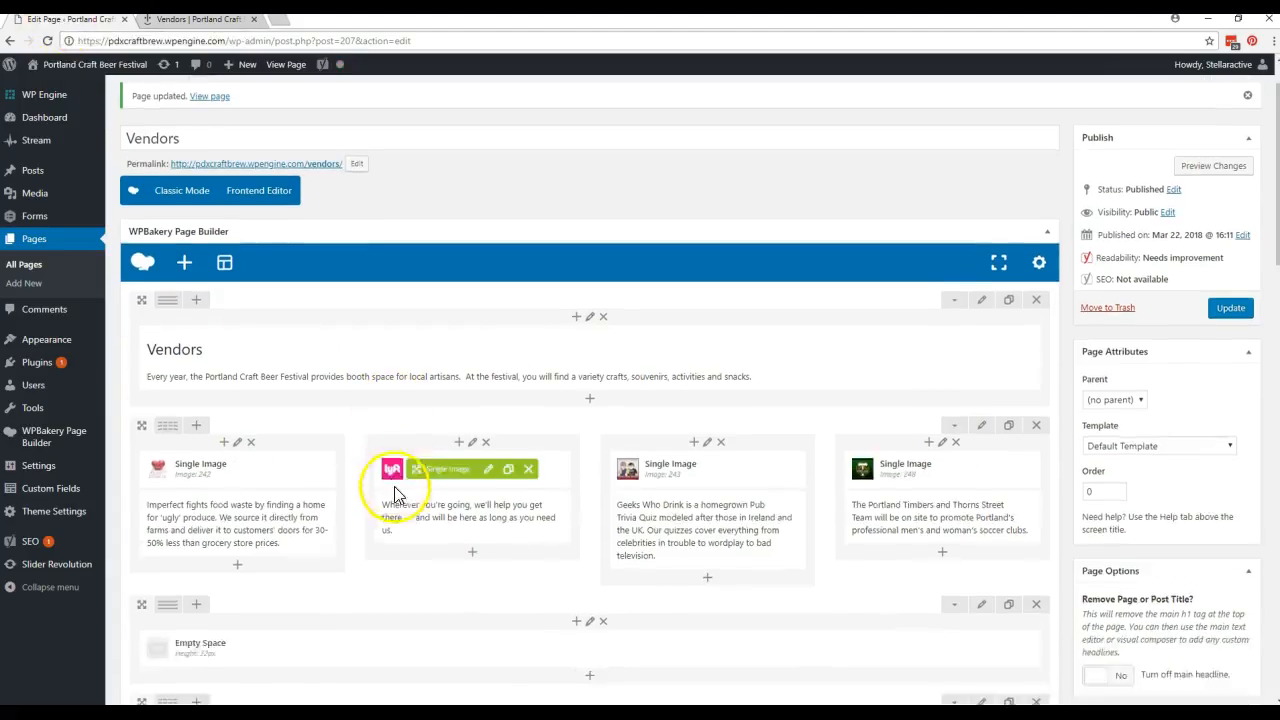
# - Start editing the Geeks Who Drink column's description Text Block
pyautogui.scroll(-3)
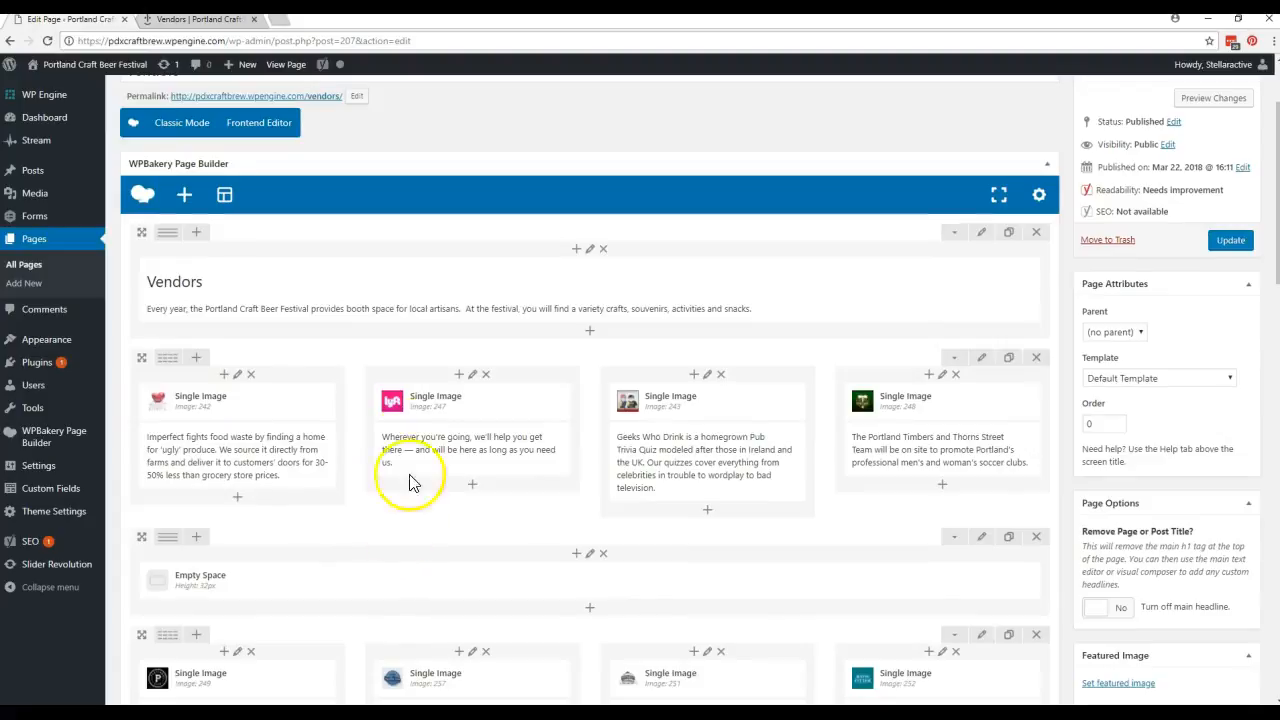
pyautogui.moveTo(650, 552)
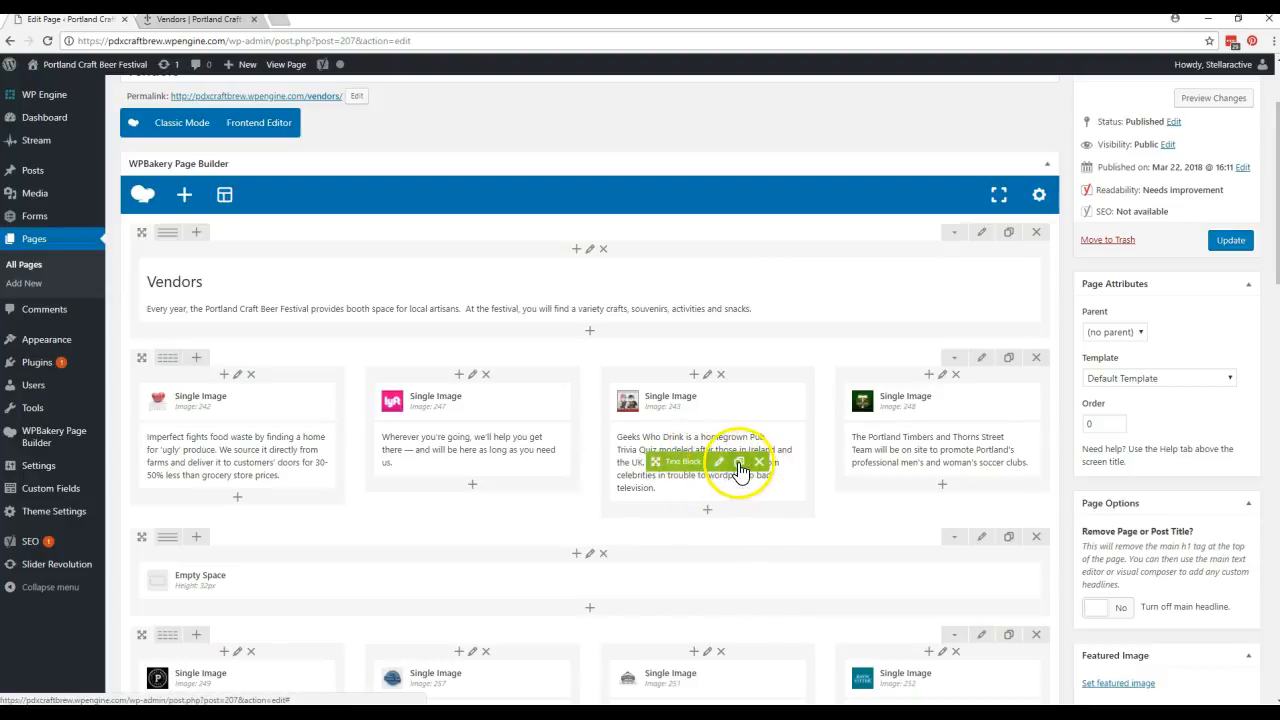
pyautogui.moveTo(722, 462)
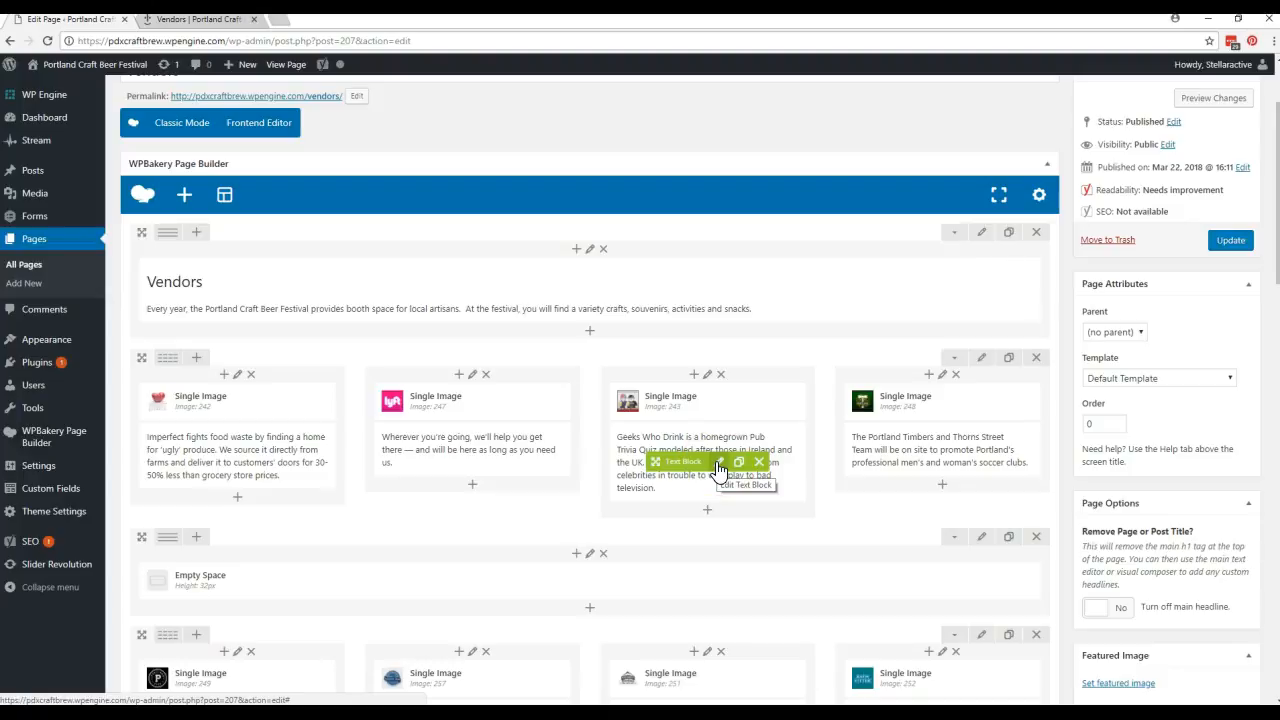
pyautogui.click(718, 461)
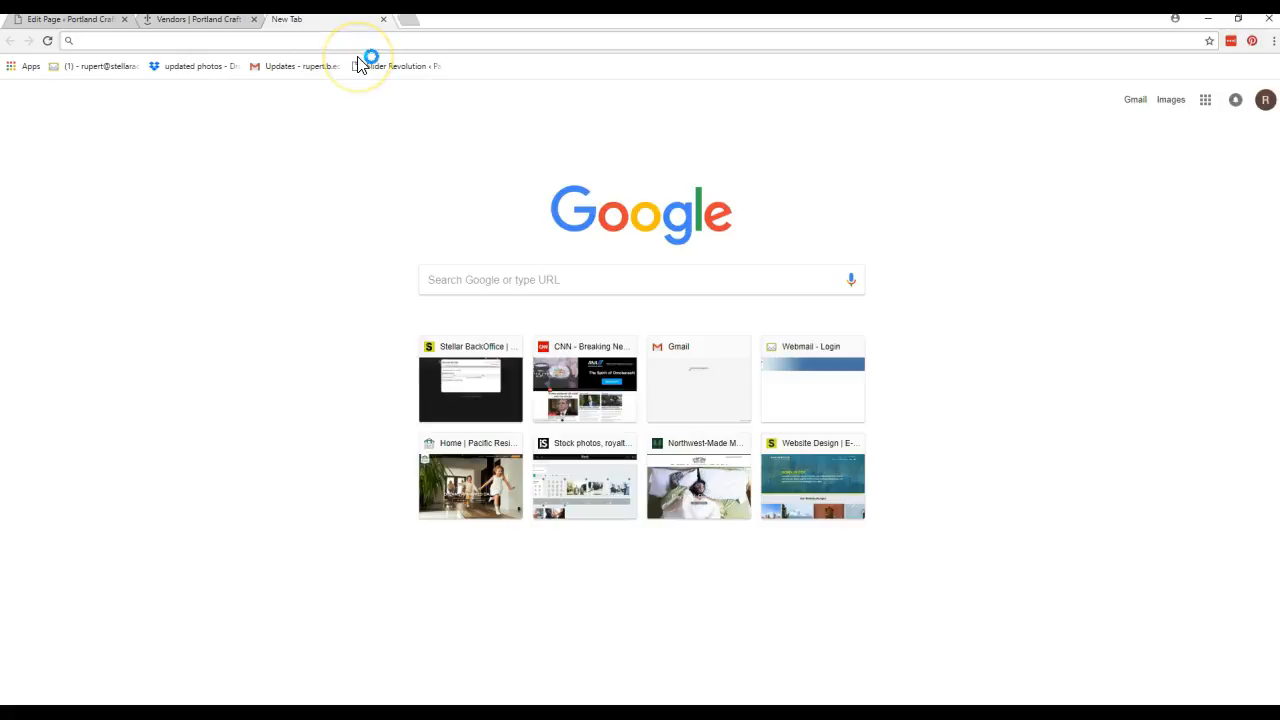
# - Google 'geeks who drink' and reach their bar trivia site's description page
pyautogui.write('geeks who drink')
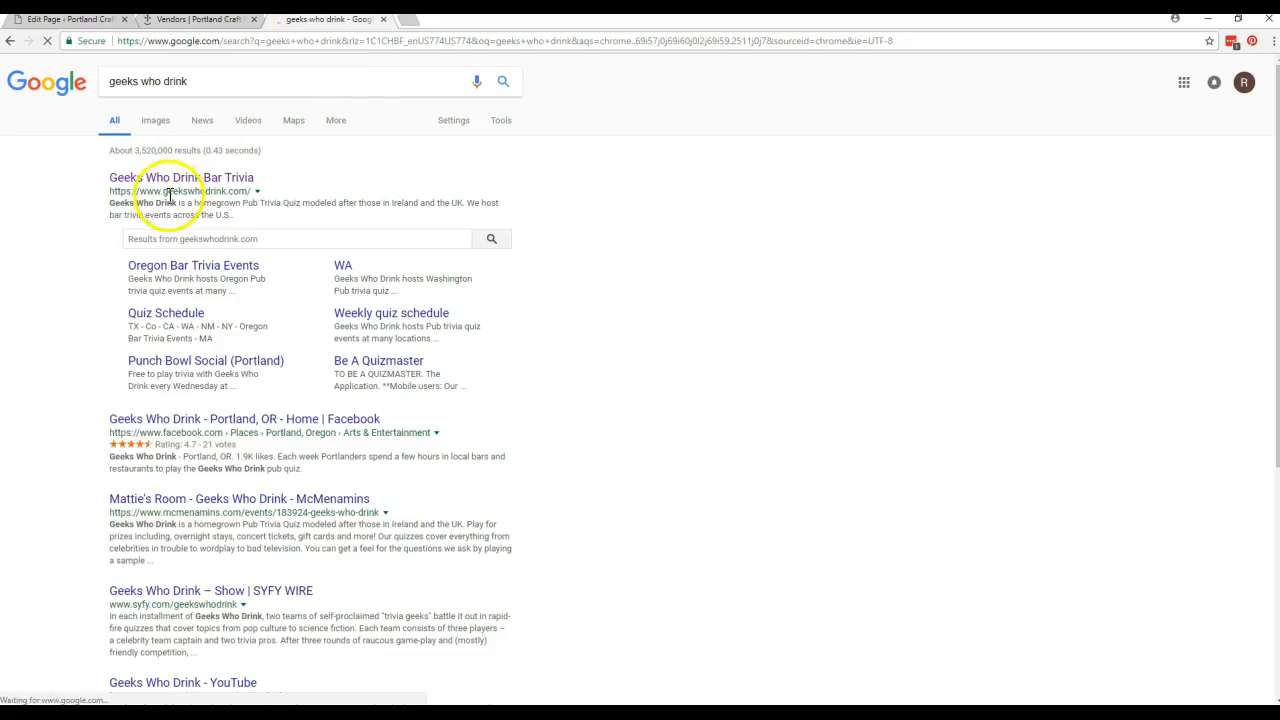
pyautogui.click(182, 177)
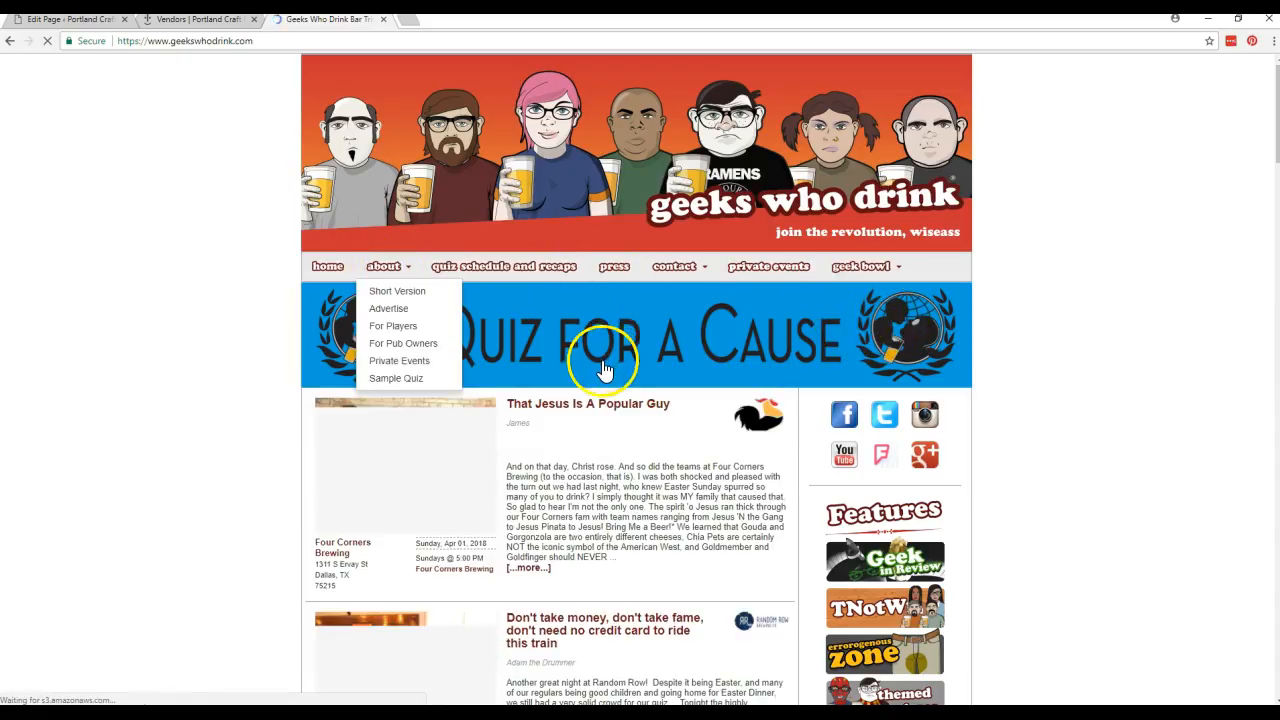
pyautogui.click(397, 291)
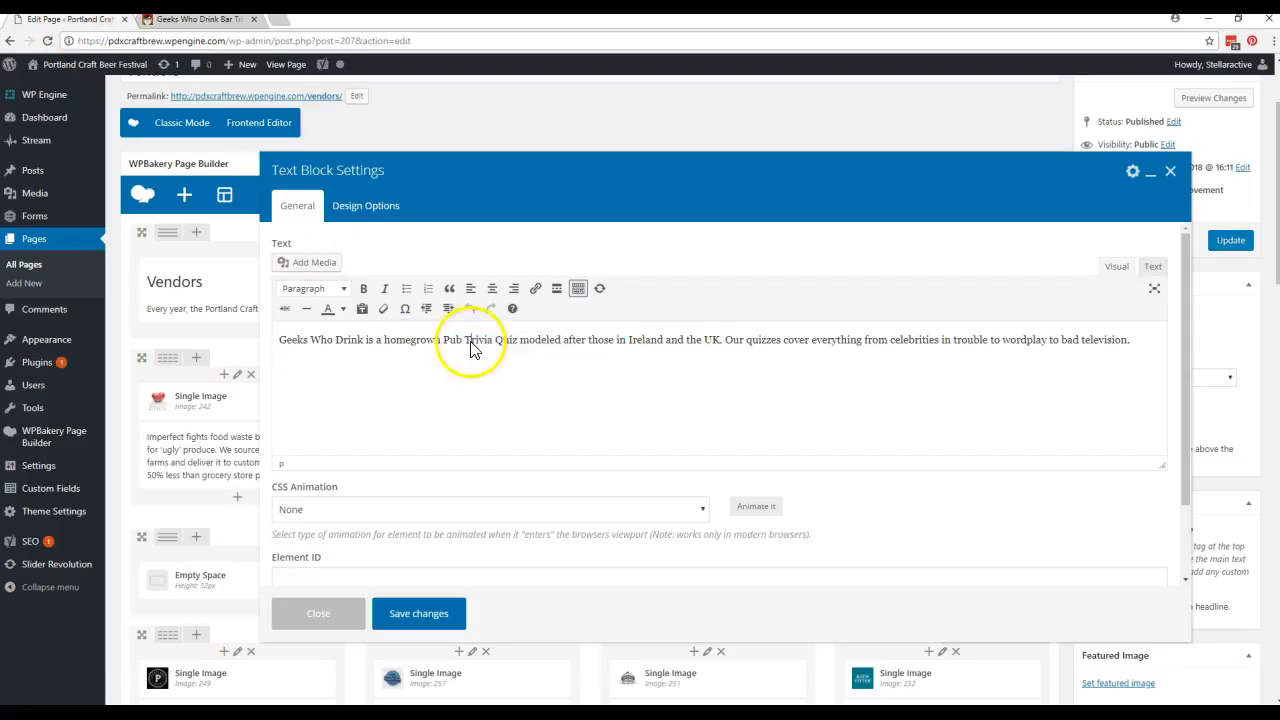
pyautogui.moveTo(1152, 335)
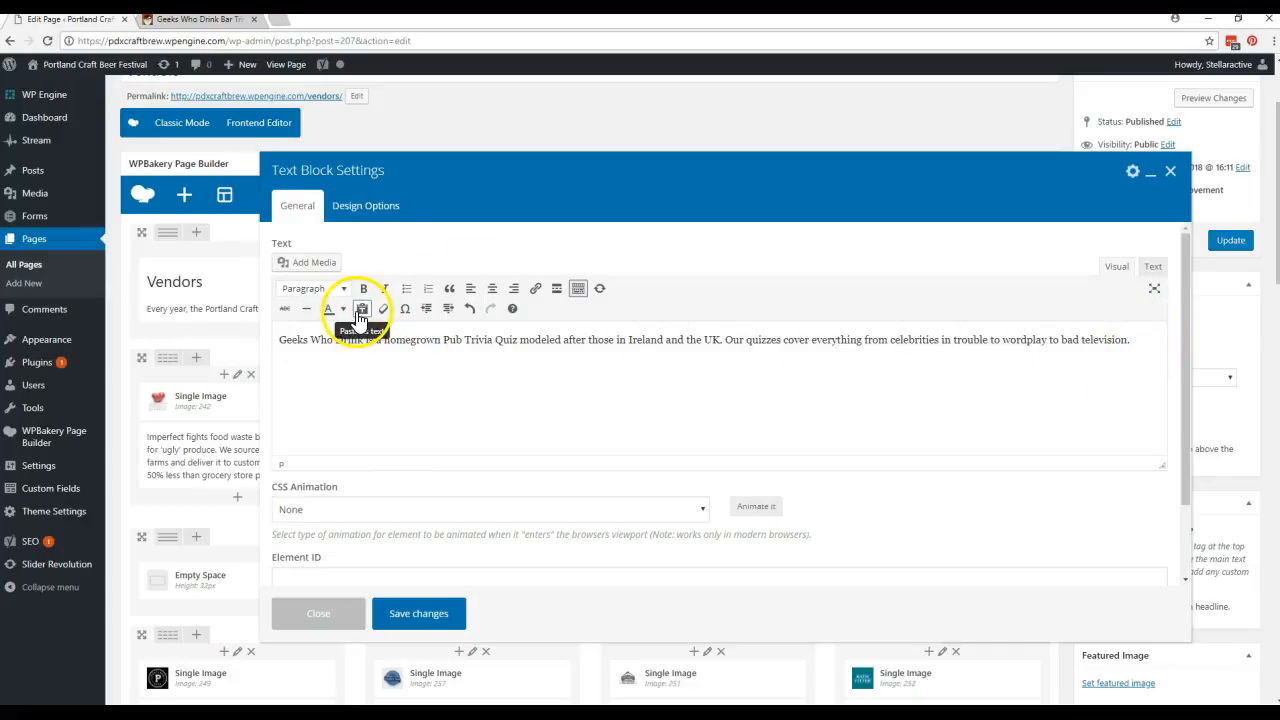
# - Discard the pasted extra paragraphs, keeping the original two-sentence description, and close the settings
pyautogui.rightClick(332, 375)
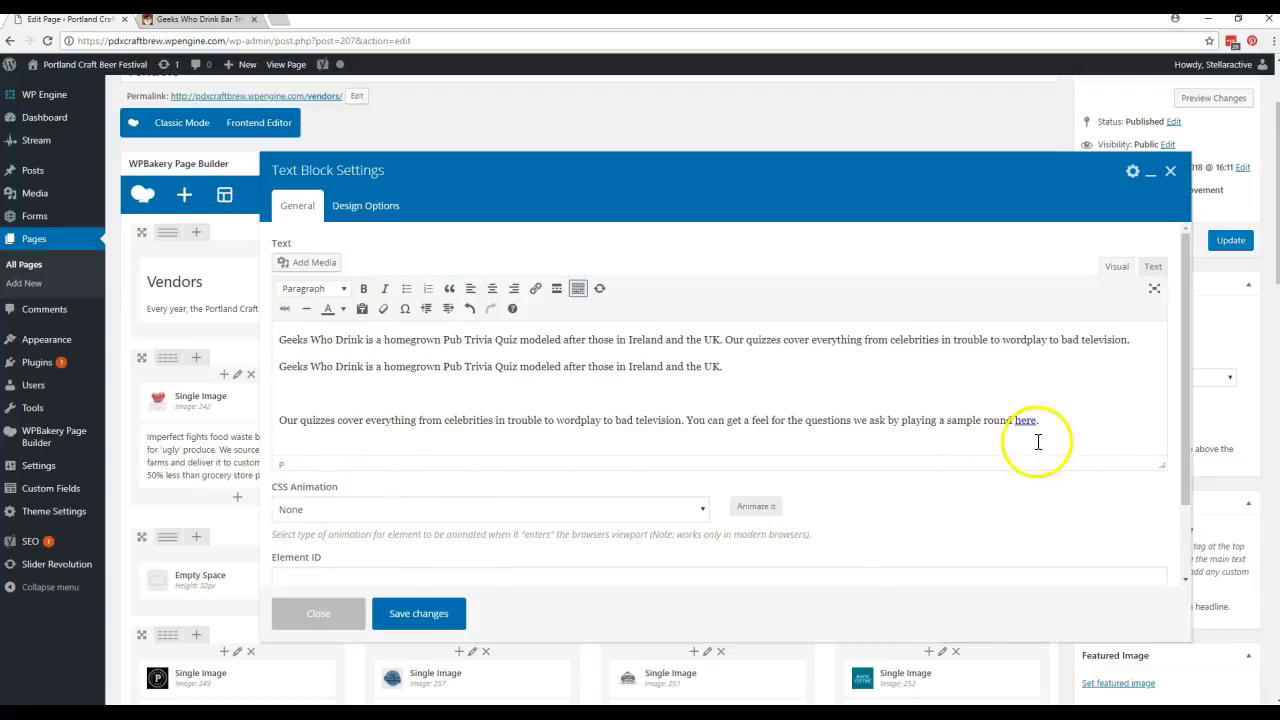
pyautogui.moveTo(967, 414)
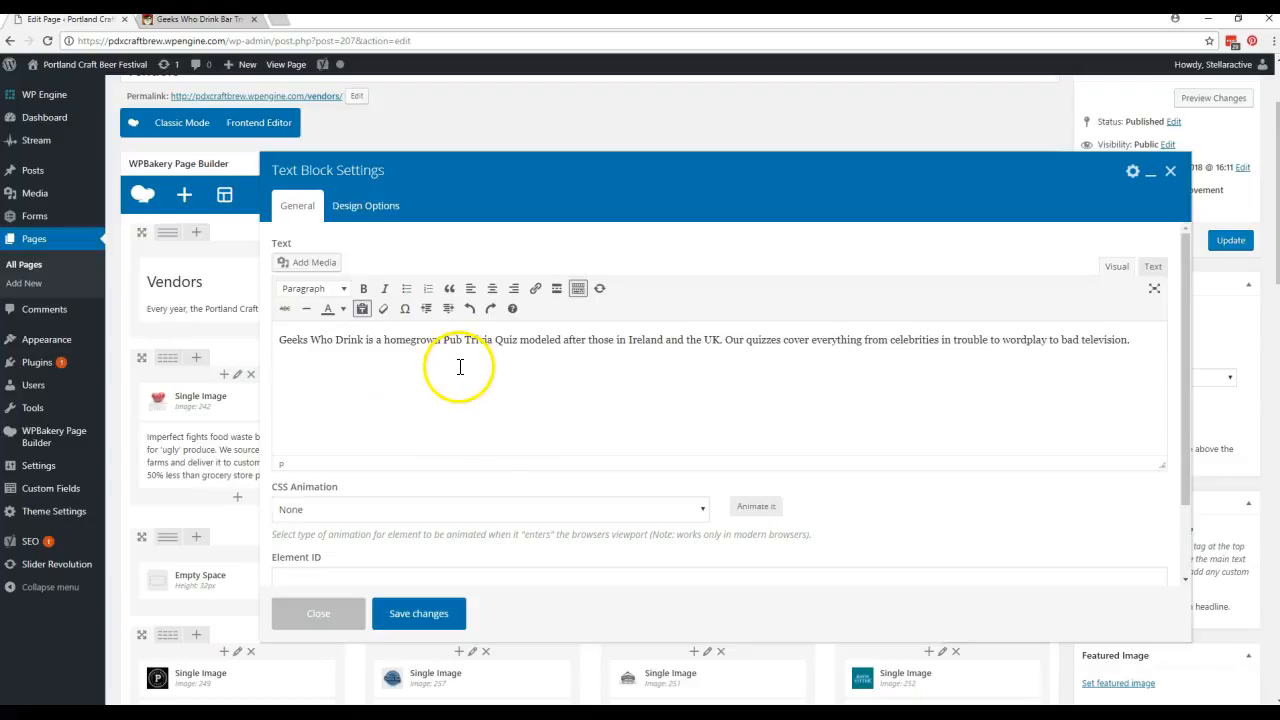
pyautogui.moveTo(907, 210)
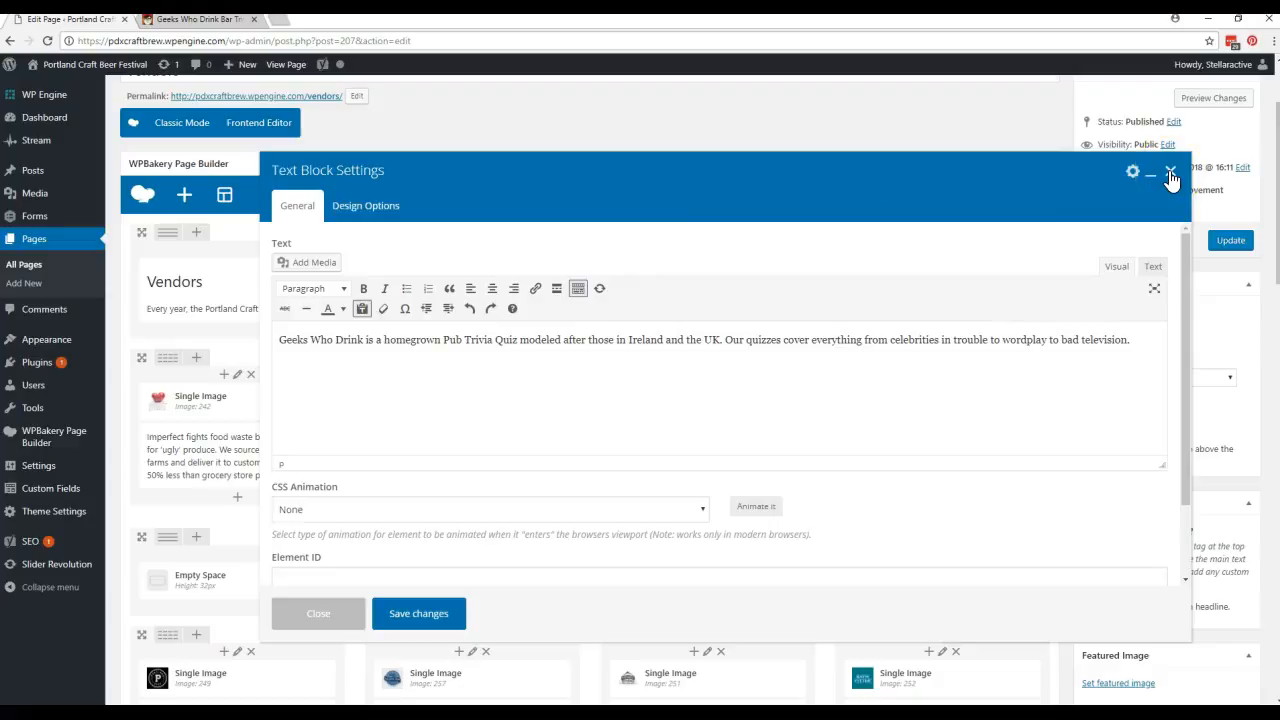
pyautogui.click(1170, 171)
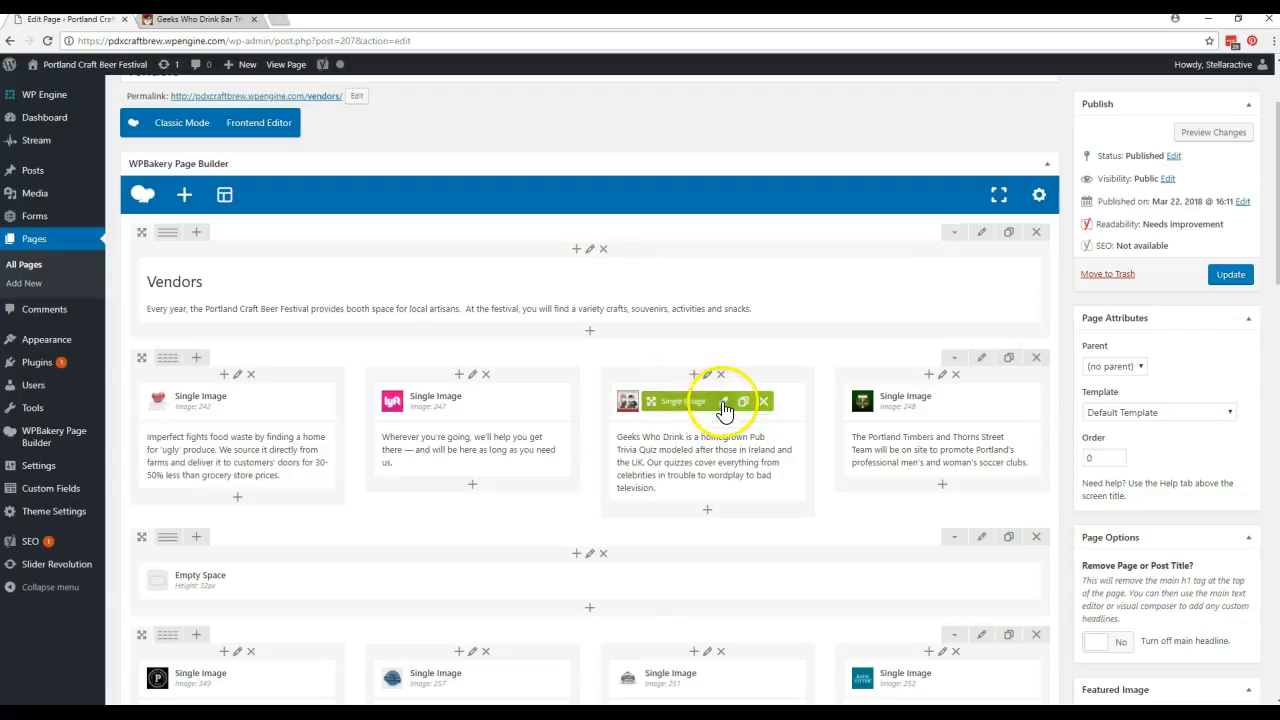
pyautogui.click(744, 401)
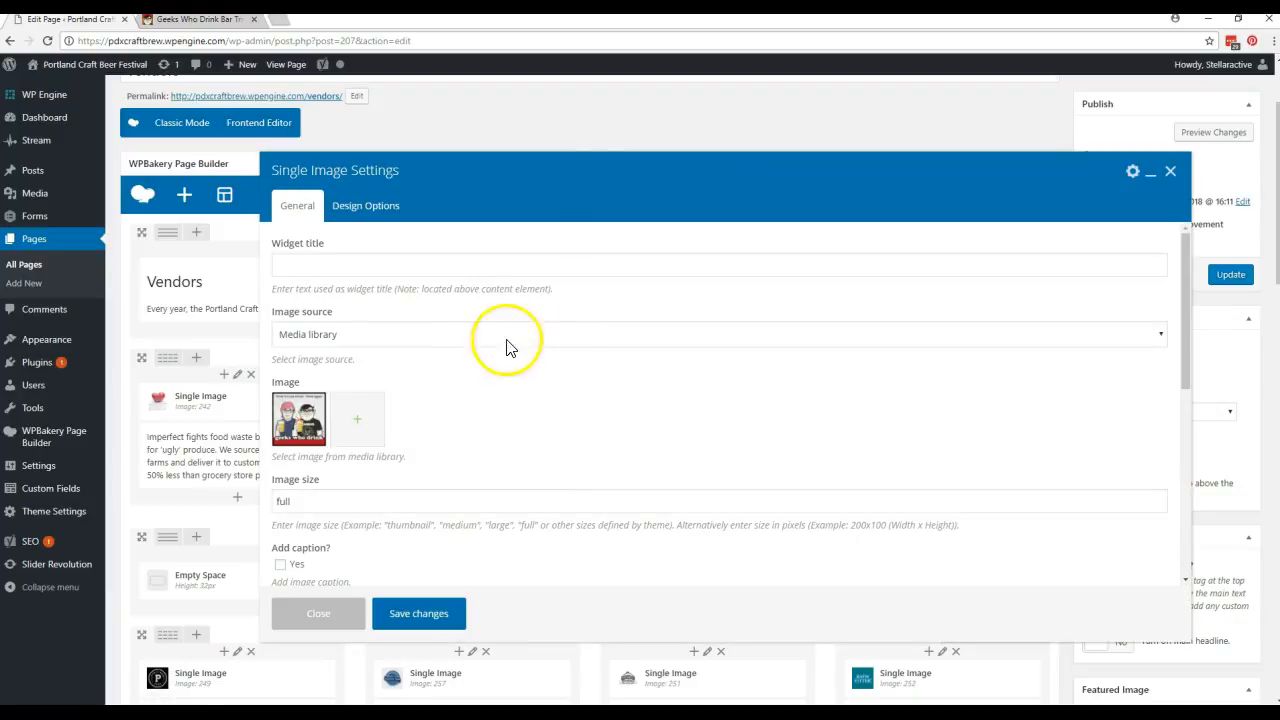
pyautogui.scroll(-3)
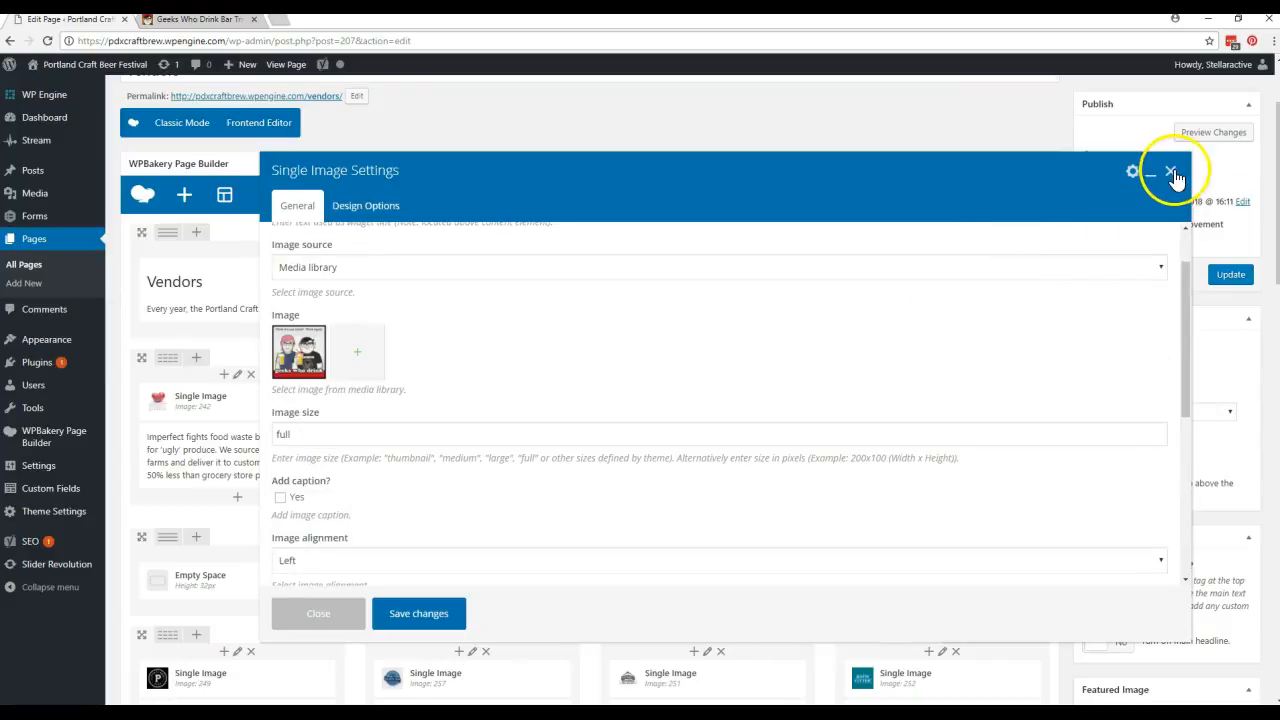
pyautogui.click(1170, 171)
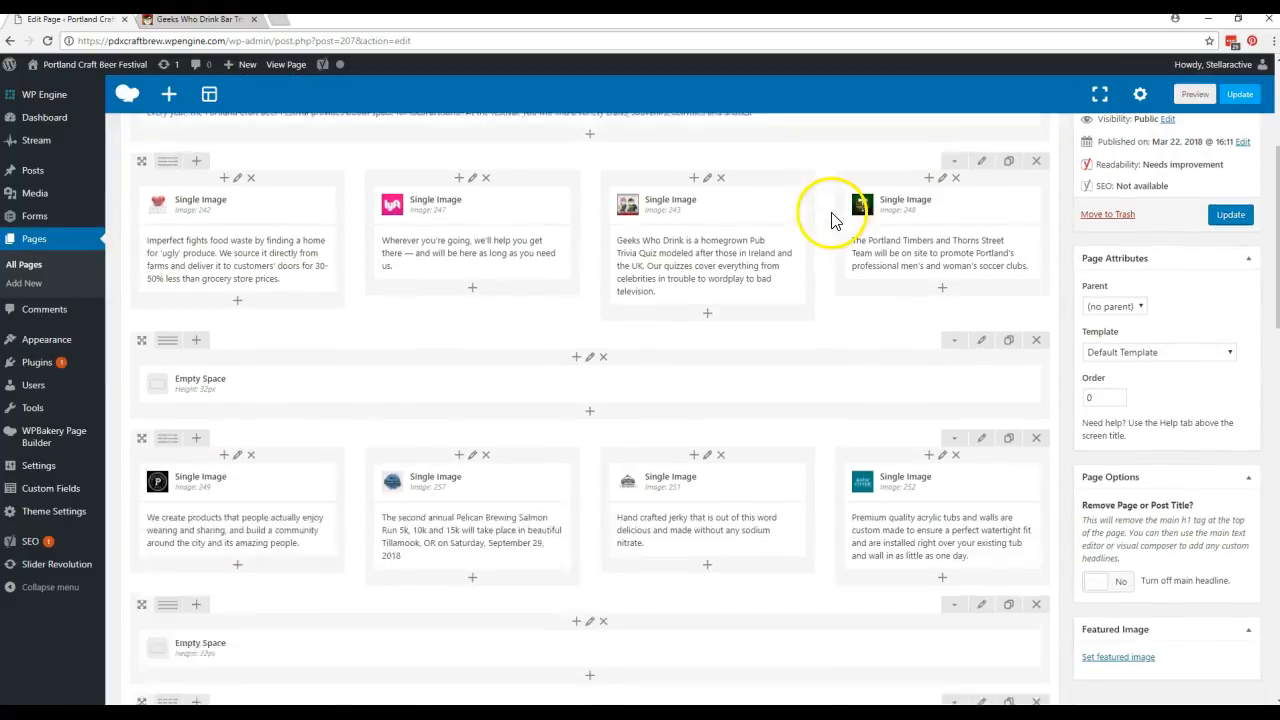
# - Clone the bottom vendor row starting with Pips & Bounce so a copy sits beneath it
pyautogui.scroll(-3)
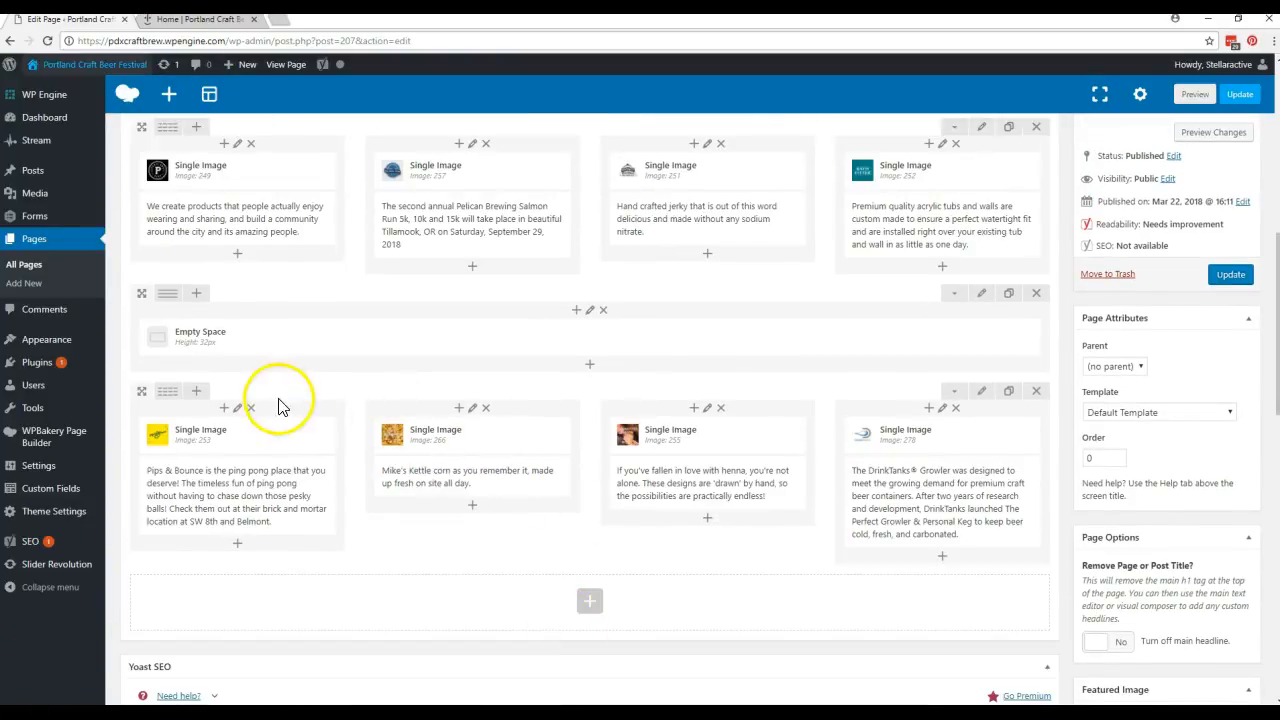
pyautogui.moveTo(828, 490)
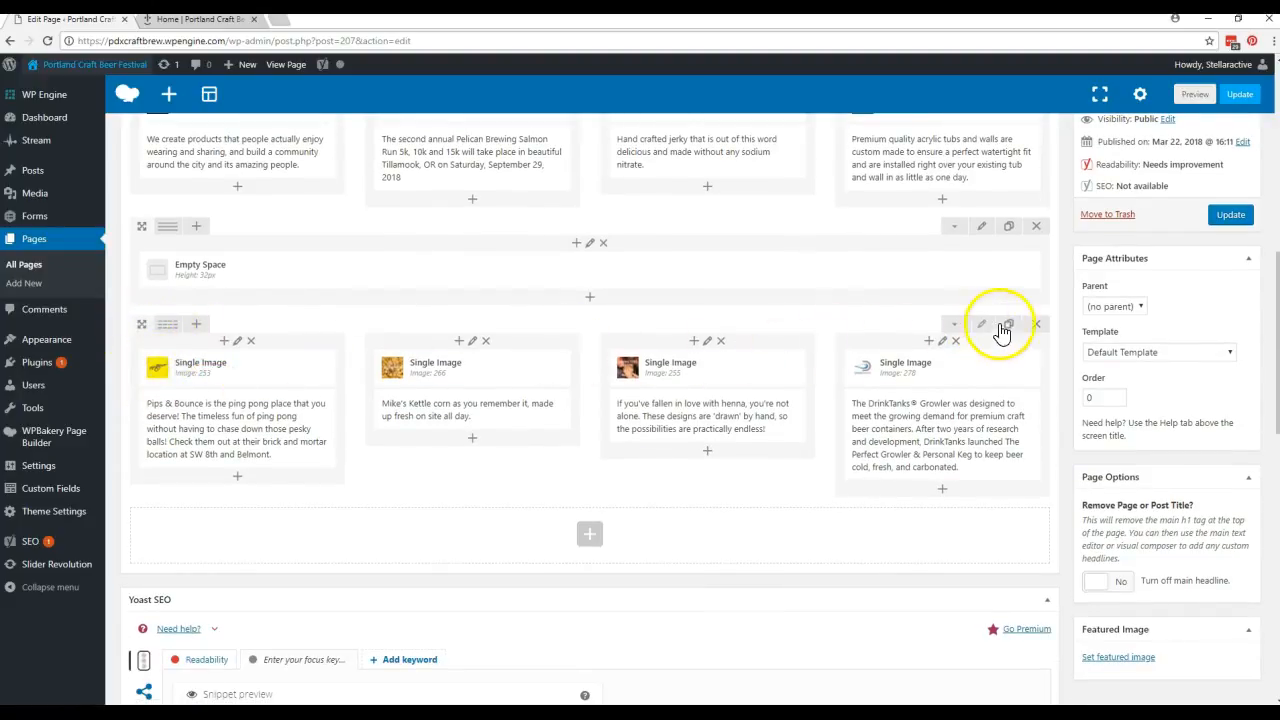
pyautogui.moveTo(1009, 325)
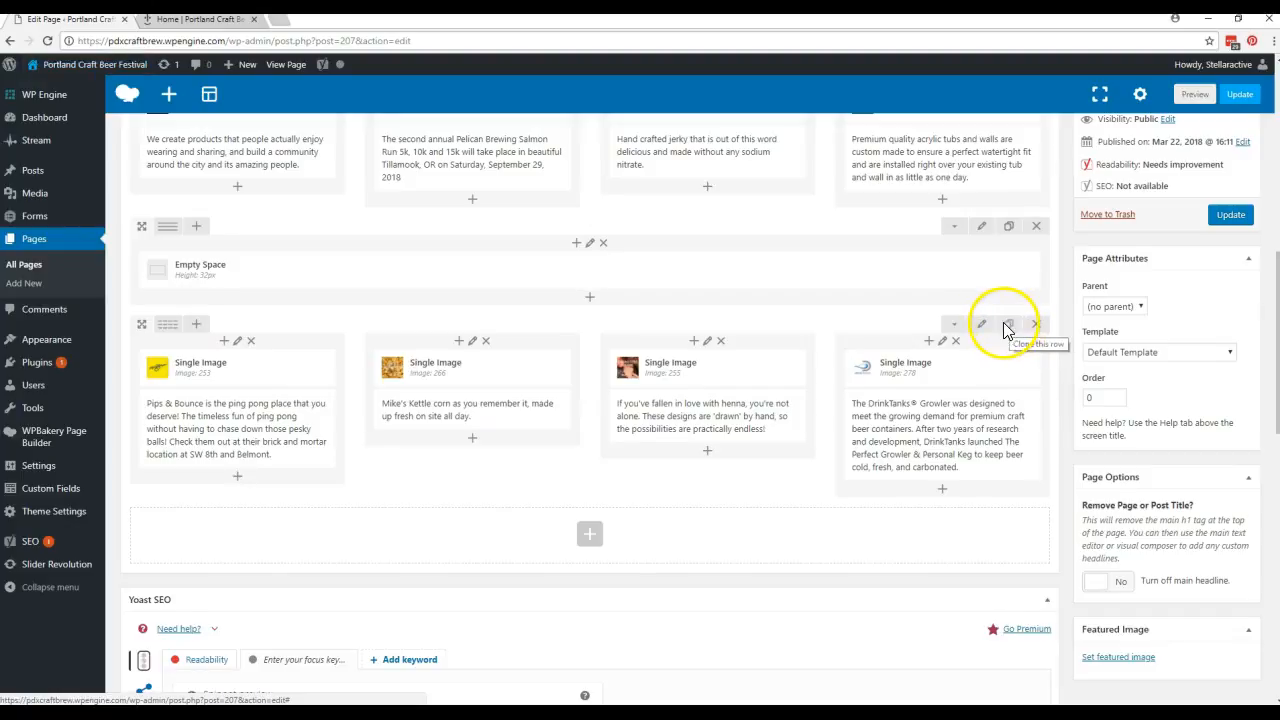
pyautogui.click(1009, 324)
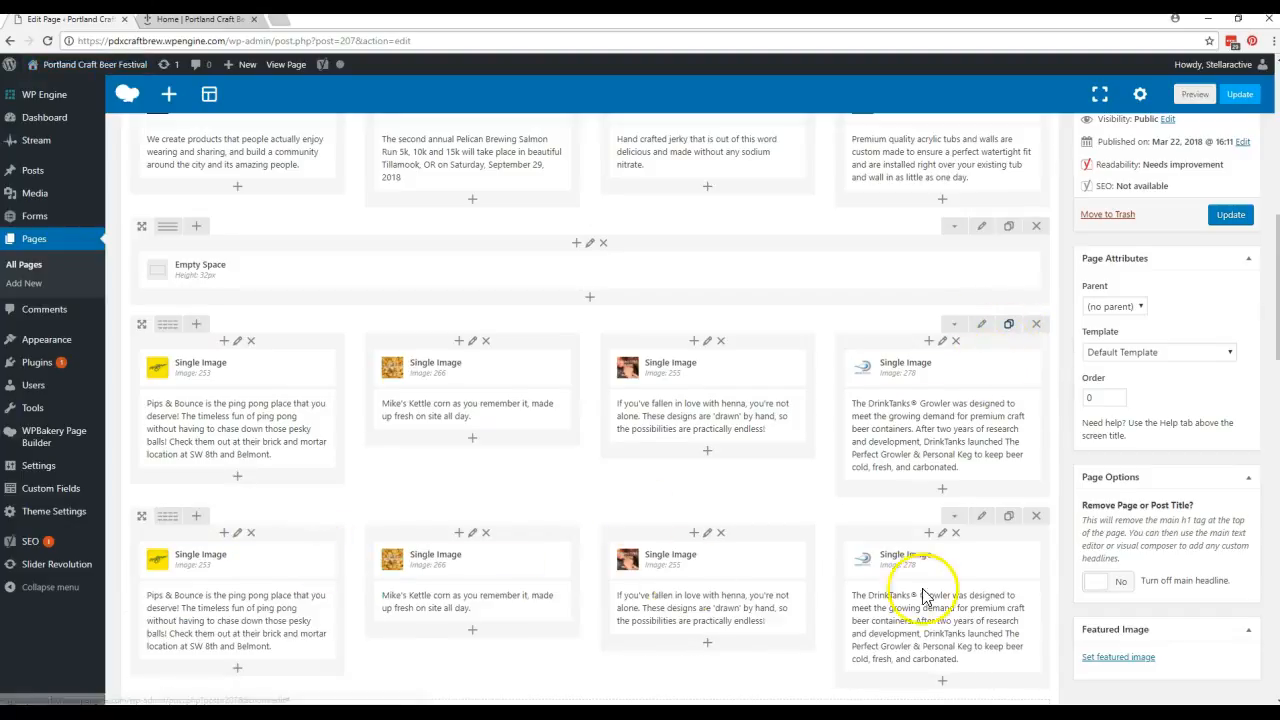
pyautogui.scroll(-3)
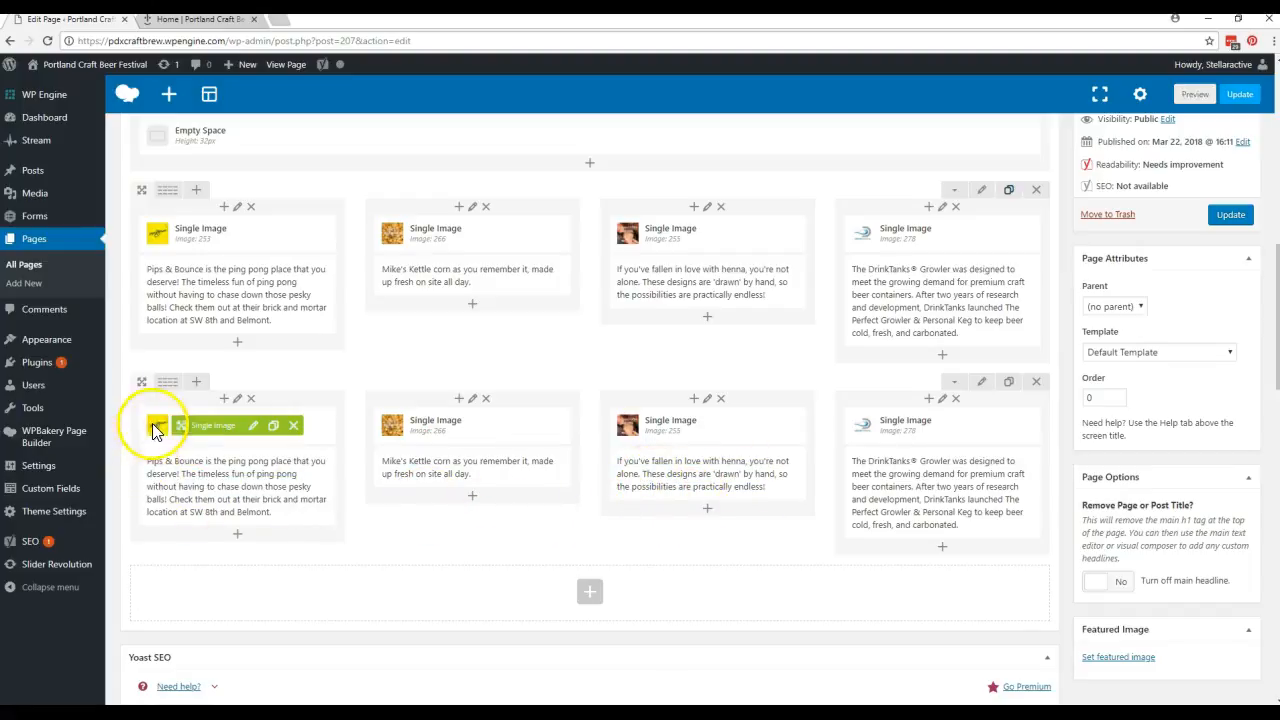
pyautogui.moveTo(256, 426)
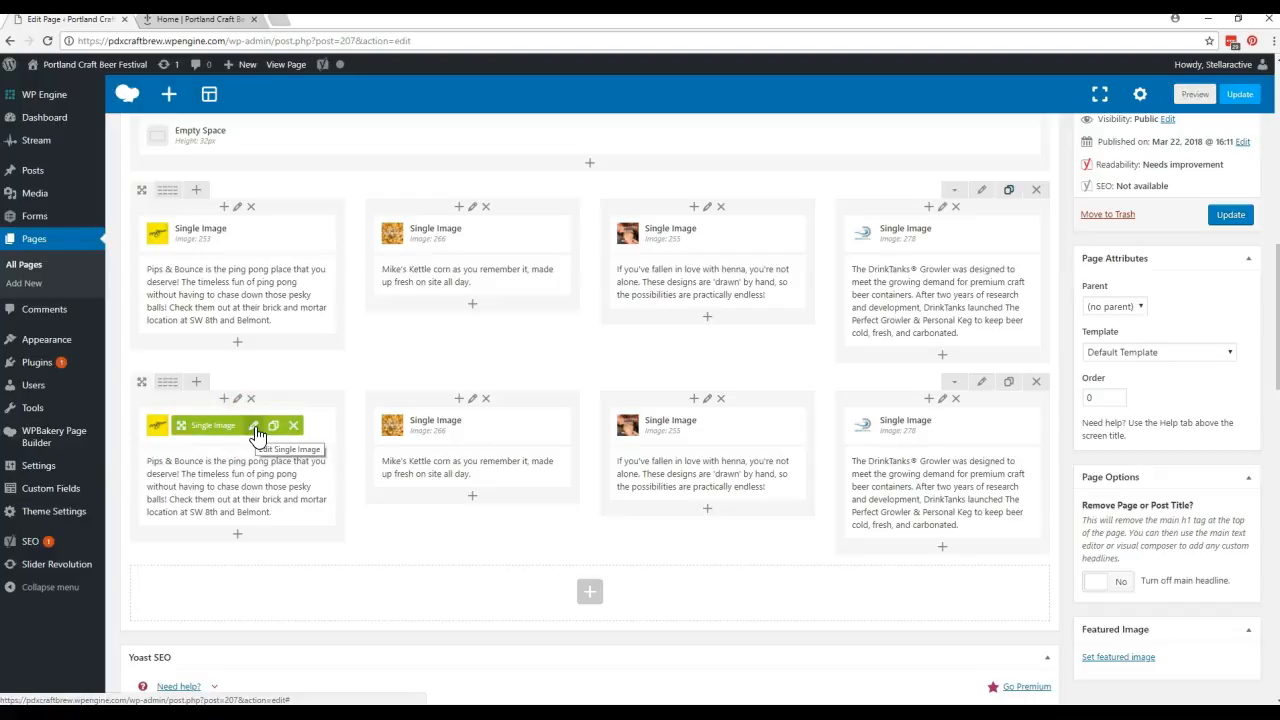
# - Upload '2015 Perlo Logo Box JPG' from the CREW Portland folder and set it as the cloned row's first image
pyautogui.click(255, 425)
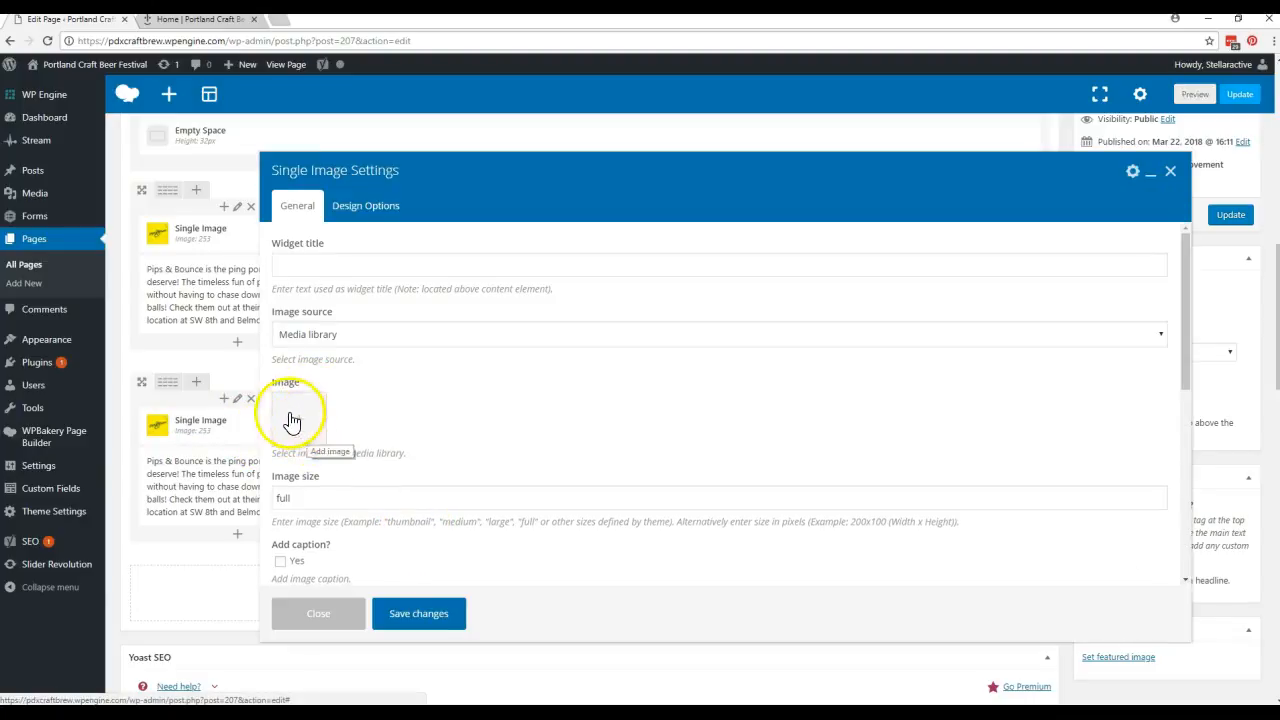
pyautogui.click(291, 418)
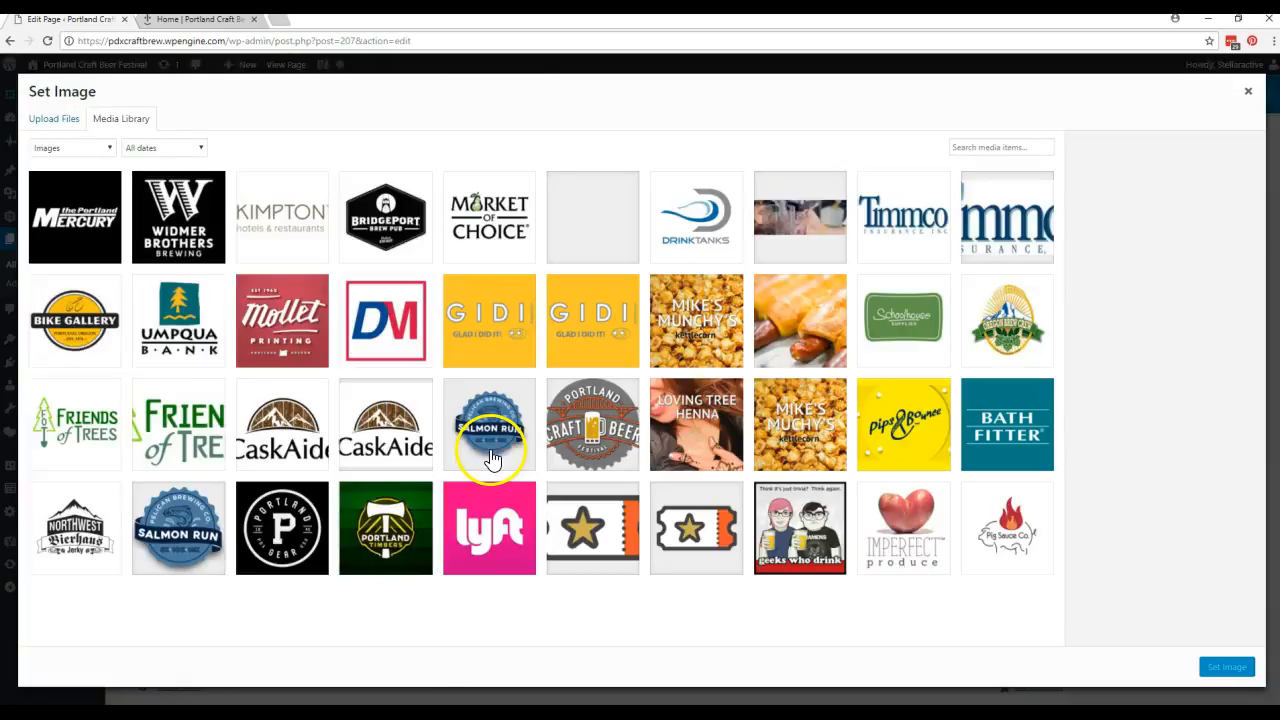
pyautogui.scroll(-3)
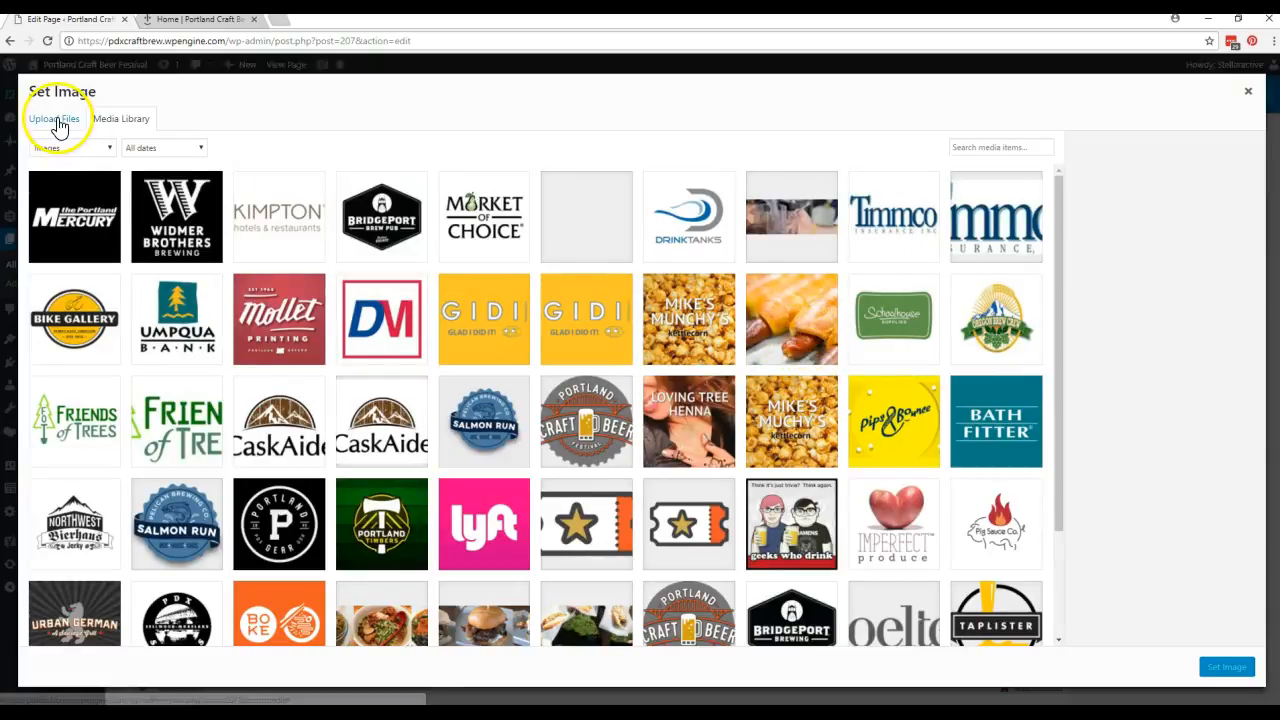
pyautogui.click(54, 118)
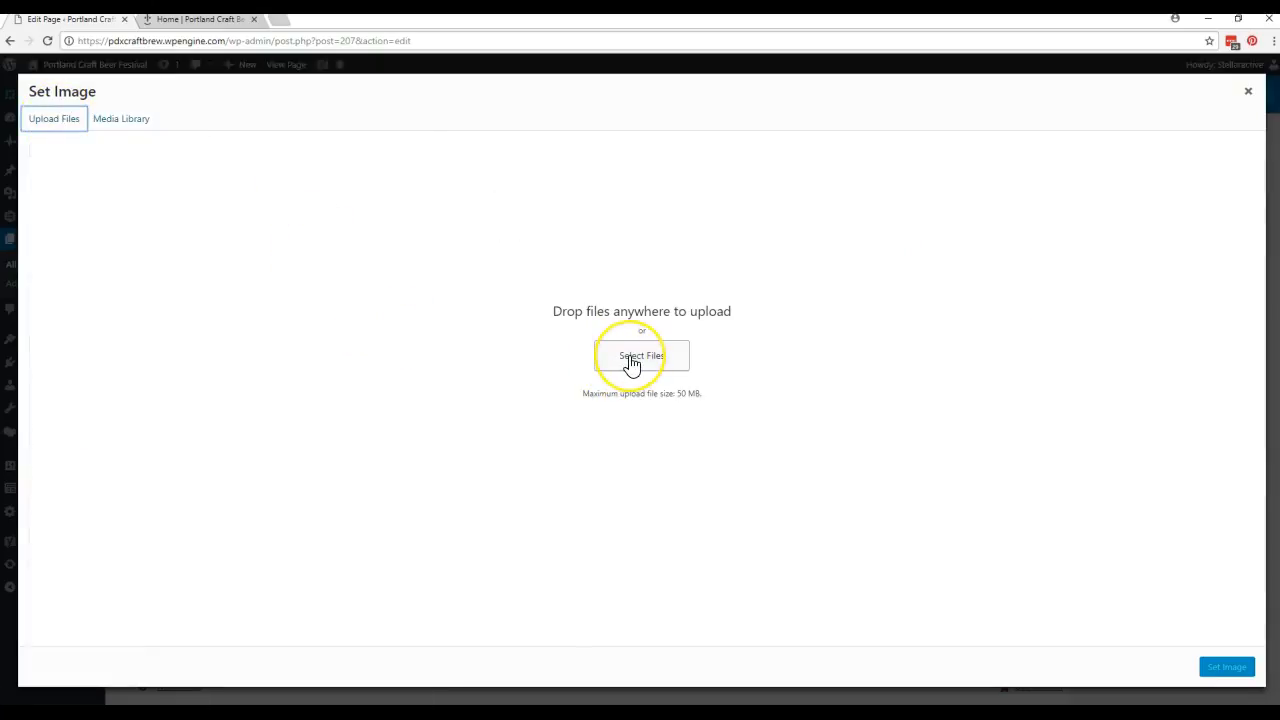
pyautogui.click(641, 355)
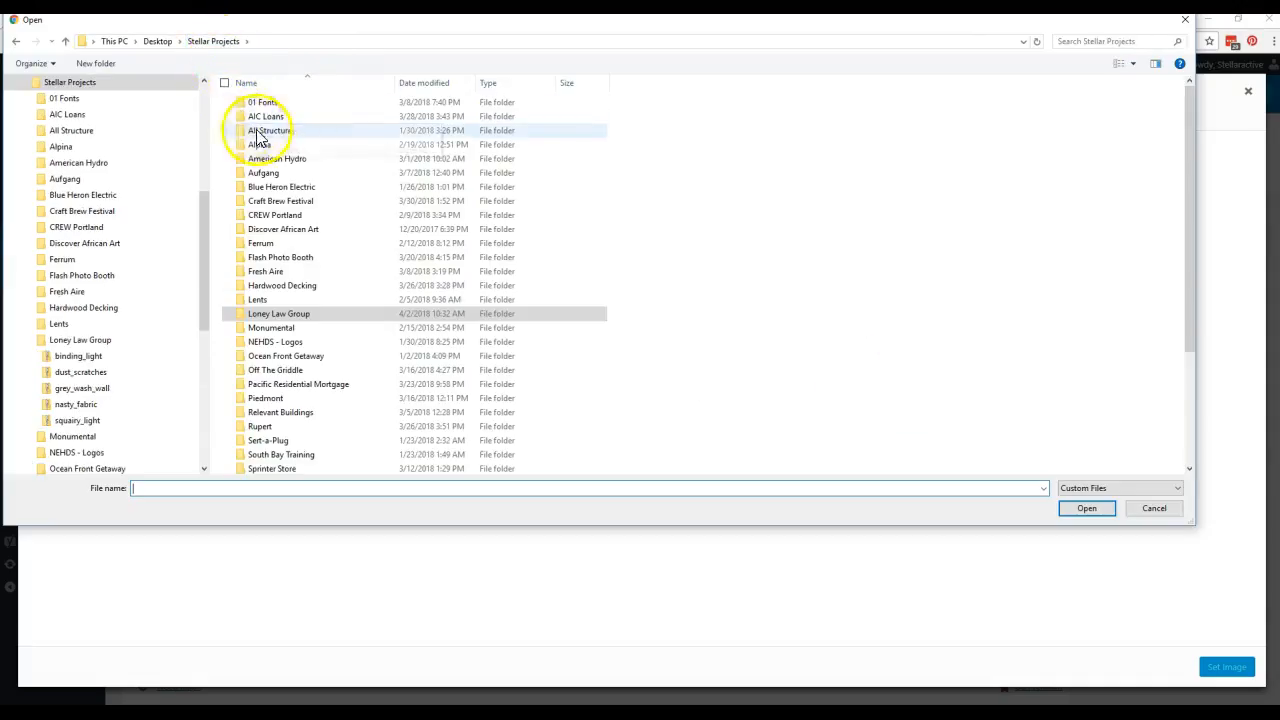
pyautogui.doubleClick(76, 227)
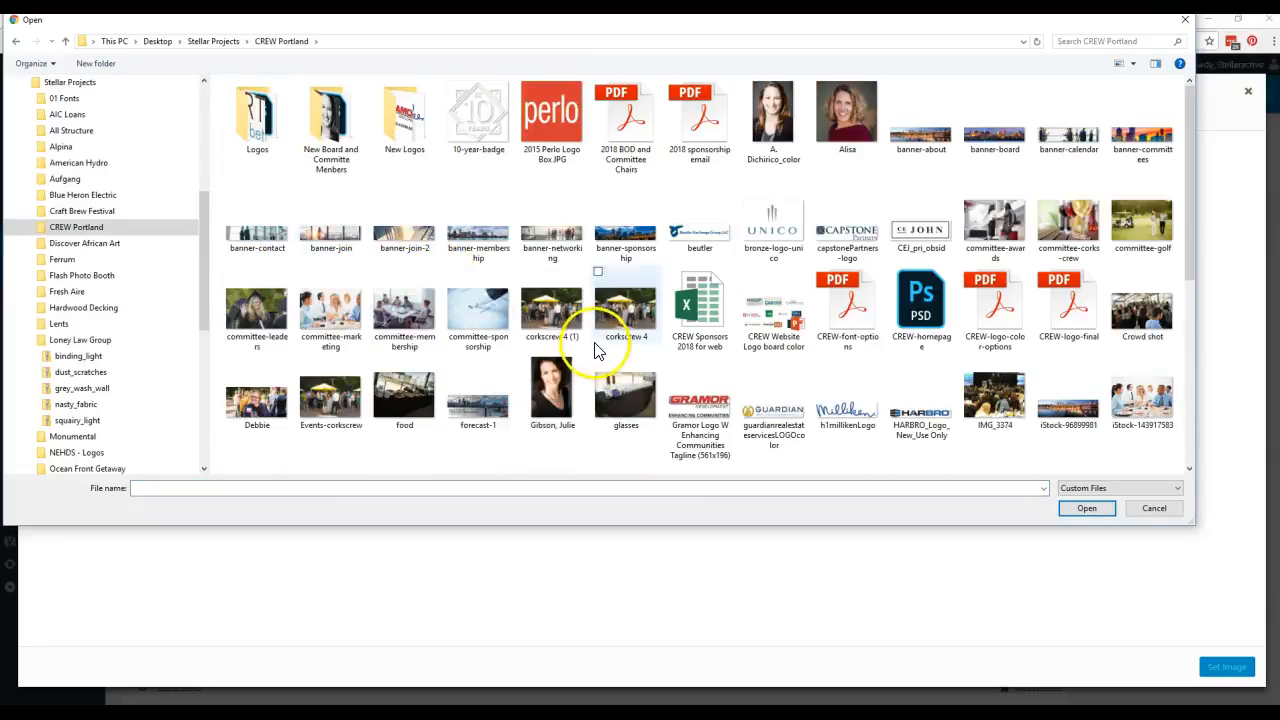
pyautogui.moveTo(551, 110)
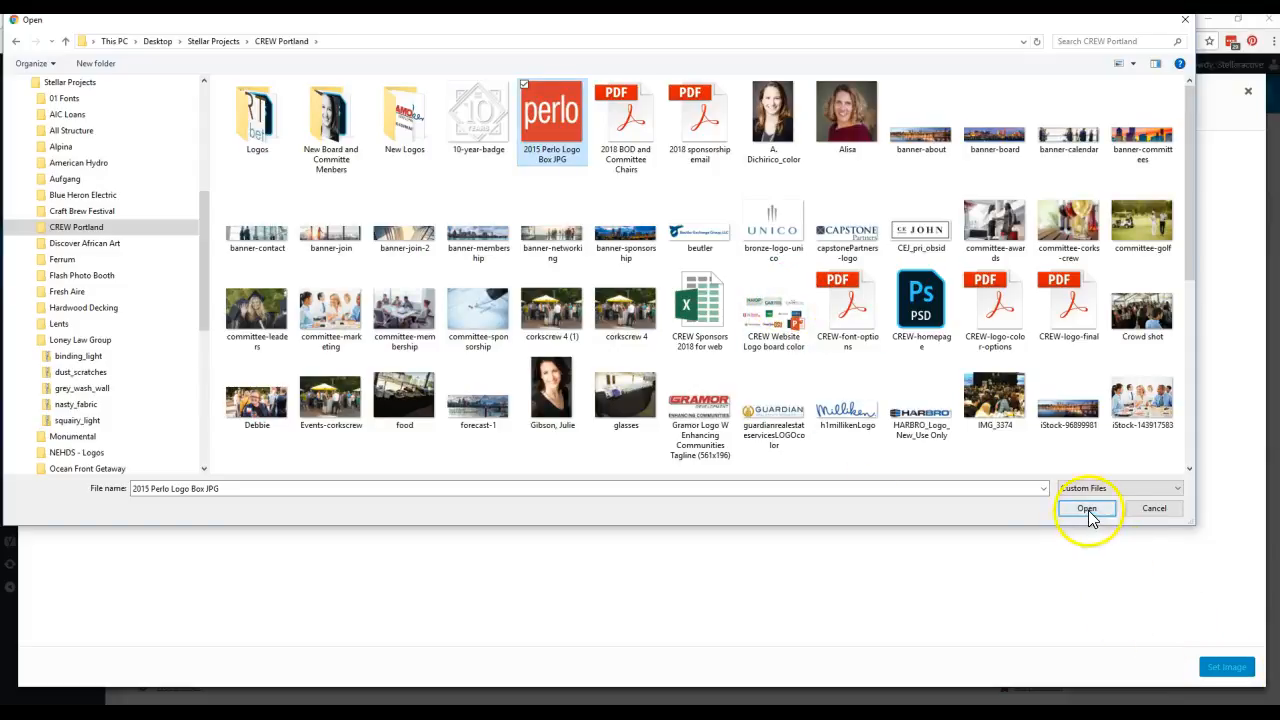
pyautogui.click(1086, 508)
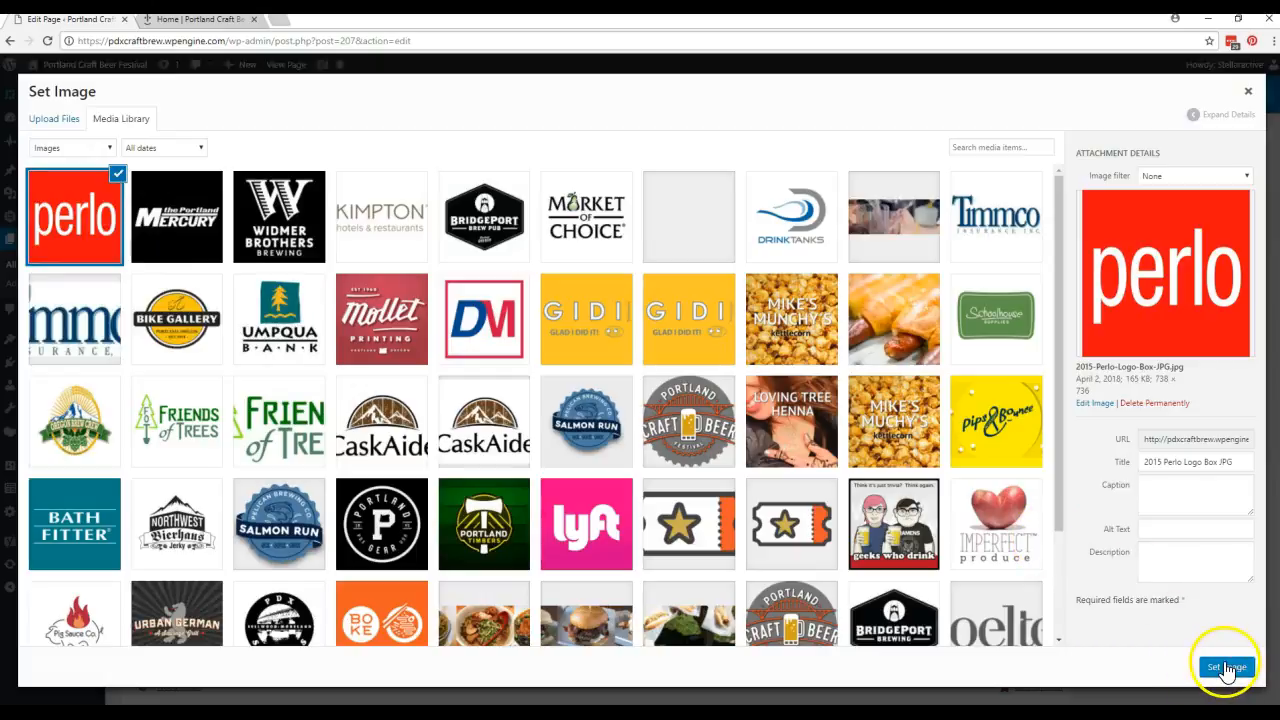
pyautogui.click(1225, 667)
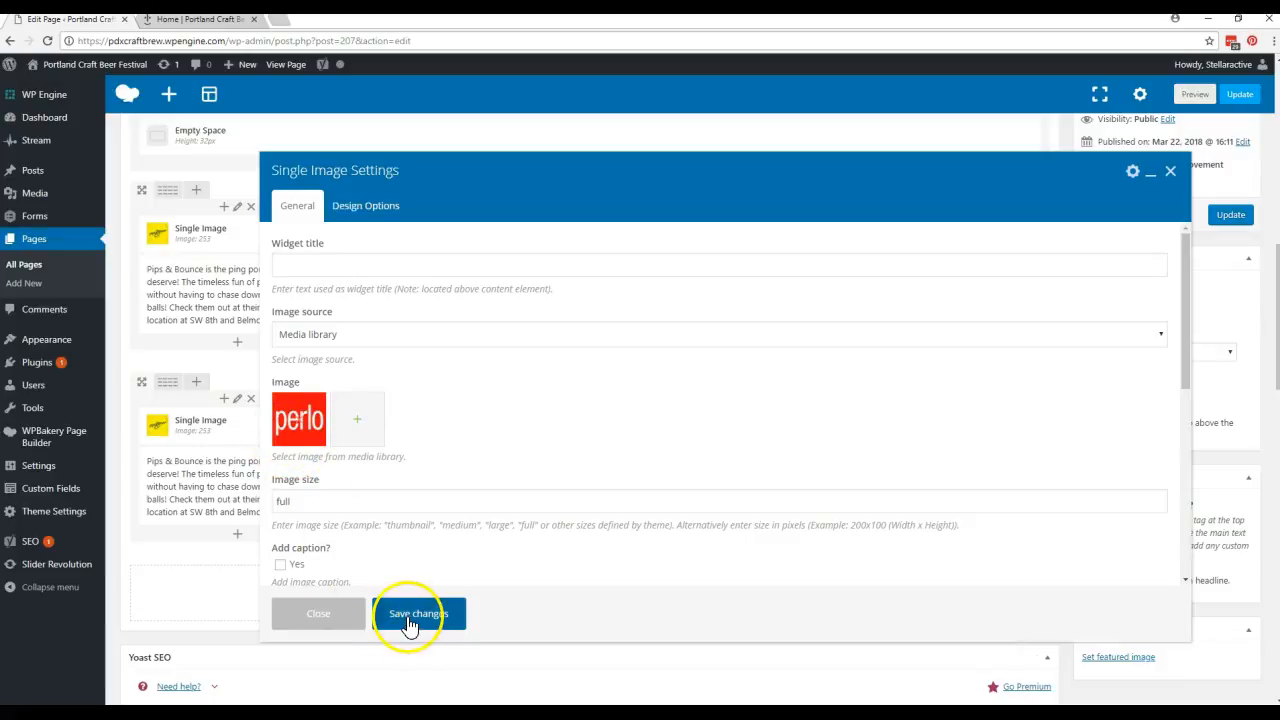
pyautogui.click(418, 613)
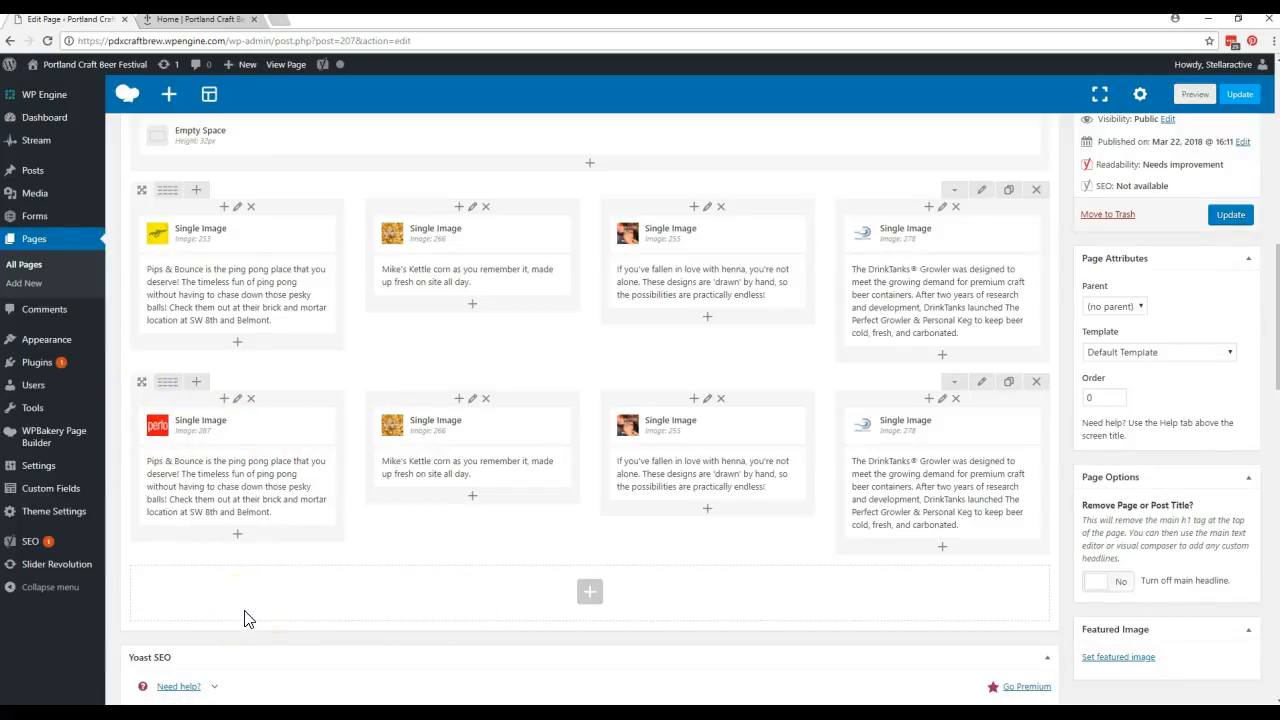
pyautogui.click(248, 485)
pyautogui.write('T')
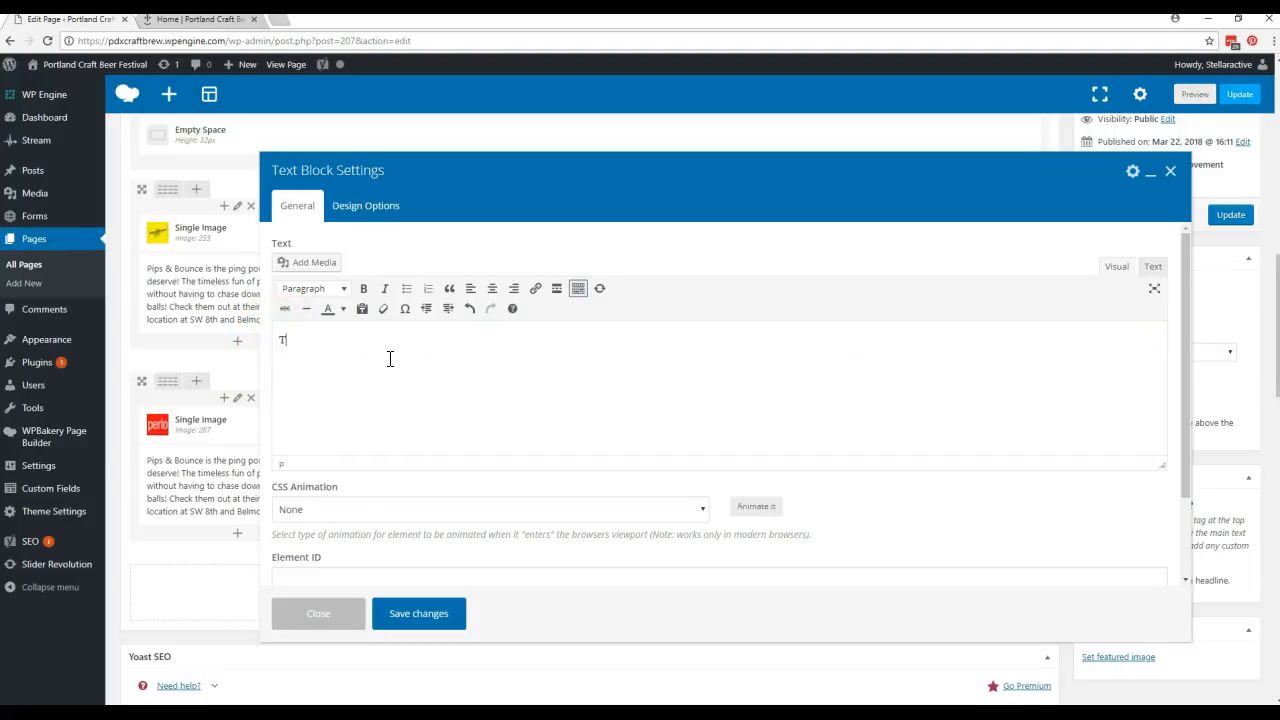
# - Set the Perlo column text to "This is my new text for my new vendor!" and save it
pyautogui.write('his is my')
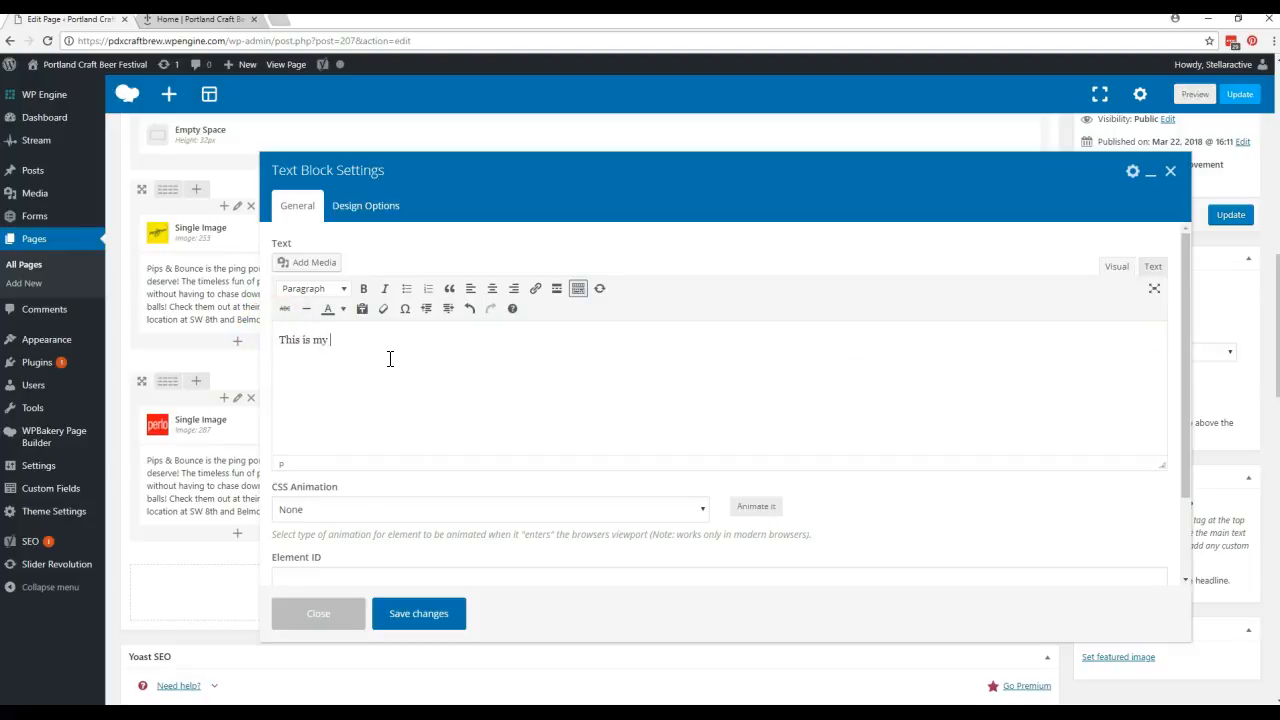
pyautogui.write('new text for m')
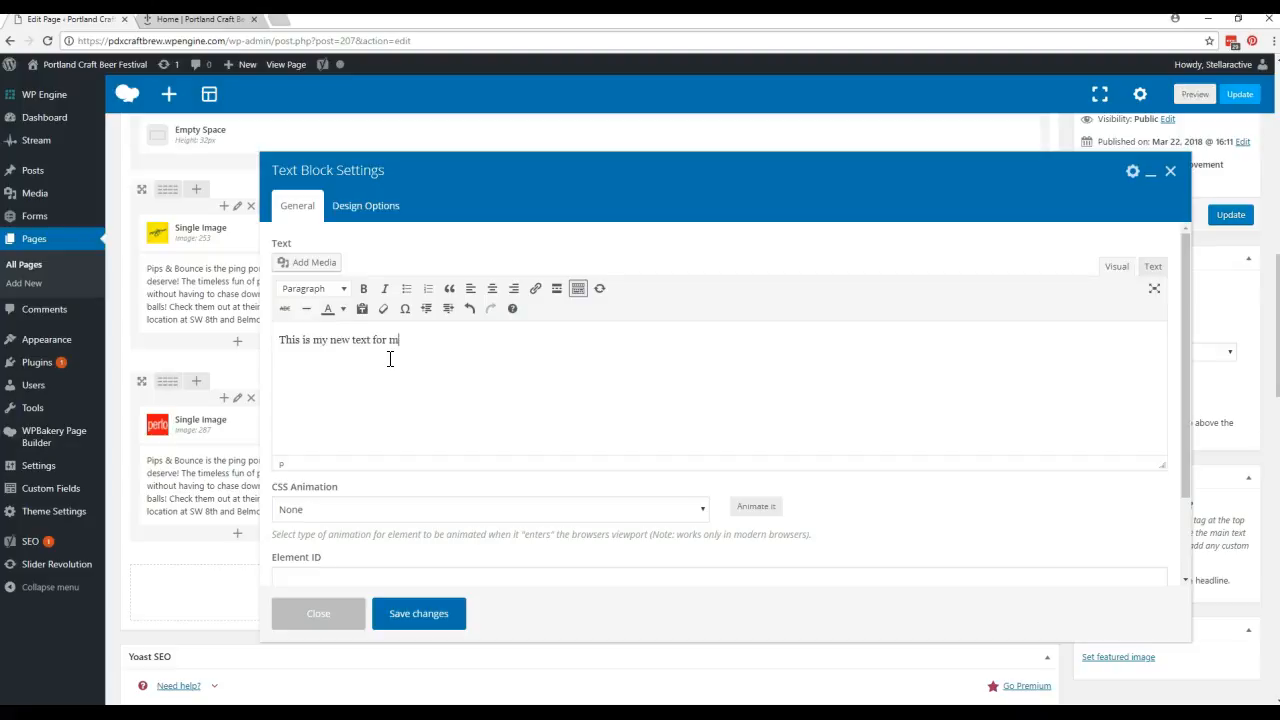
pyautogui.write('y new vendor!')
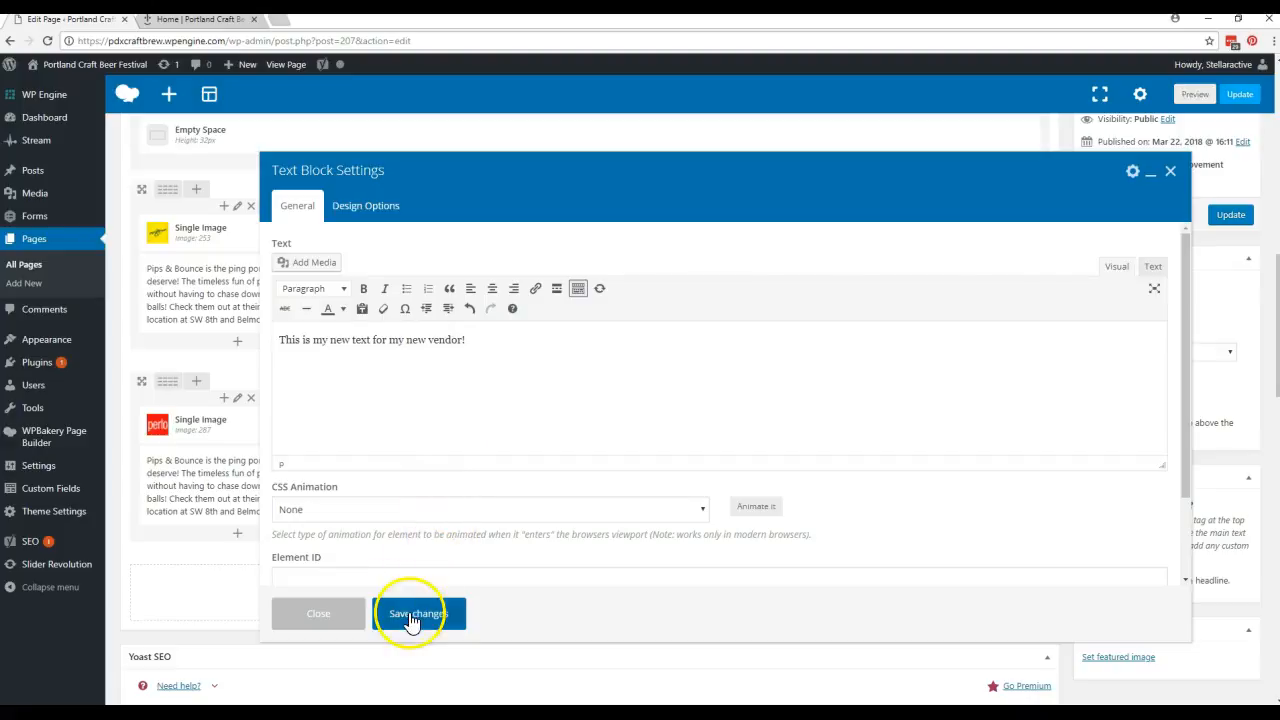
pyautogui.click(416, 613)
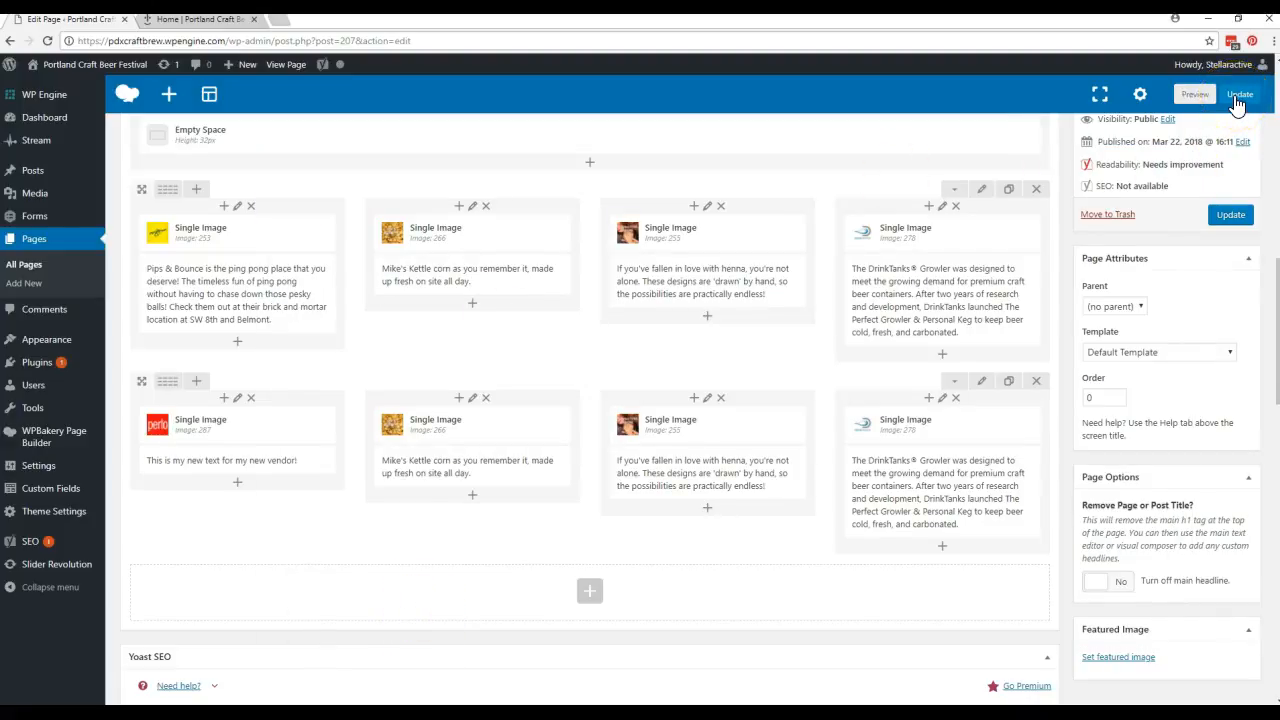
# - Update the Vendors page and switch to the live festival website
pyautogui.click(1239, 93)
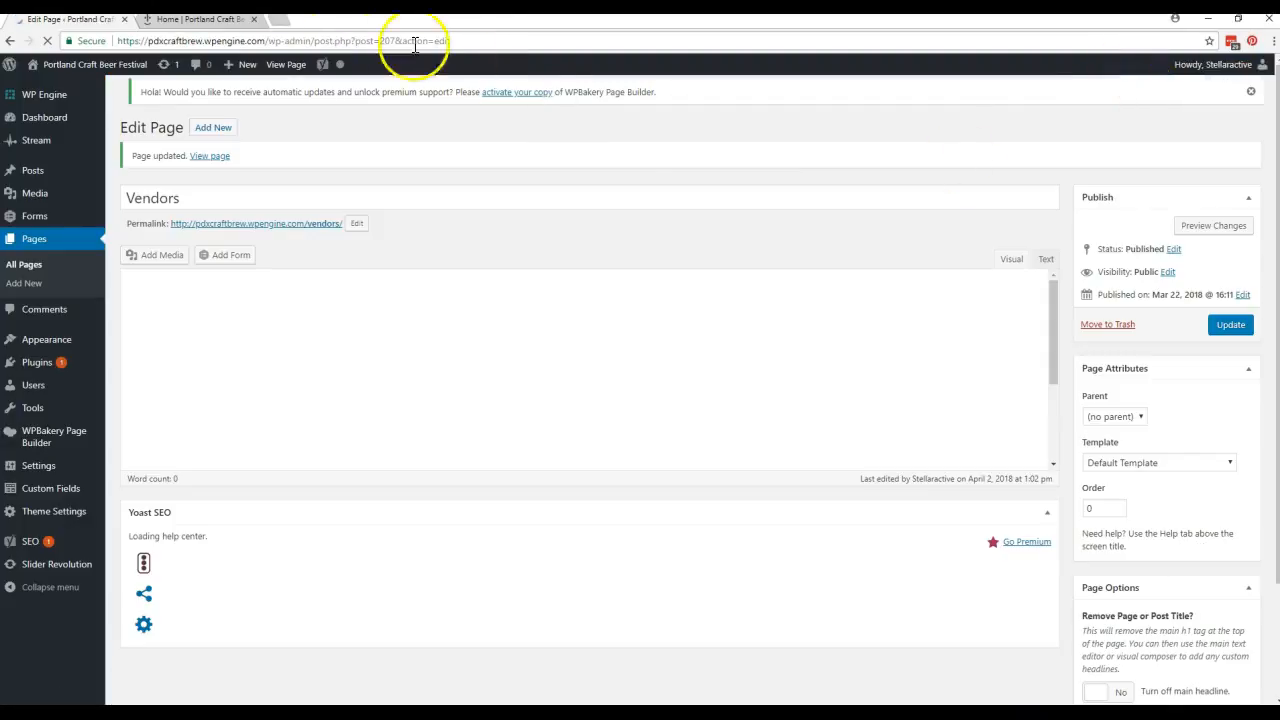
pyautogui.click(195, 19)
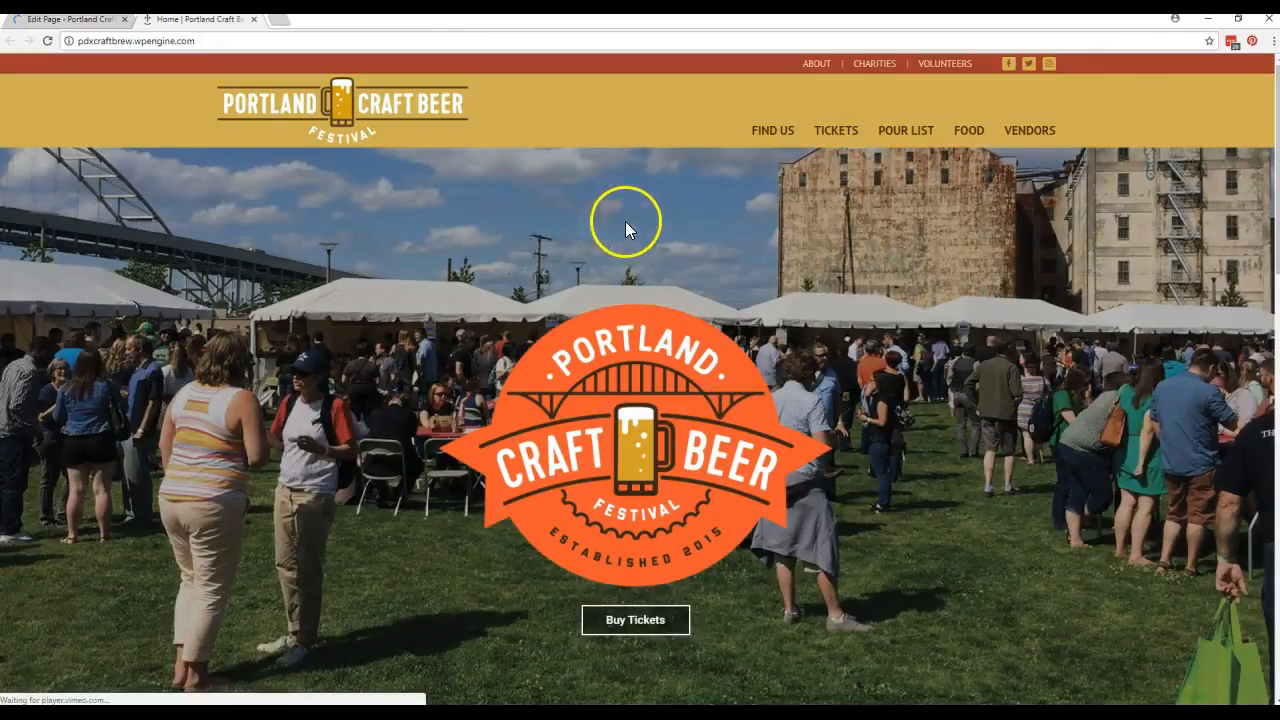
pyautogui.moveTo(1029, 130)
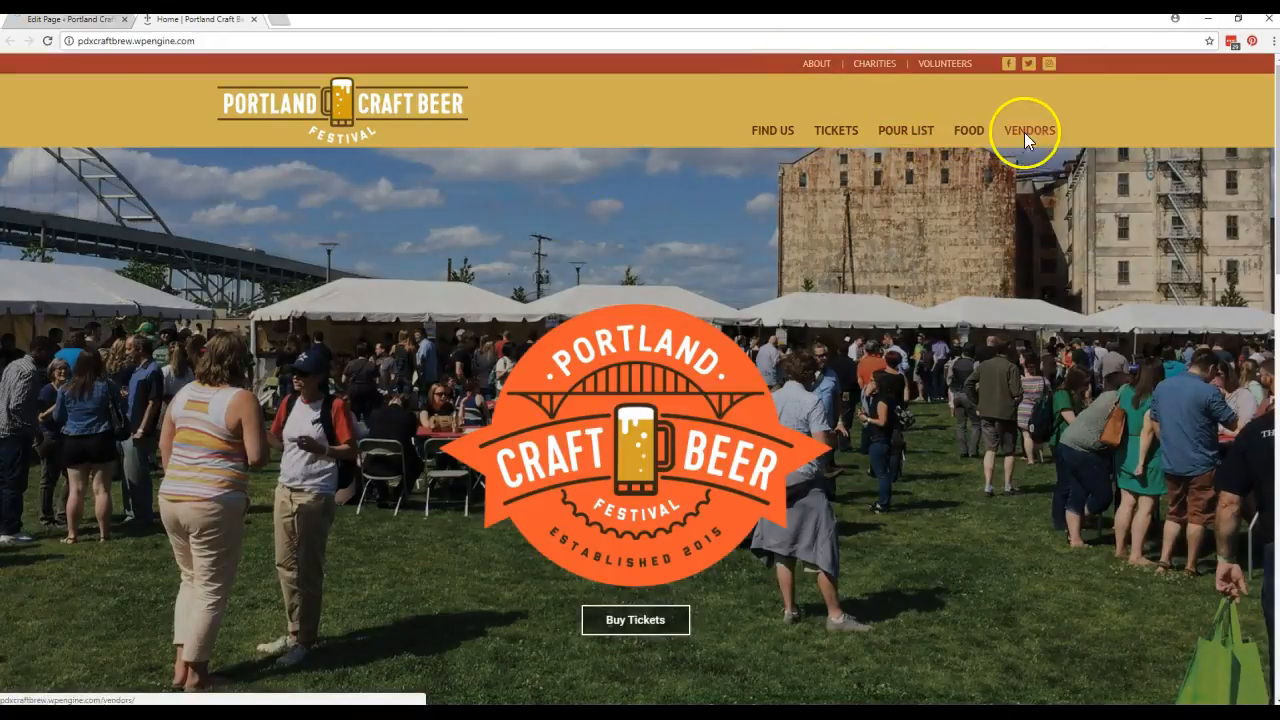
# - View the live Vendors page and scroll down to the new Perlo row
pyautogui.click(1029, 130)
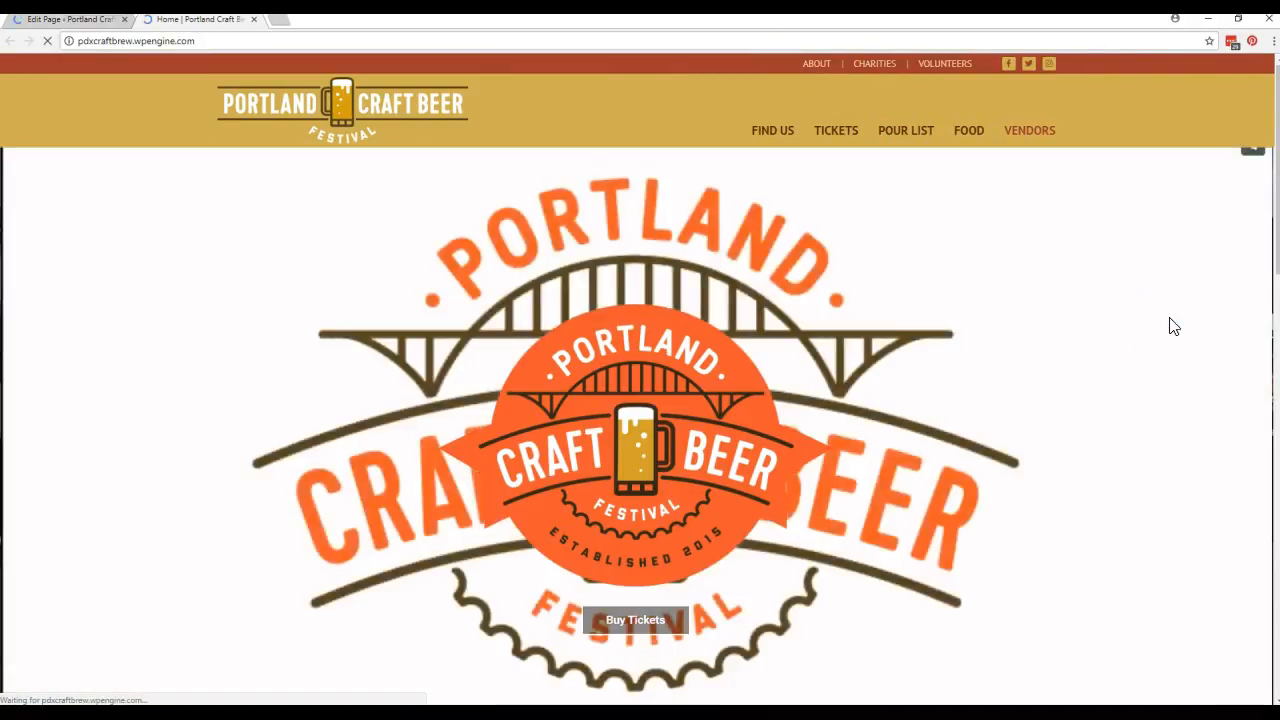
pyautogui.click(1029, 130)
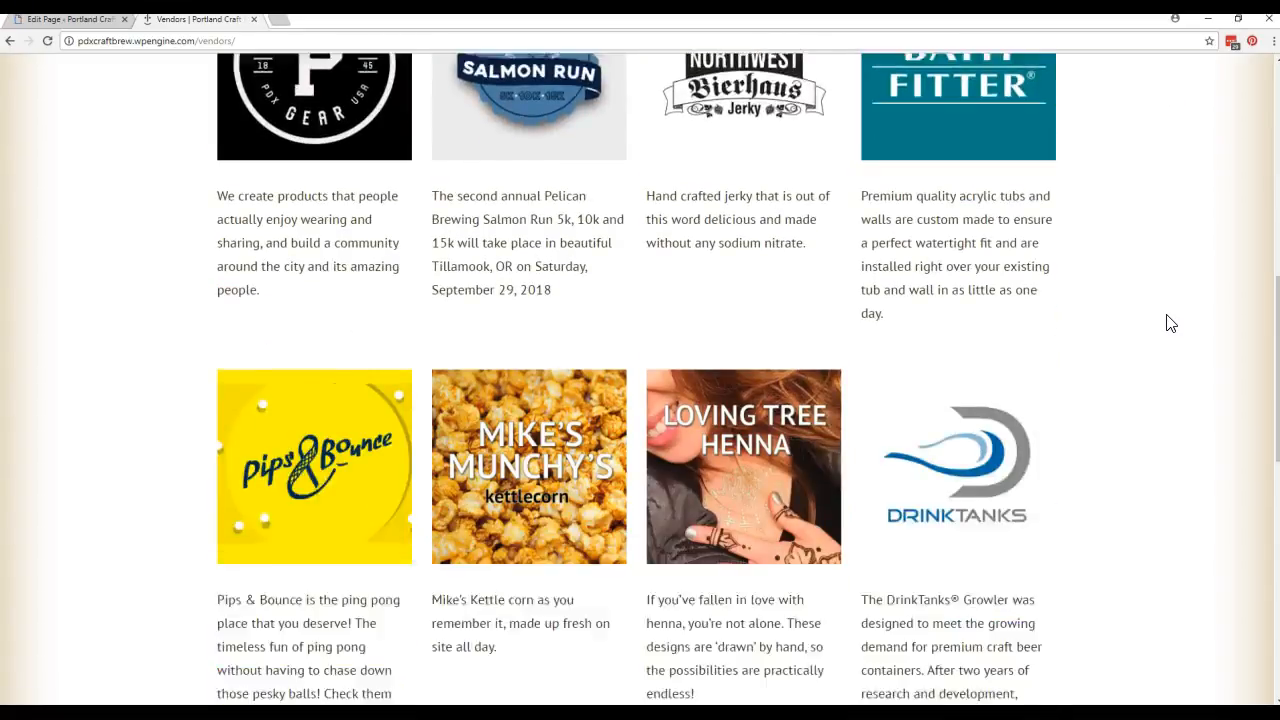
pyautogui.scroll(-3)
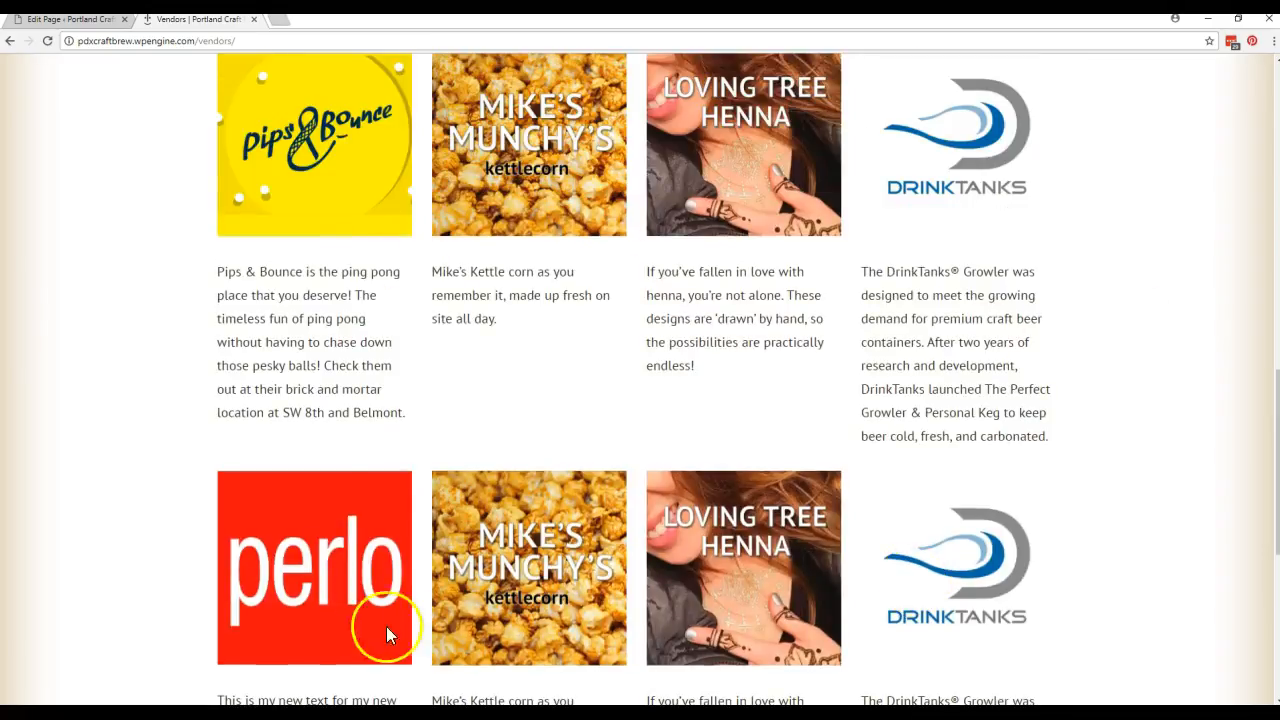
pyautogui.scroll(-3)
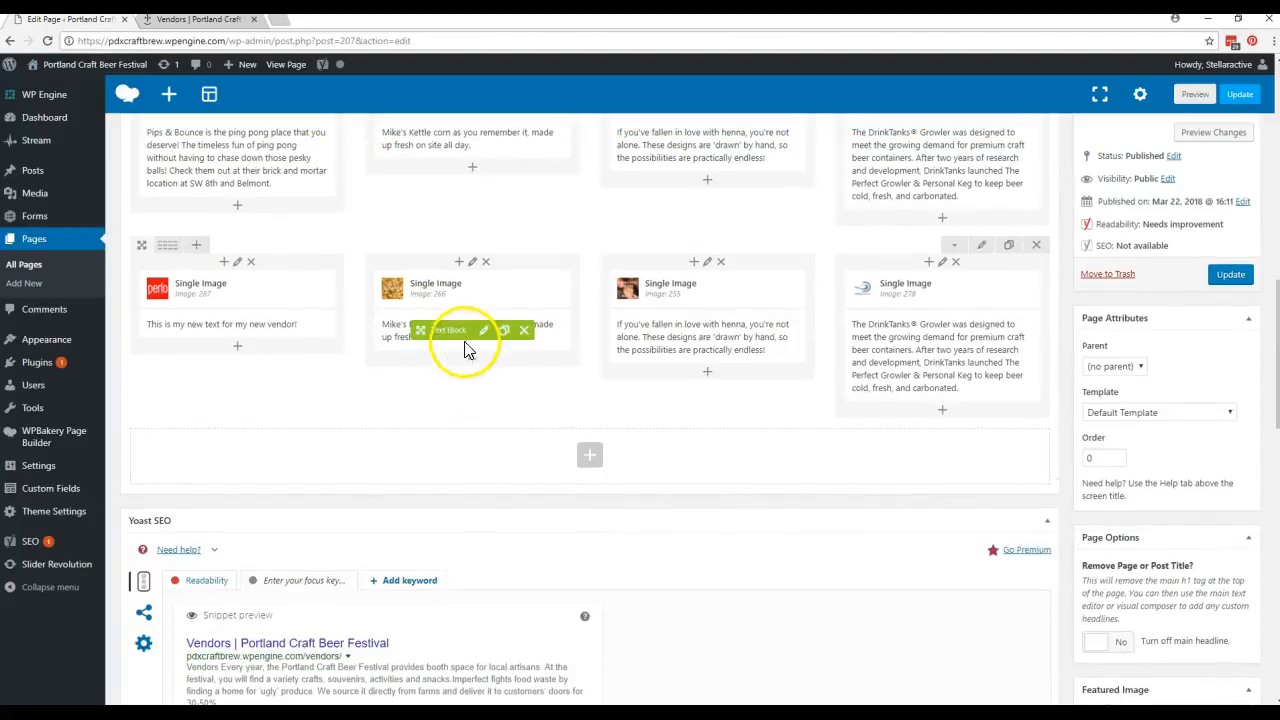
# - Delete the duplicated kettle corn text block from the cloned row, confirming with OK
pyautogui.click(524, 330)
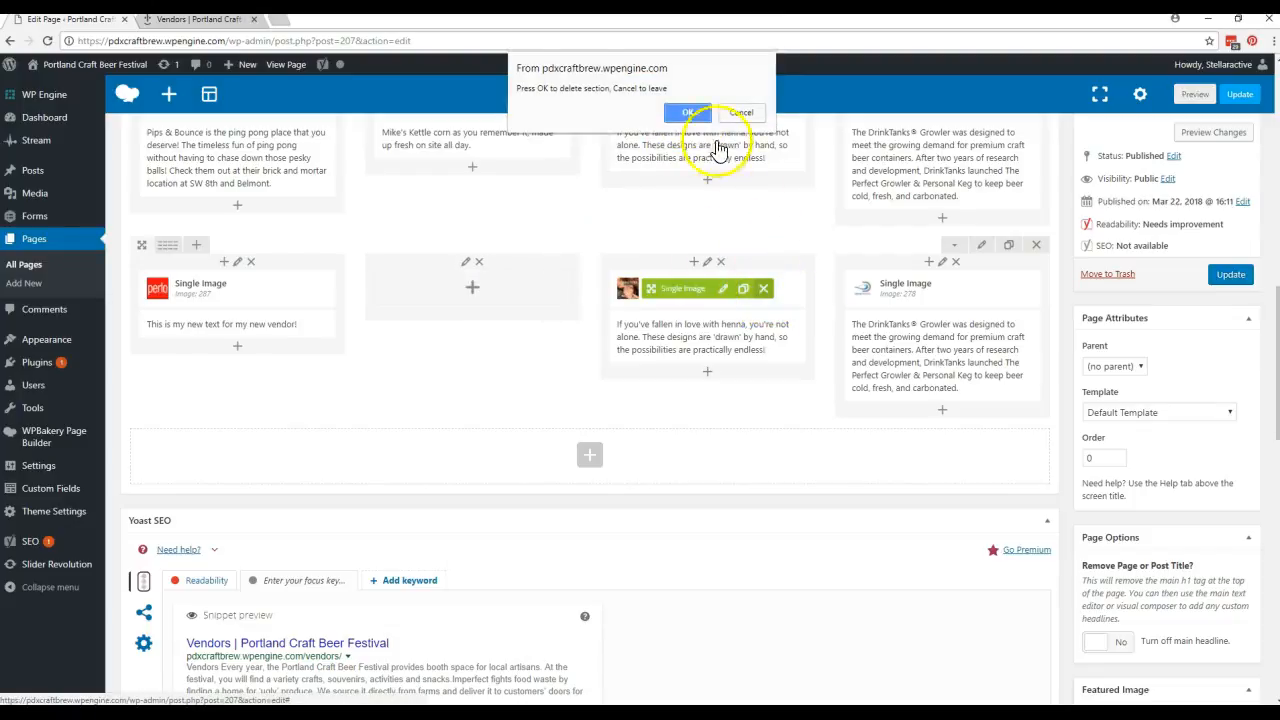
pyautogui.click(688, 112)
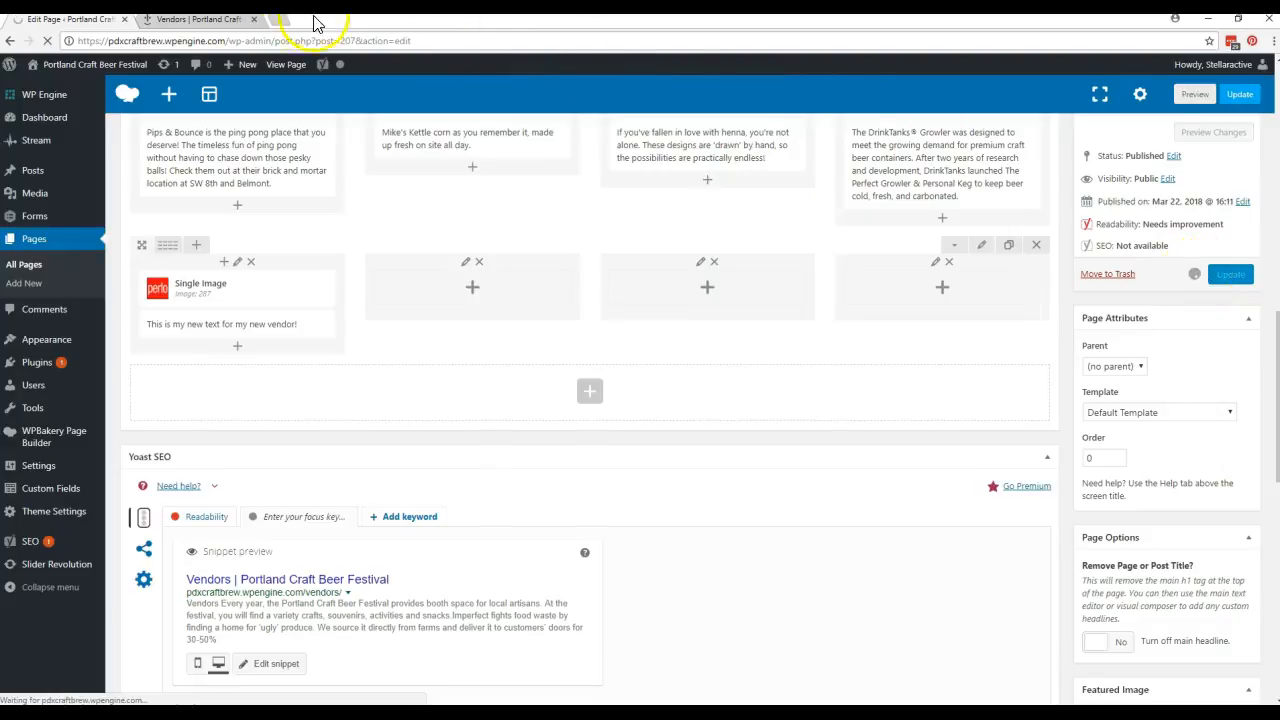
pyautogui.click(197, 19)
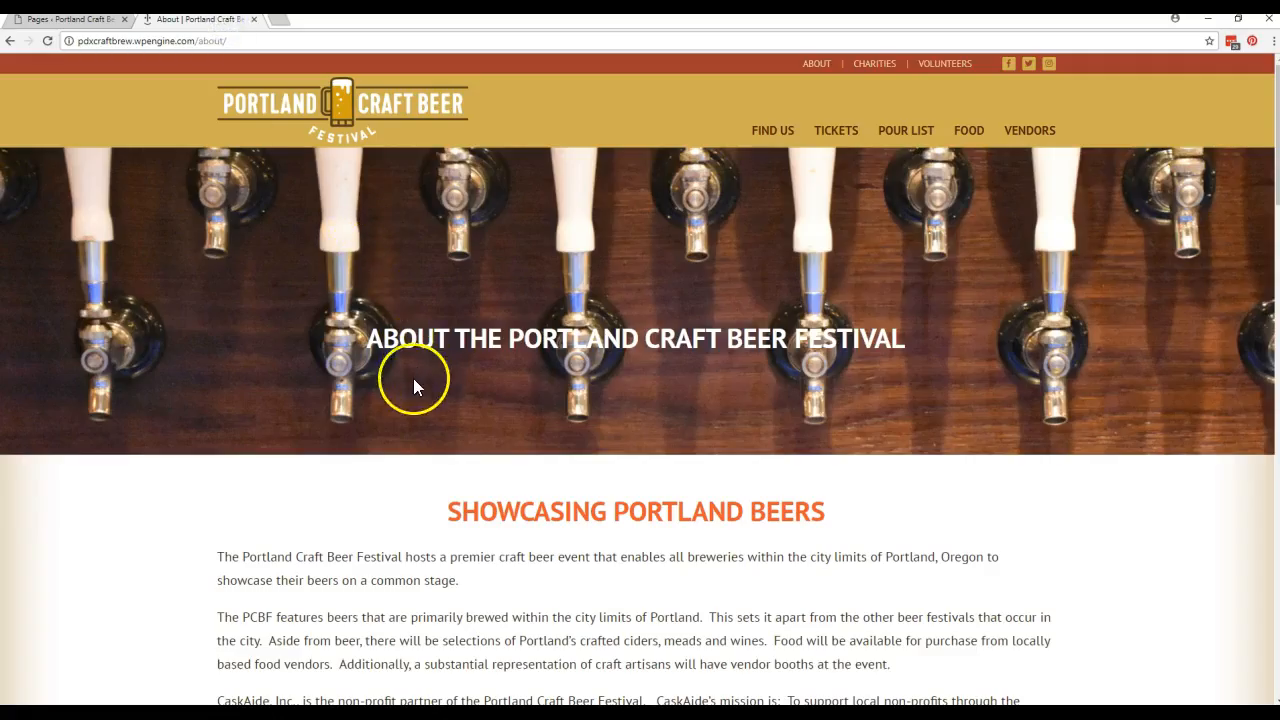
pyautogui.moveTo(788, 408)
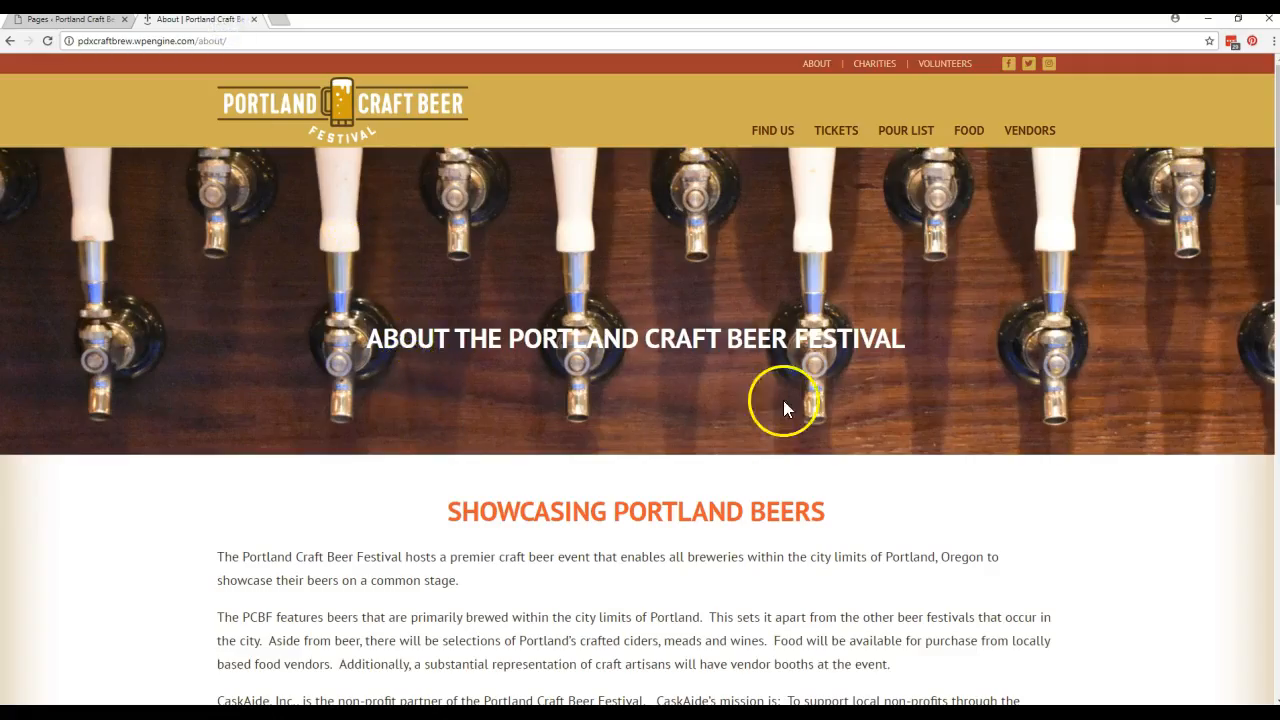
pyautogui.moveTo(710, 383)
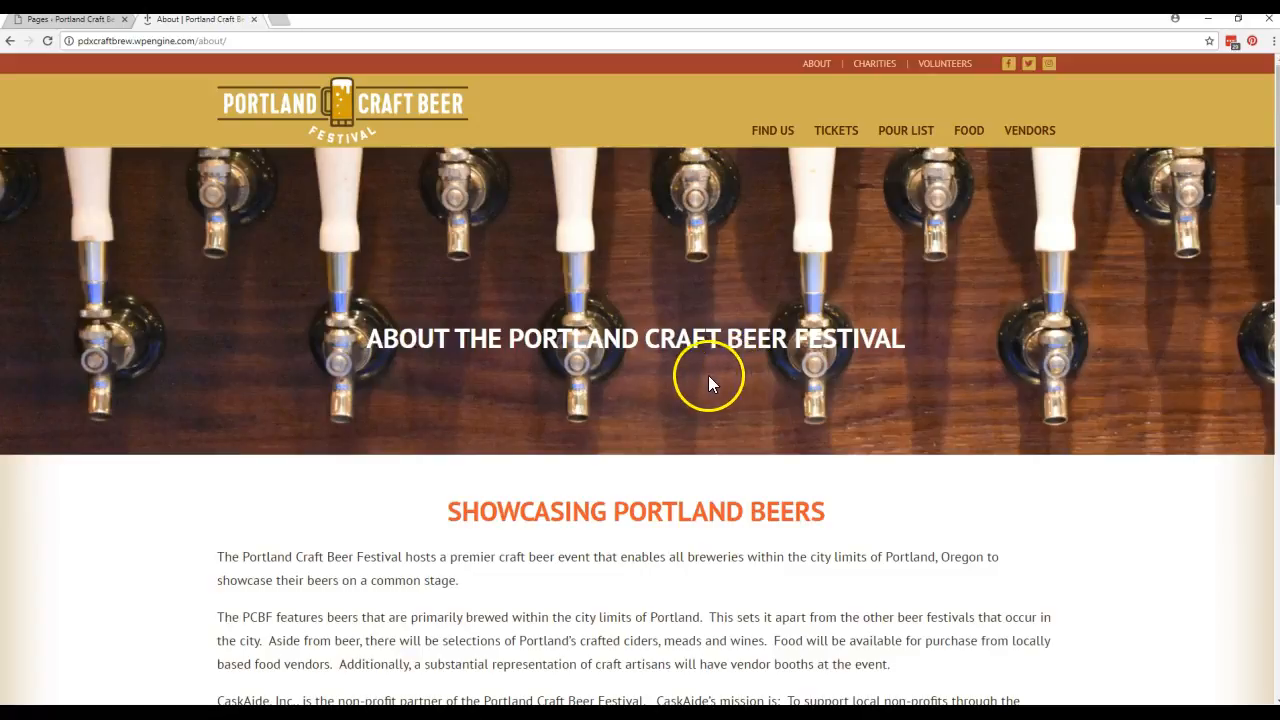
pyautogui.moveTo(700, 375)
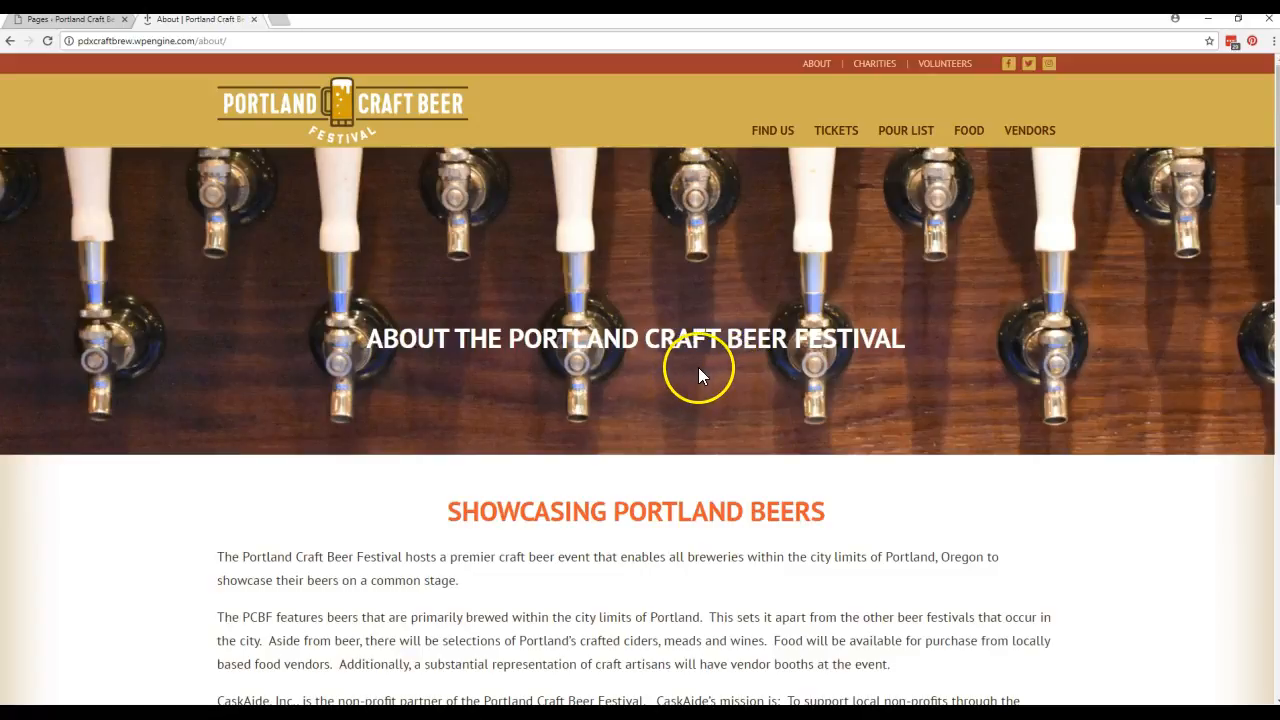
pyautogui.moveTo(648, 388)
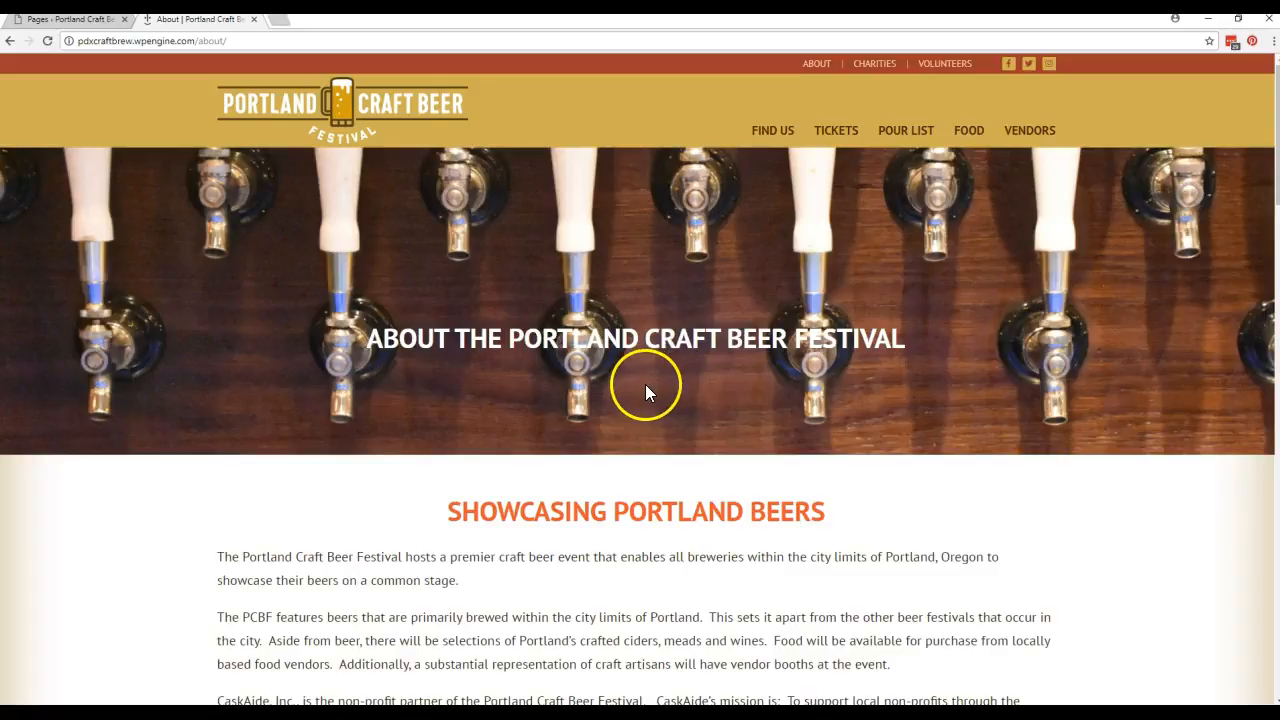
pyautogui.moveTo(693, 245)
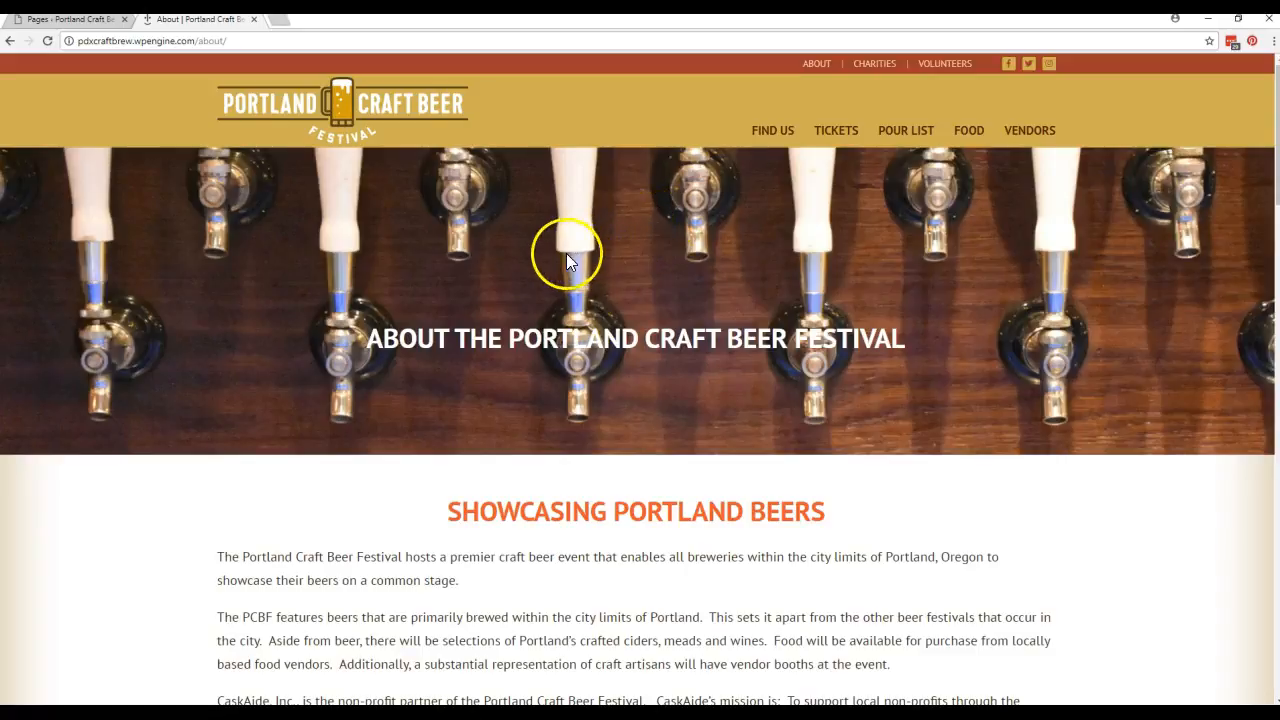
pyautogui.moveTo(533, 258)
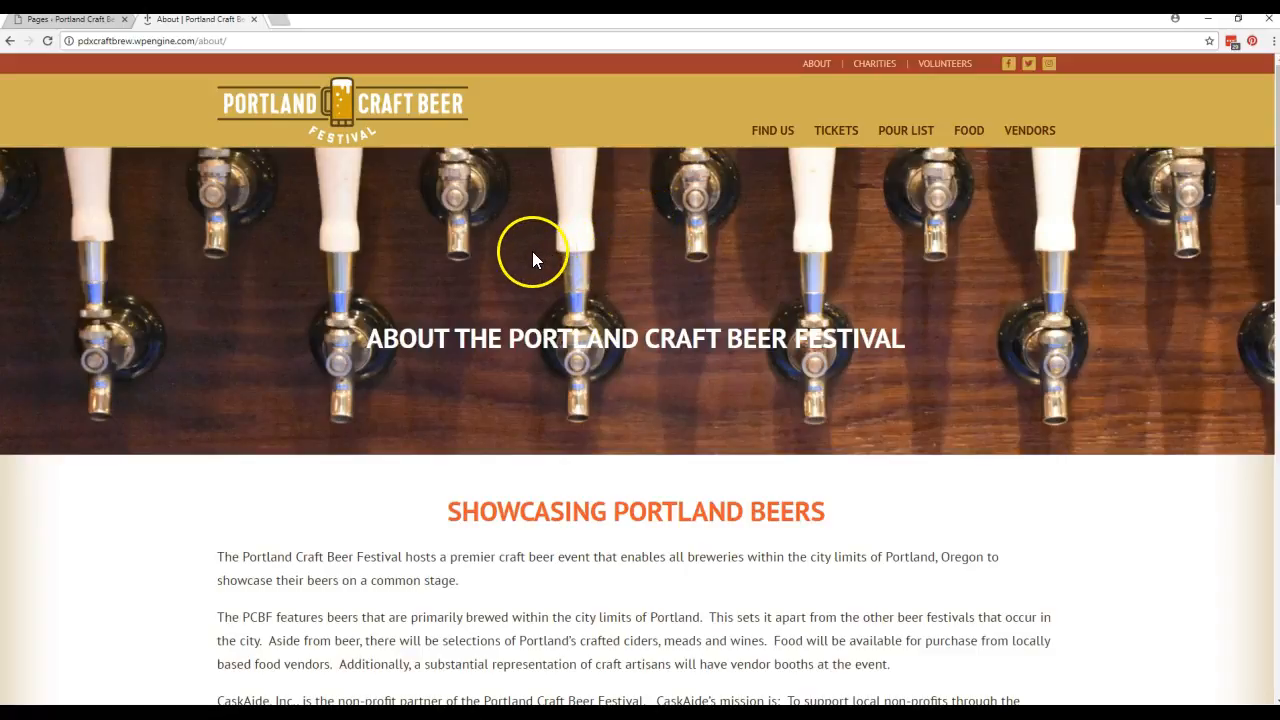
pyautogui.scroll(-3)
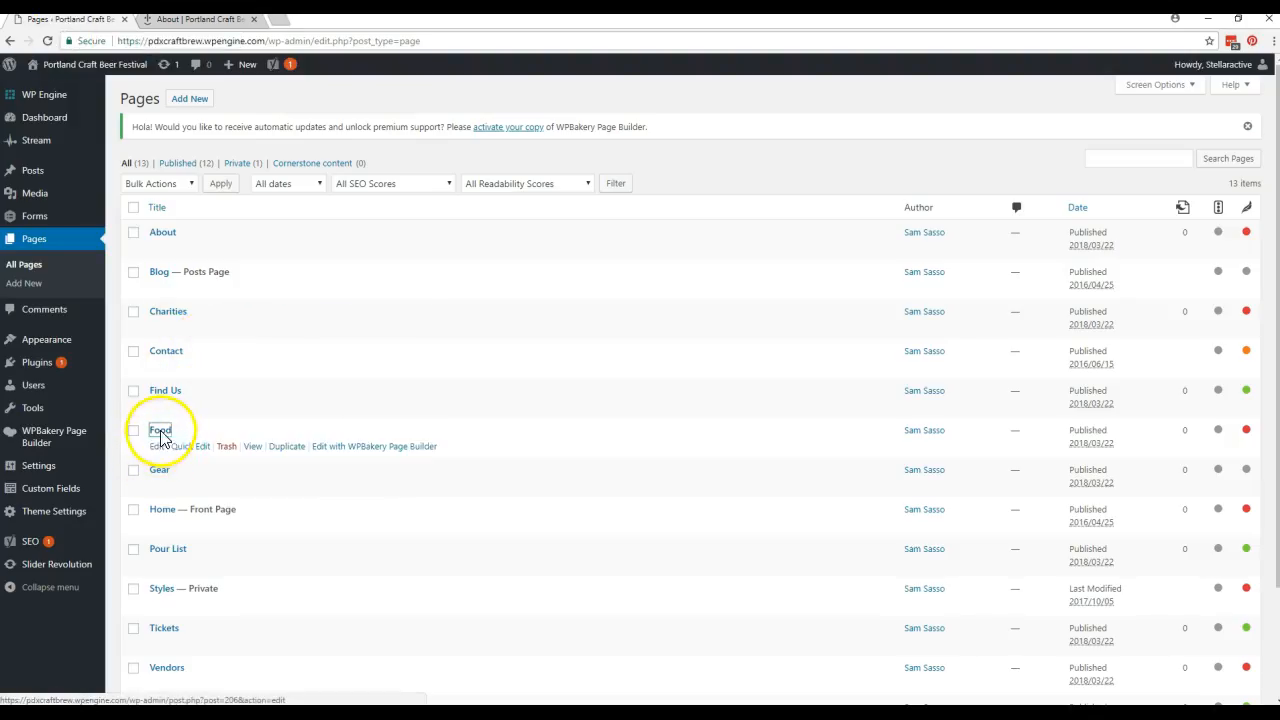
# - Edit the Food page, opening and closing the Pig Sauce Co text block unchanged
pyautogui.click(160, 430)
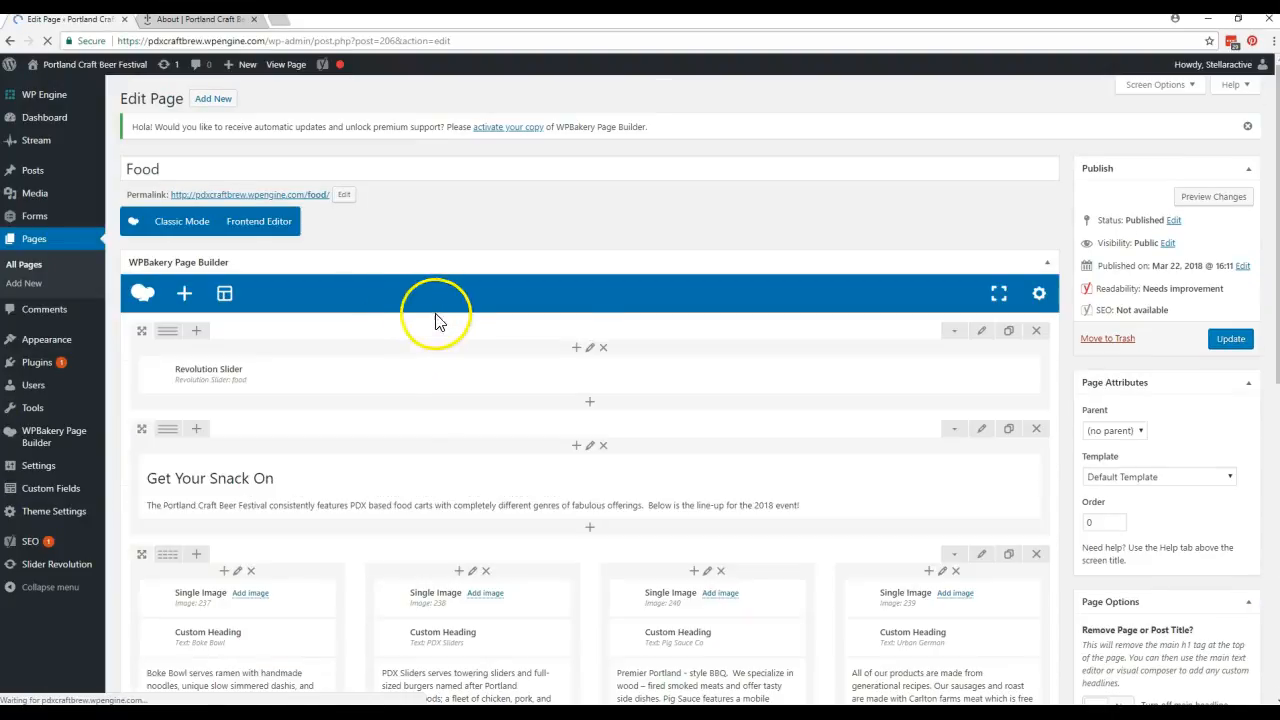
pyautogui.scroll(-3)
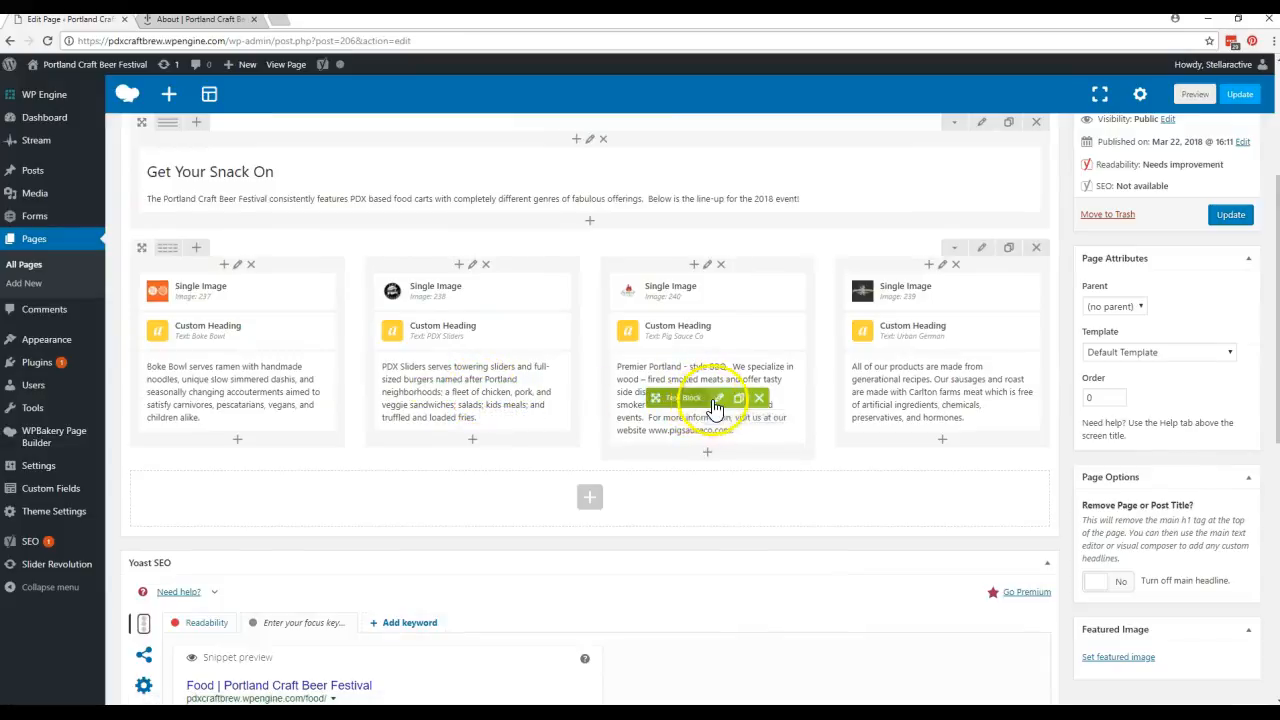
pyautogui.click(719, 398)
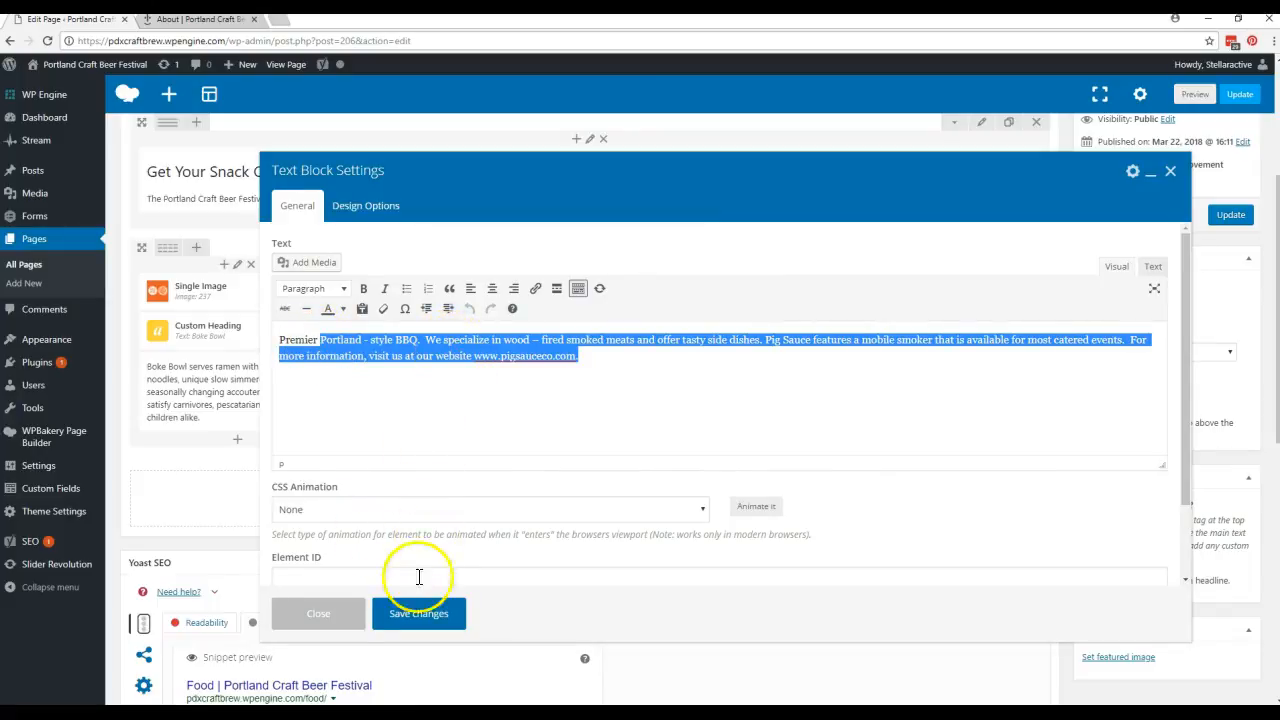
pyautogui.click(418, 613)
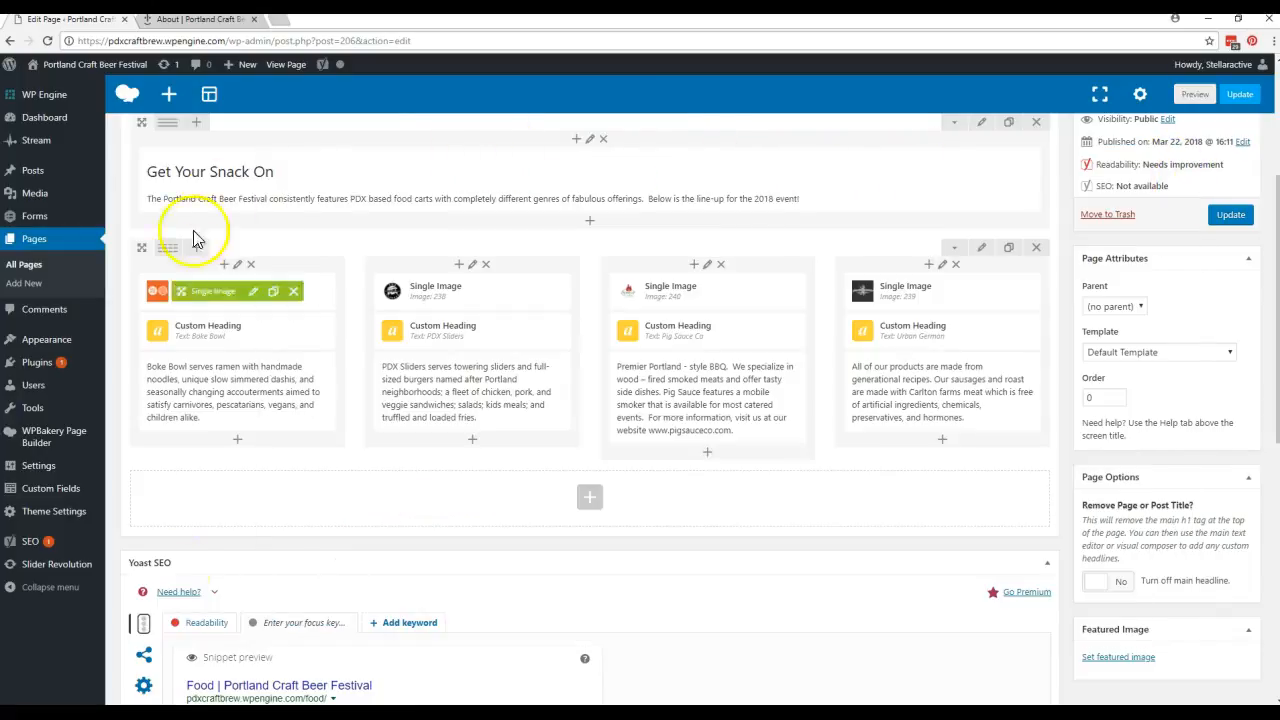